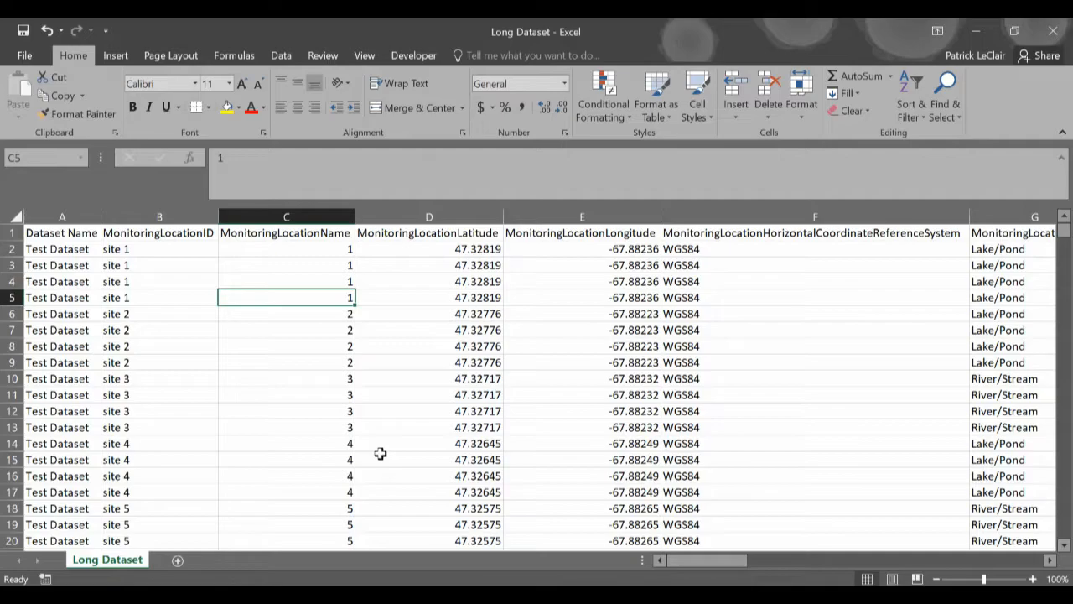
Step: Start an Insert > PivotTable from all the Long Dataset sheet data
scroll(right, 3)
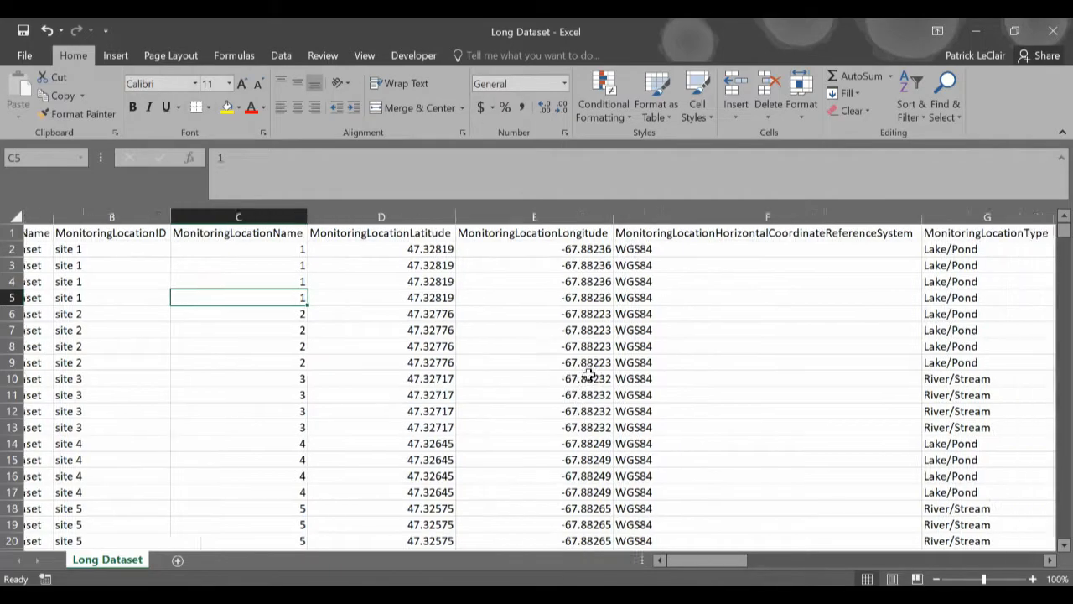
scroll(right, 3)
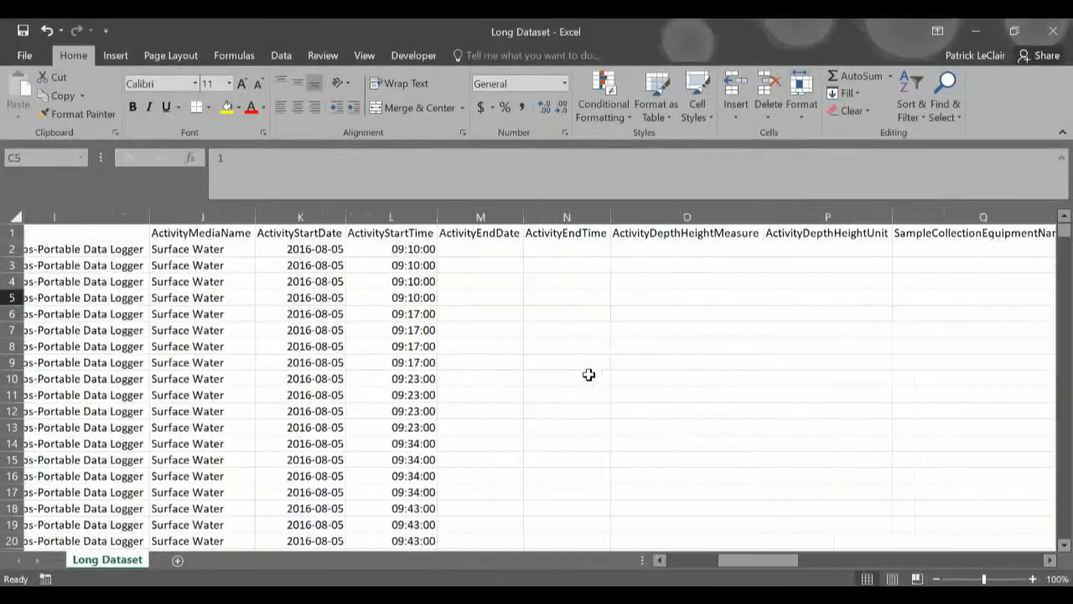
scroll(right, 3)
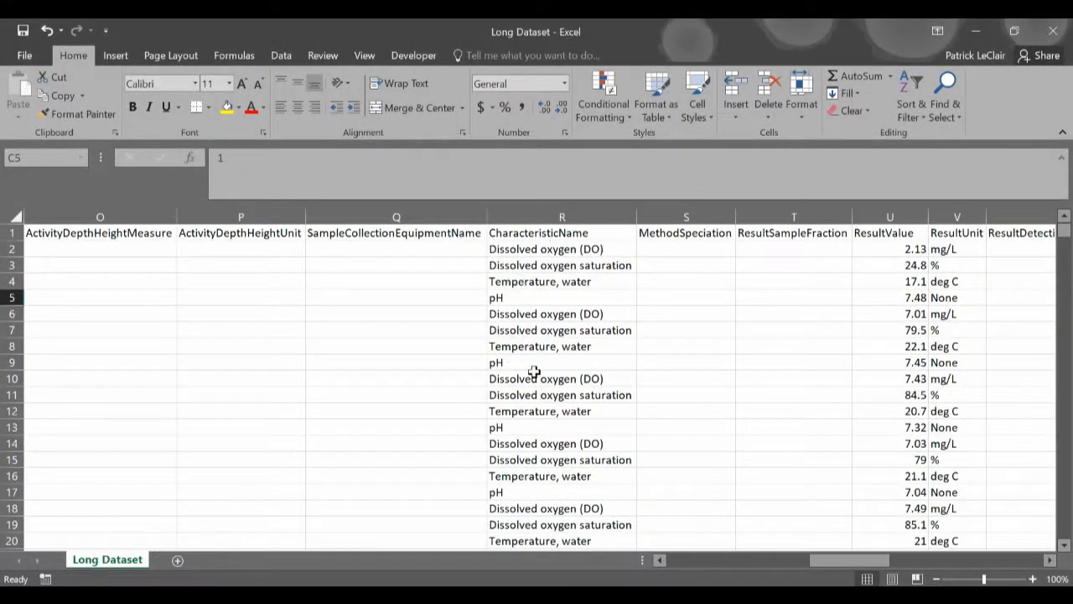
mouse_move(715, 340)
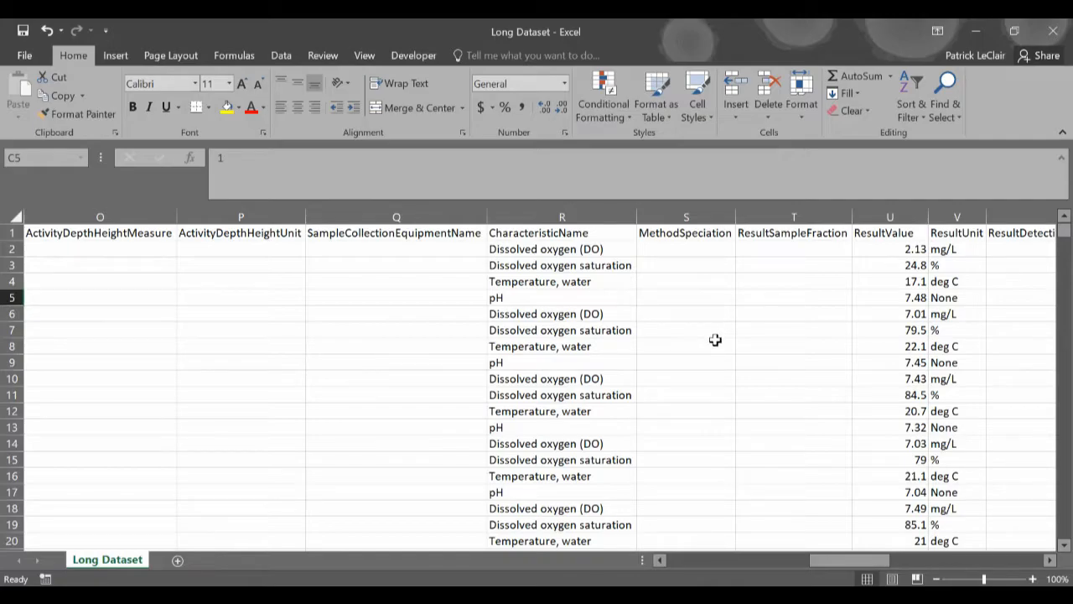
scroll(left, 3)
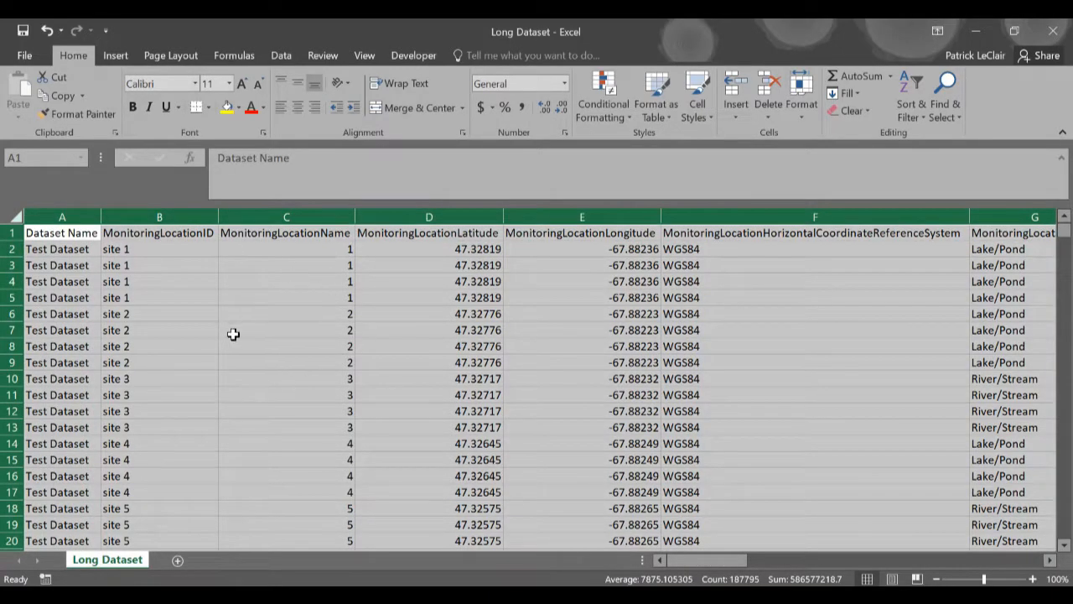
mouse_move(152, 339)
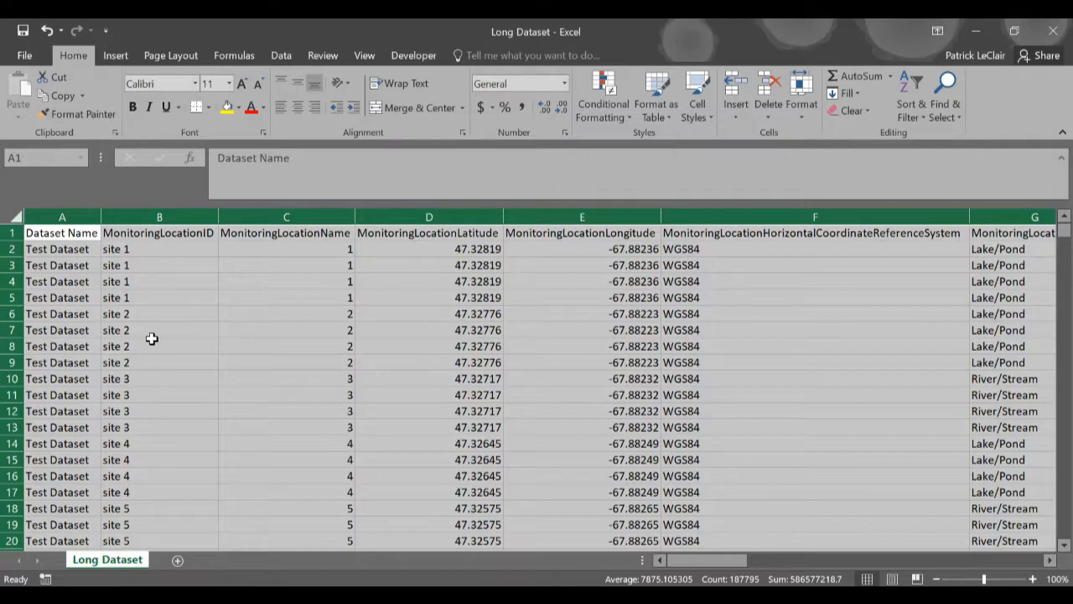
mouse_move(115, 55)
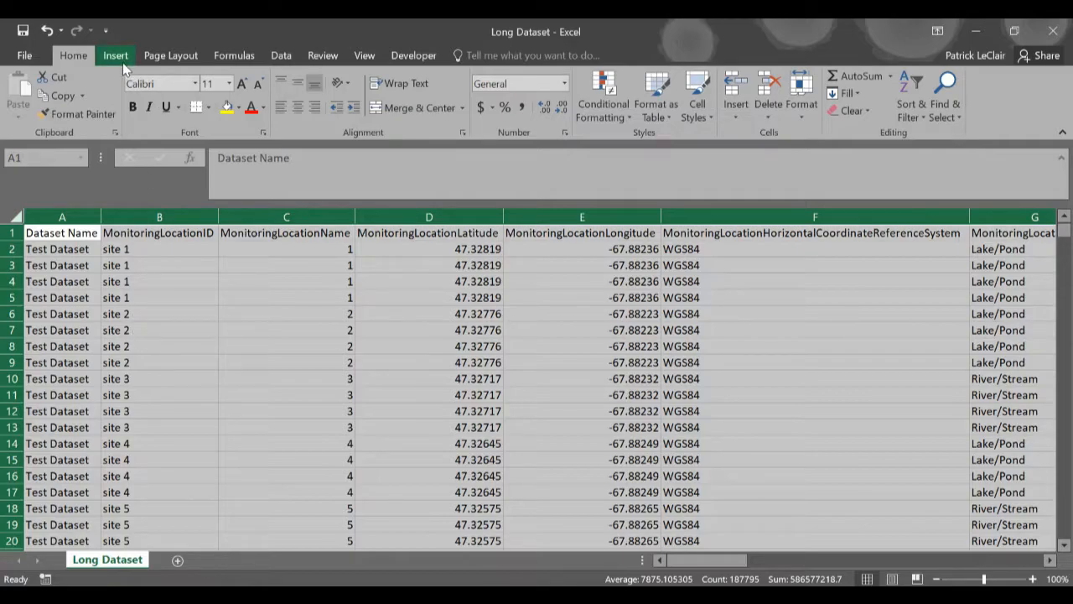
click(115, 55)
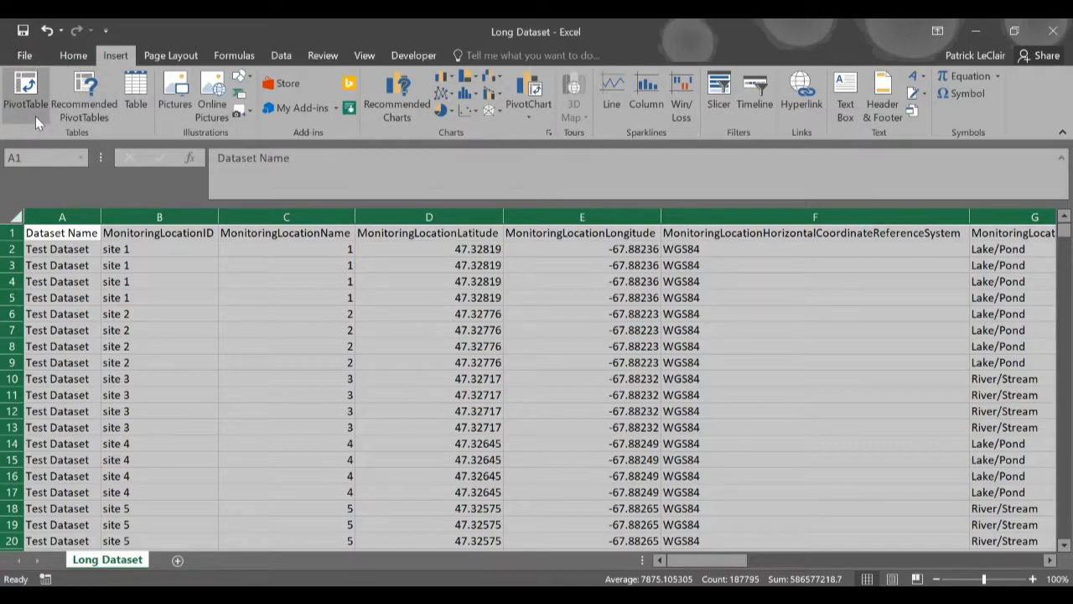
mouse_move(26, 93)
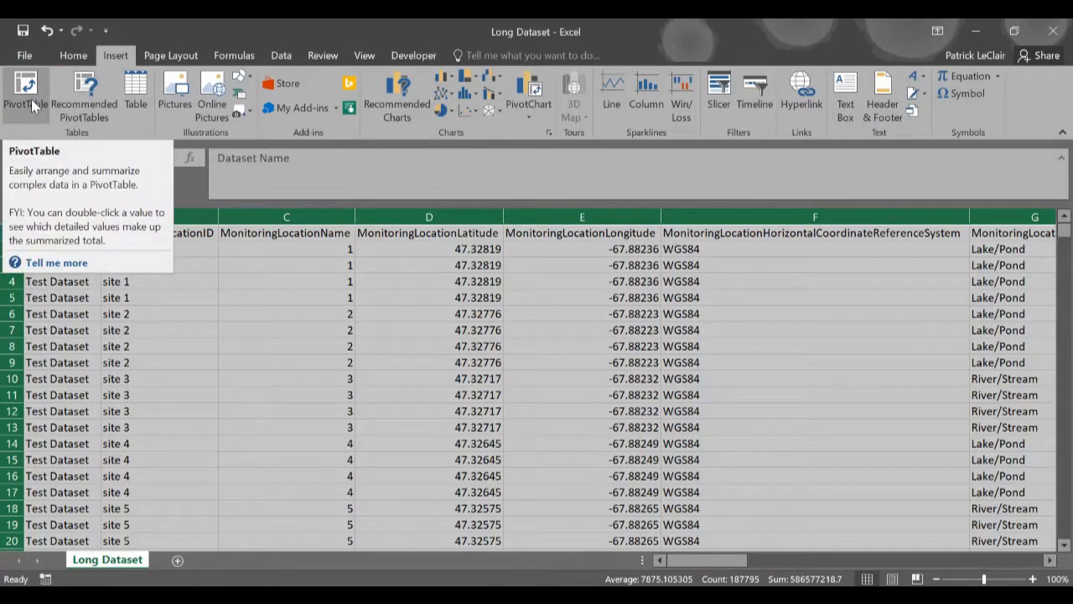
click(25, 92)
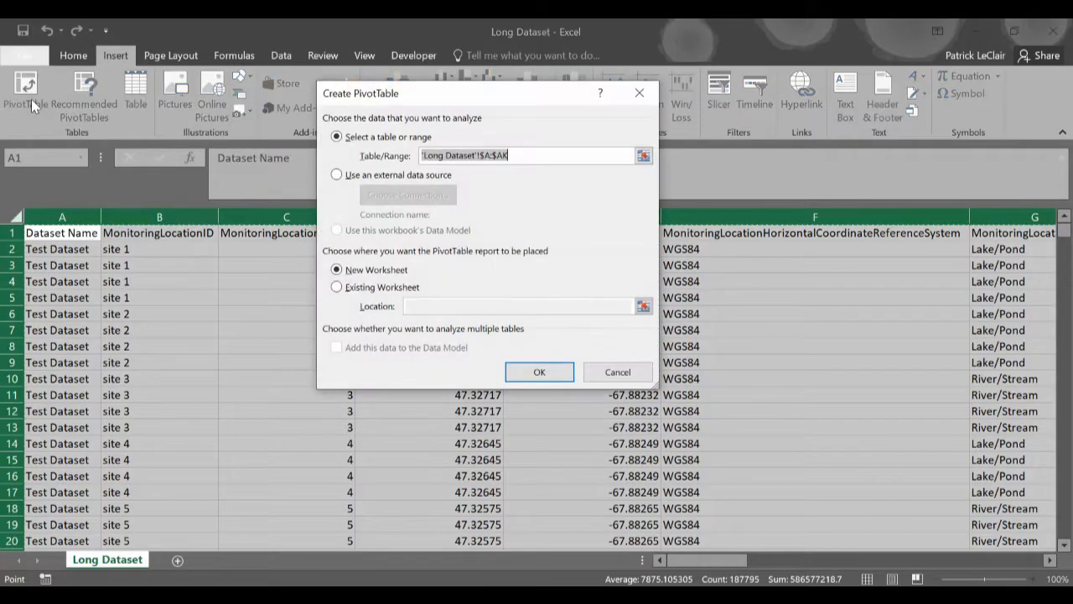
mouse_move(539, 371)
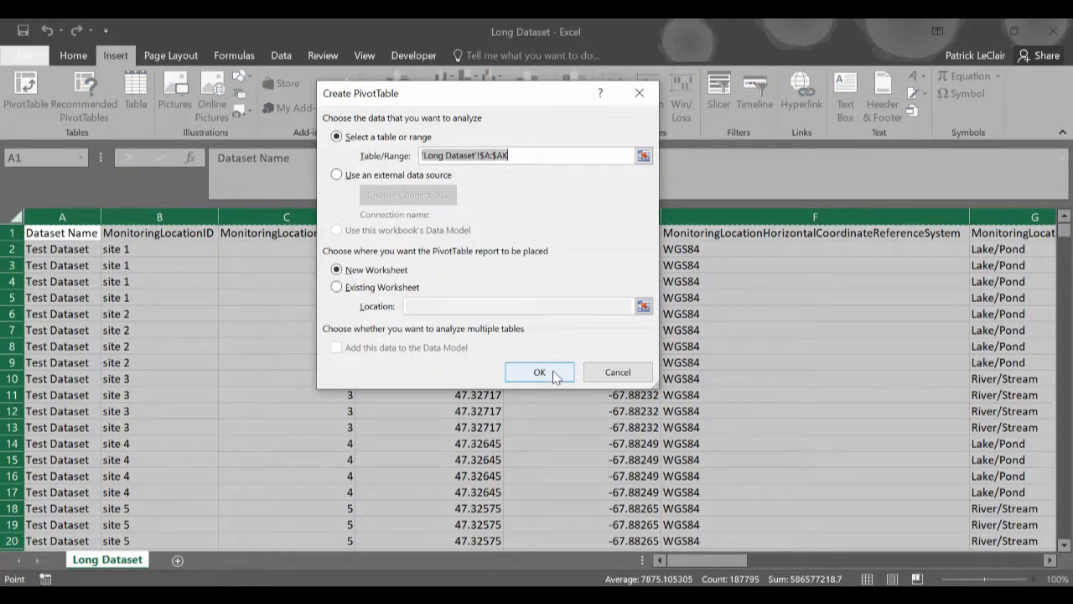
Step: Accept New Worksheet placement, creating an empty PivotTable1 on Sheet1
click(539, 372)
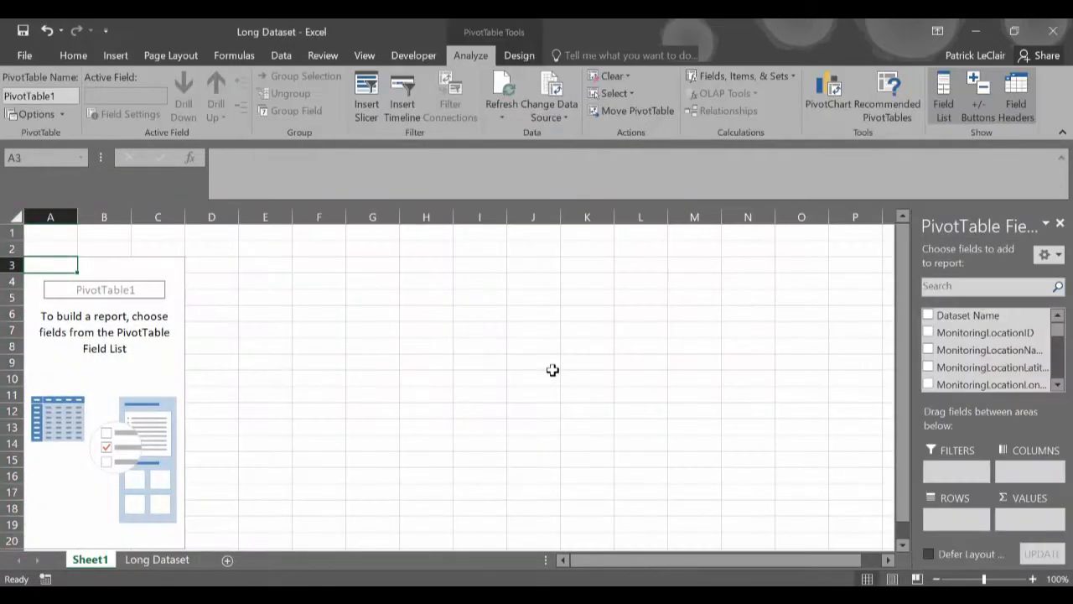
mouse_move(121, 338)
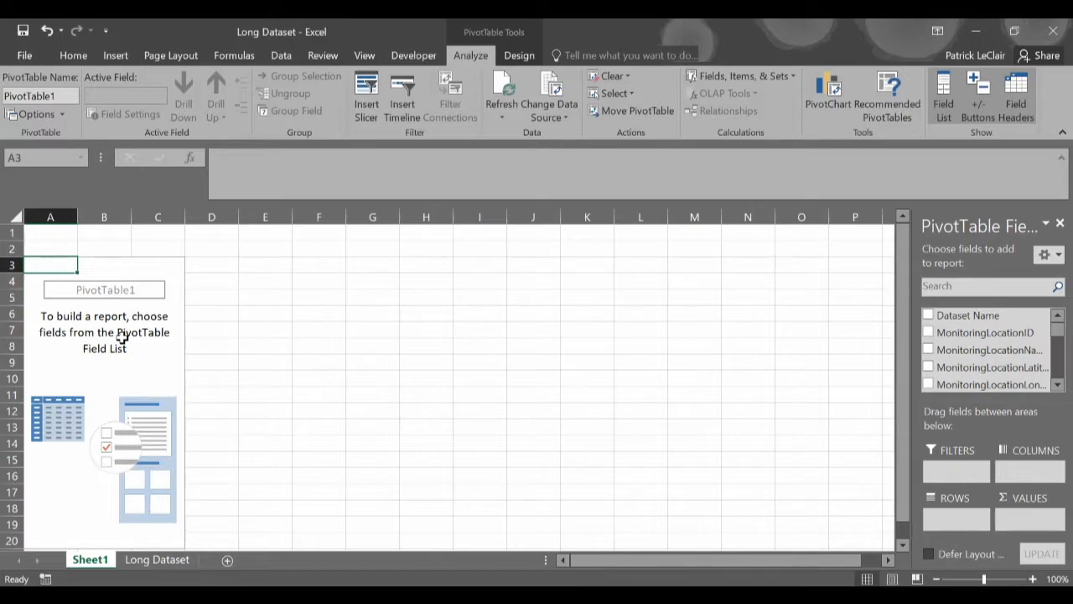
mouse_move(567, 343)
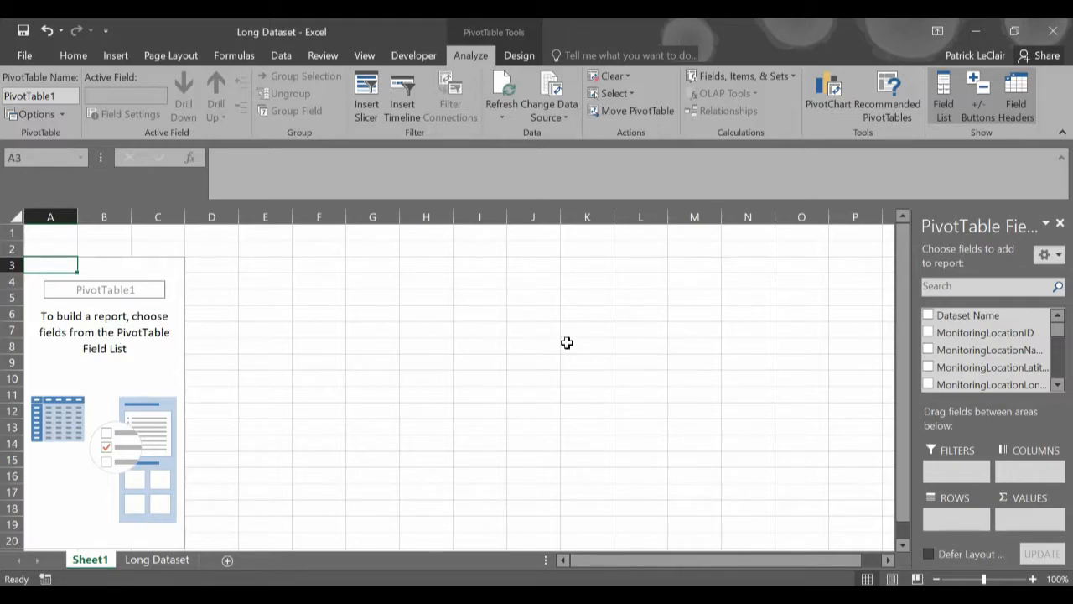
scroll(down, 3)
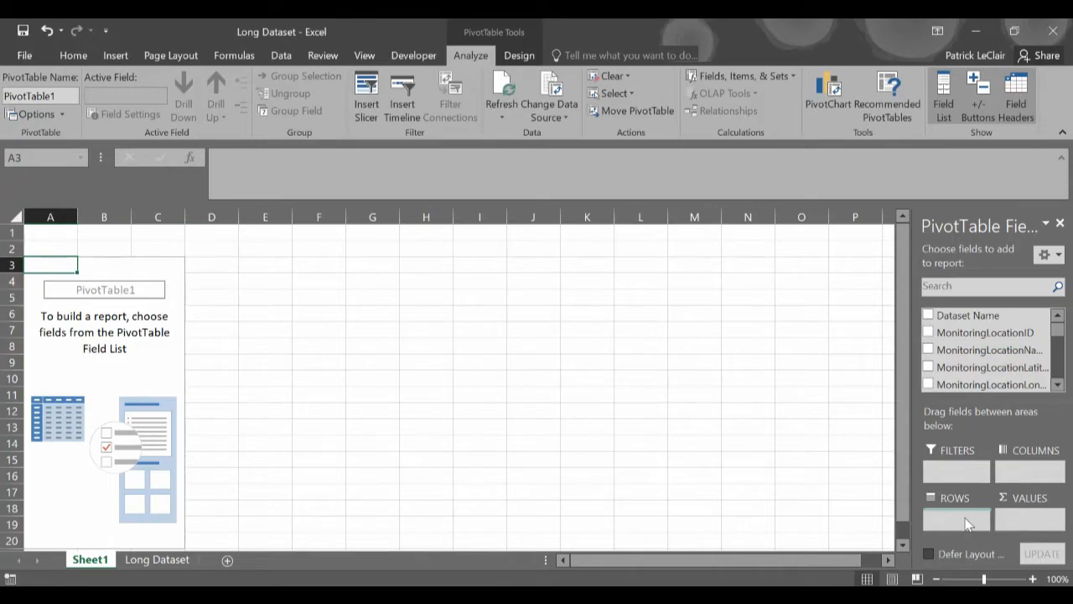
Step: Put MonitoringLocationName and ActivityStartDate in Rows, and CharacteristicName in Columns
click(928, 350)
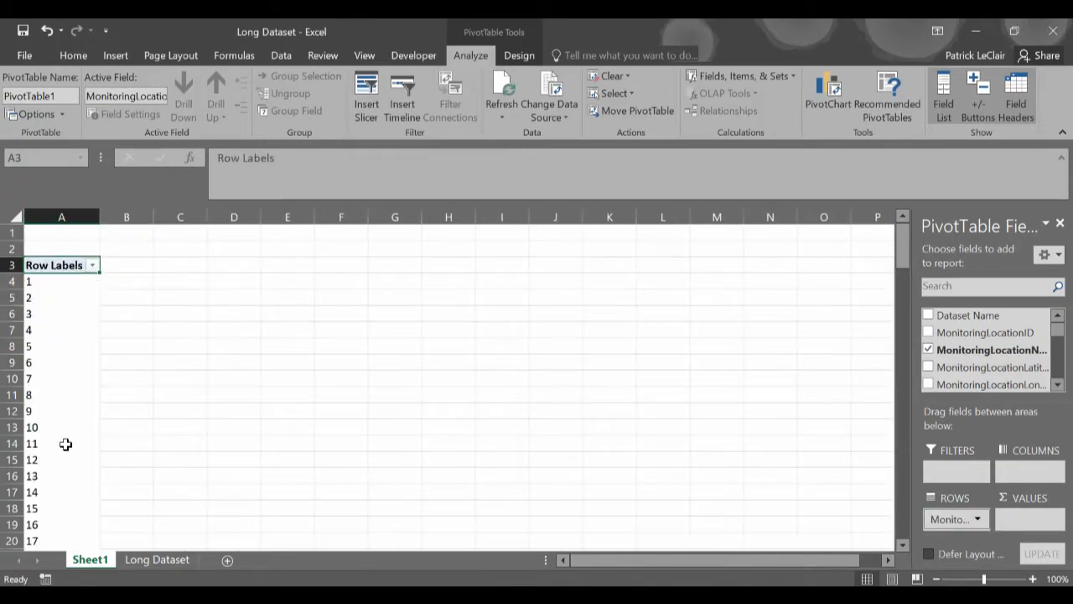
mouse_move(943, 396)
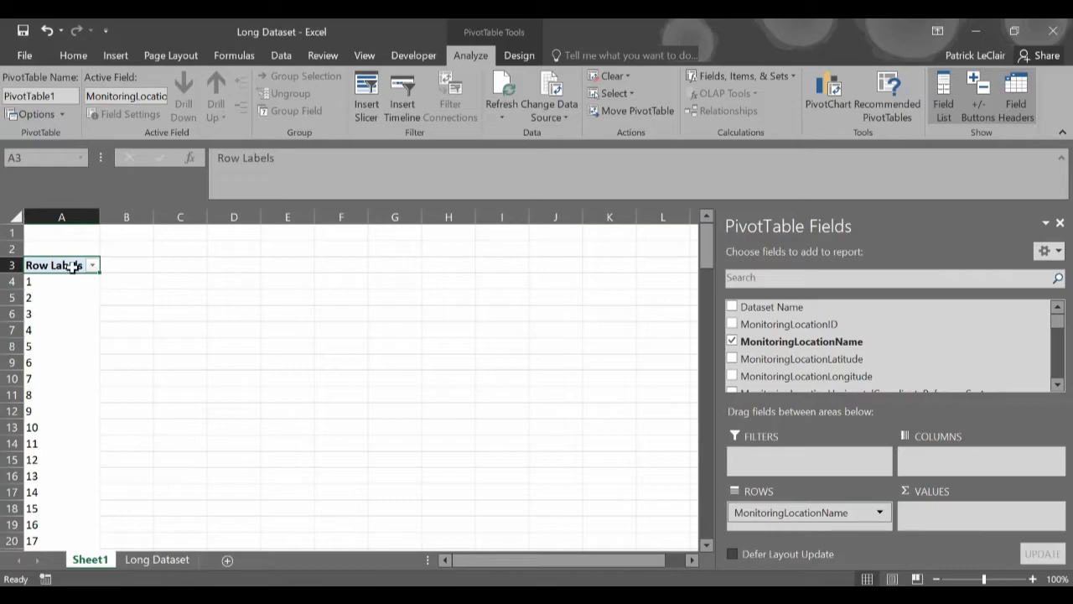
mouse_move(63, 328)
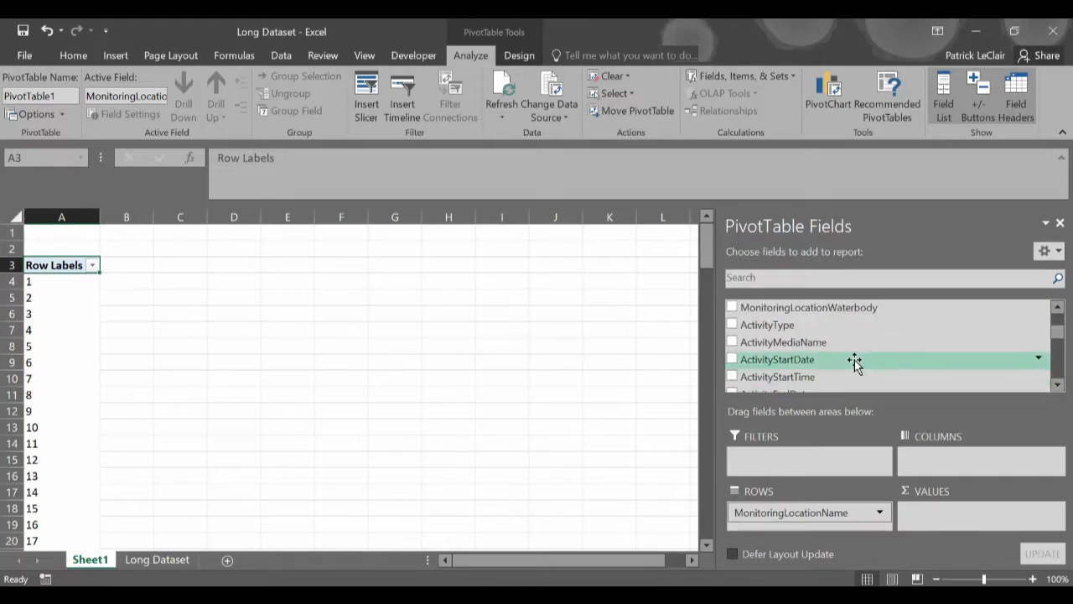
drag(775, 359, 817, 524)
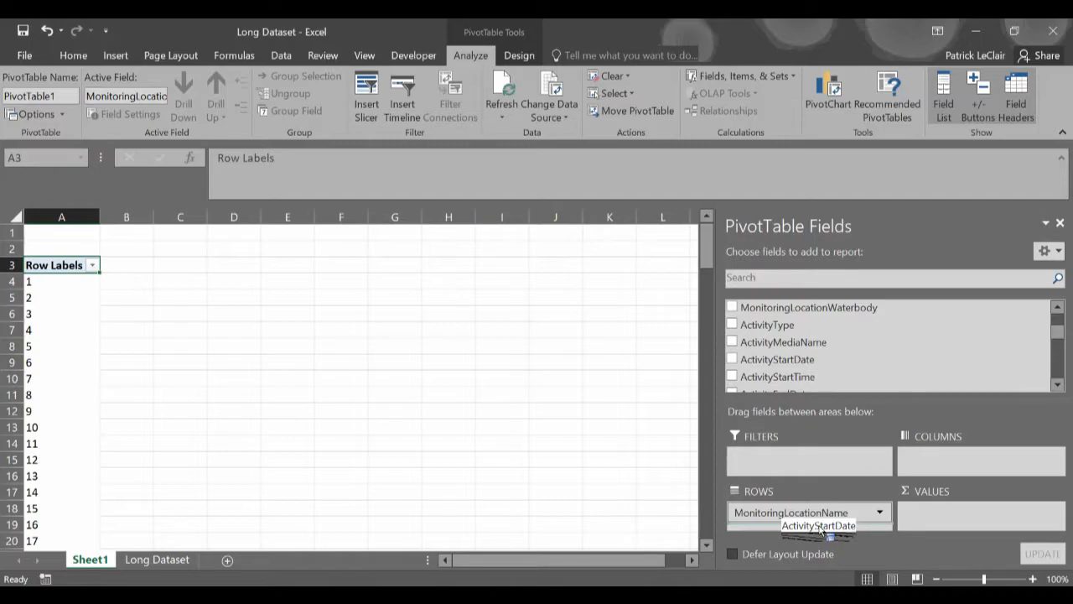
click(732, 359)
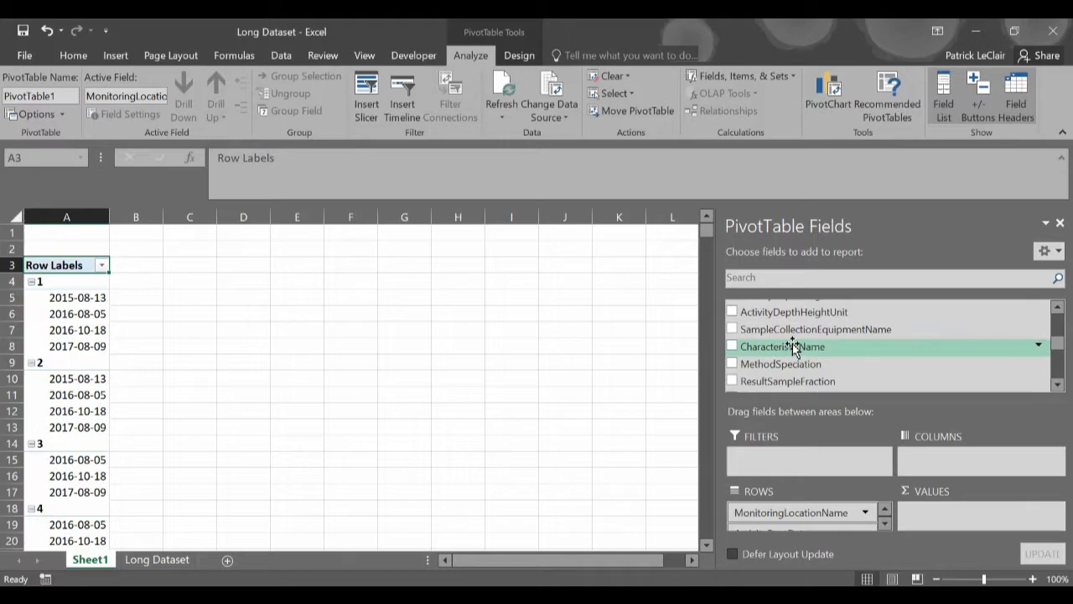
click(732, 345)
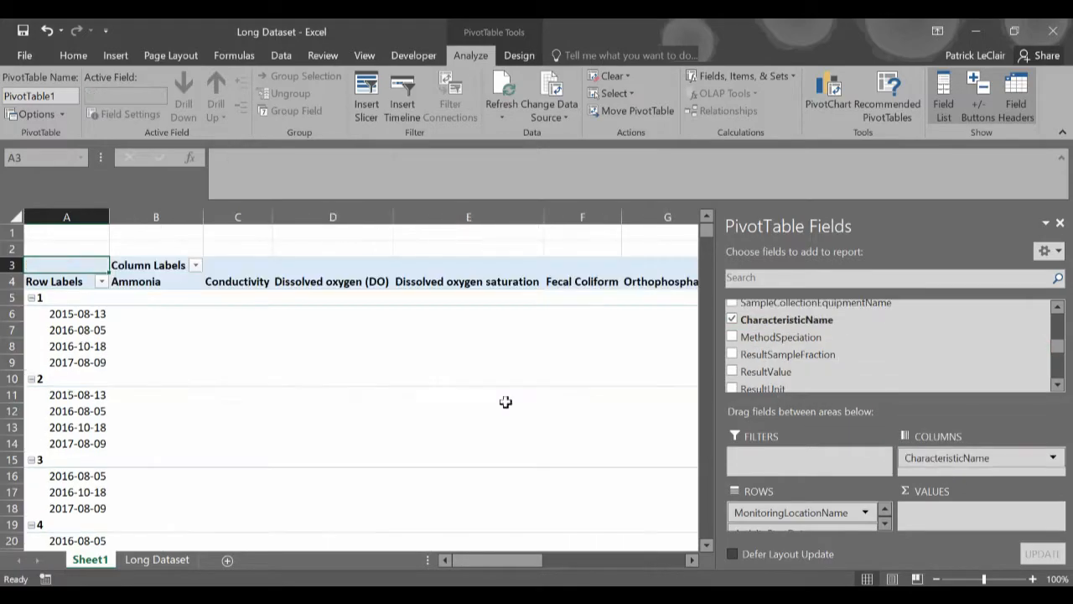
mouse_move(872, 371)
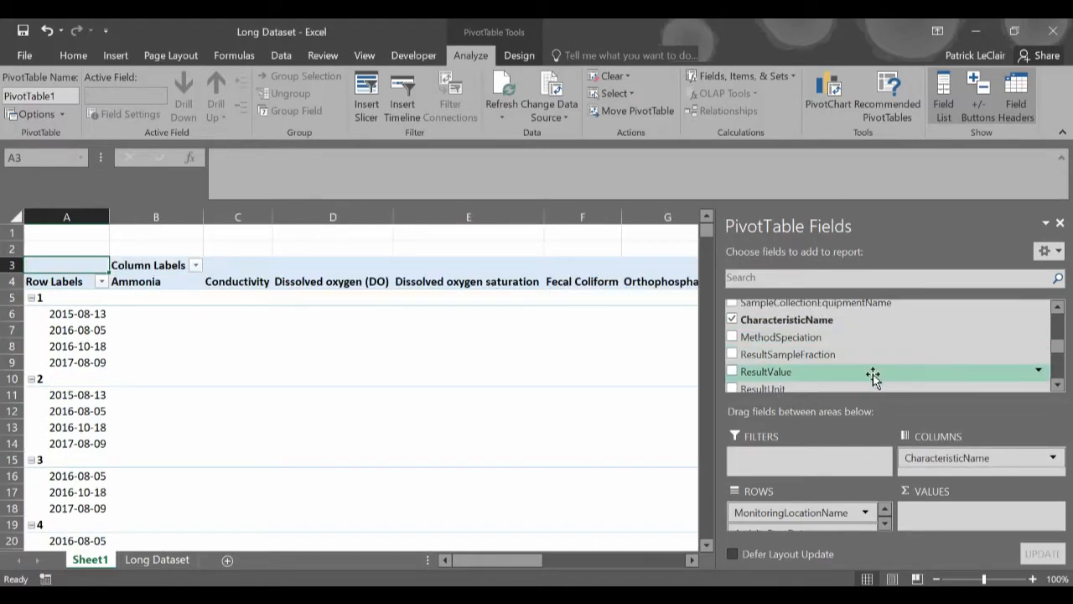
mouse_move(798, 372)
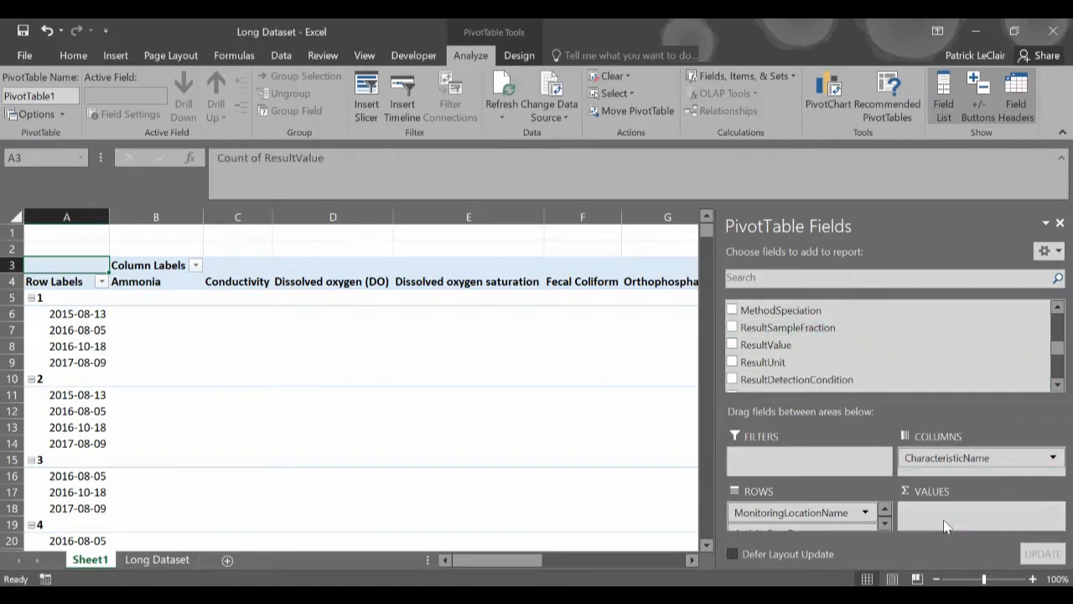
Step: Add ResultValue to the Values area as Count of ResultValue
click(732, 344)
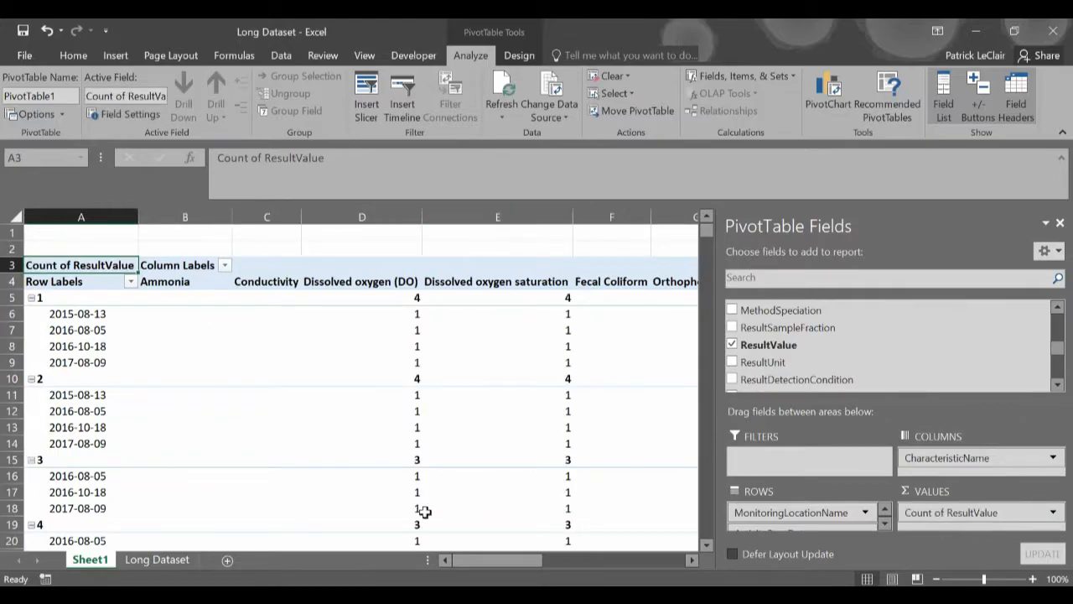
mouse_move(1004, 494)
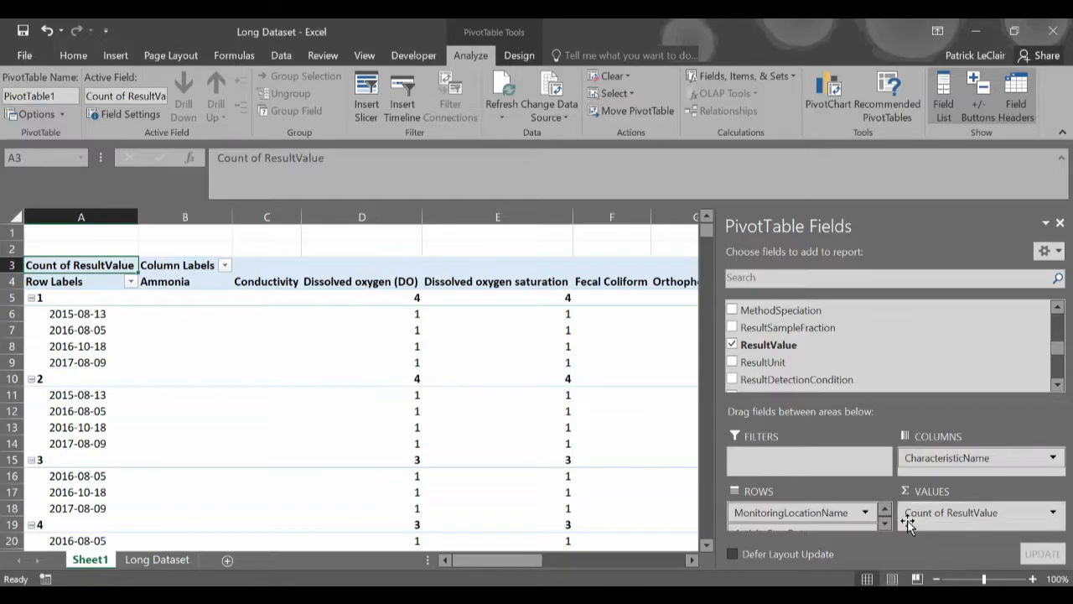
mouse_move(970, 547)
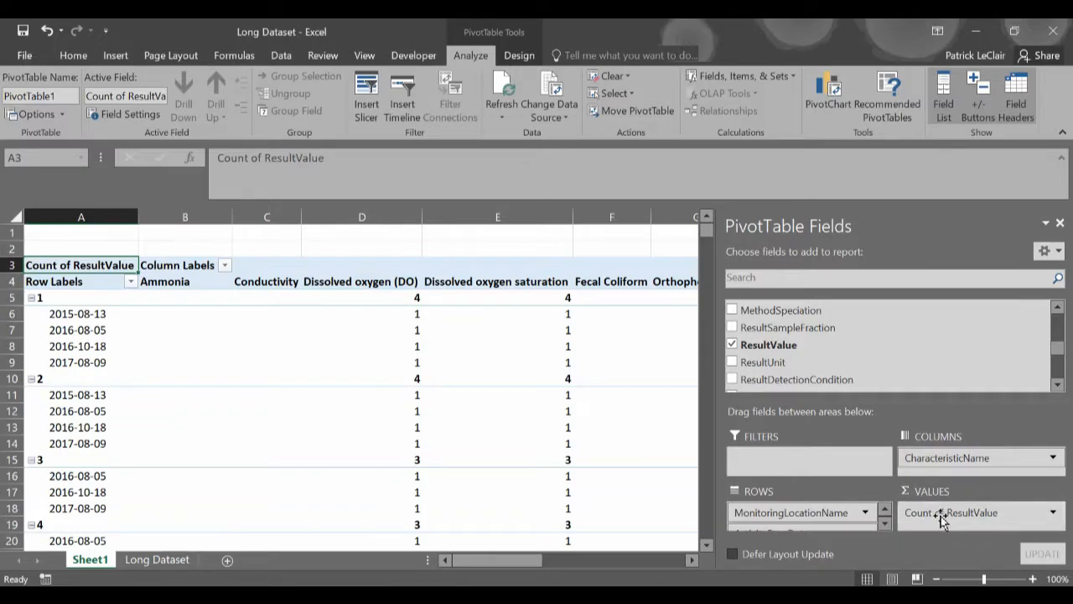
mouse_move(1003, 516)
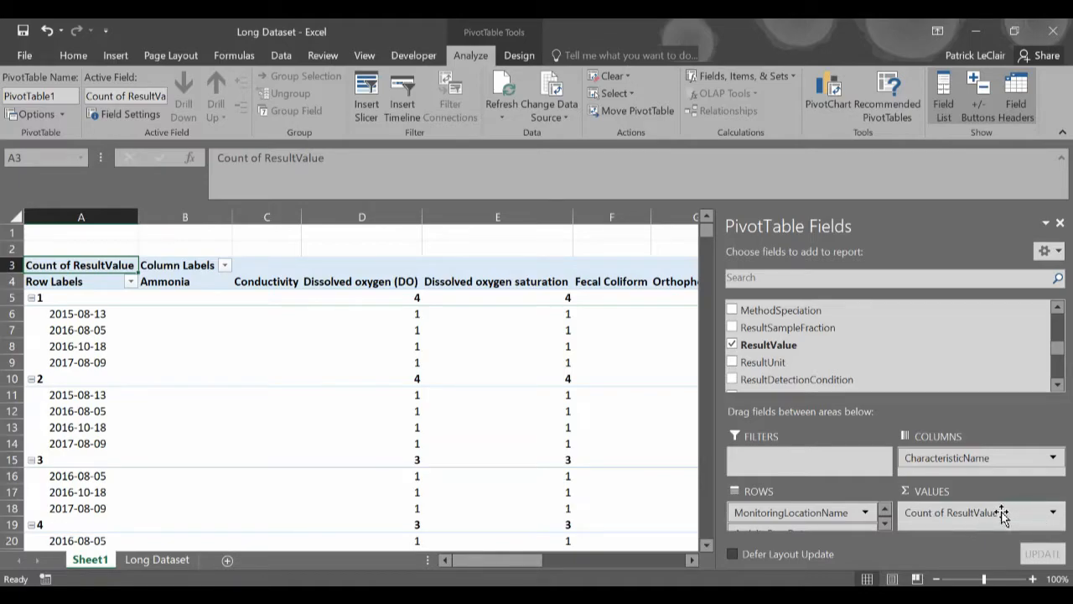
mouse_move(997, 491)
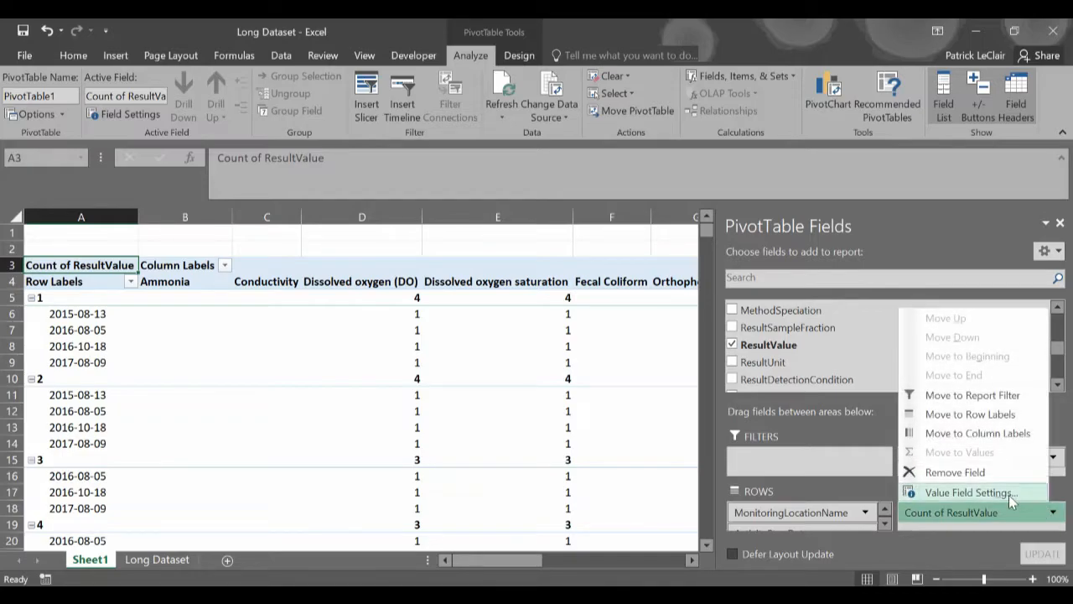
Step: Switch the ResultValue value field summary from Count to Average
click(968, 493)
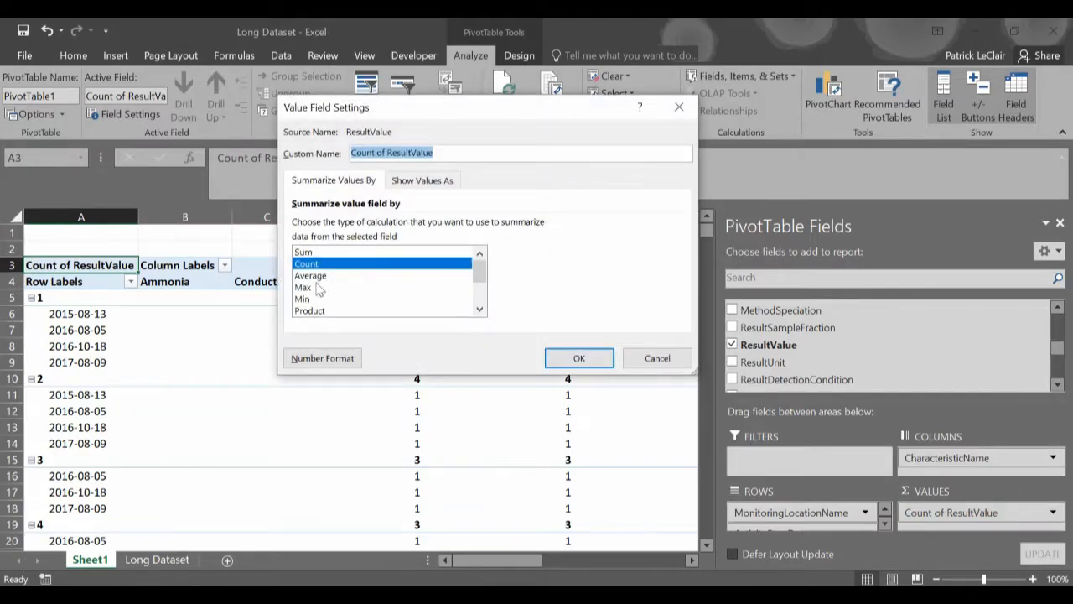
click(311, 275)
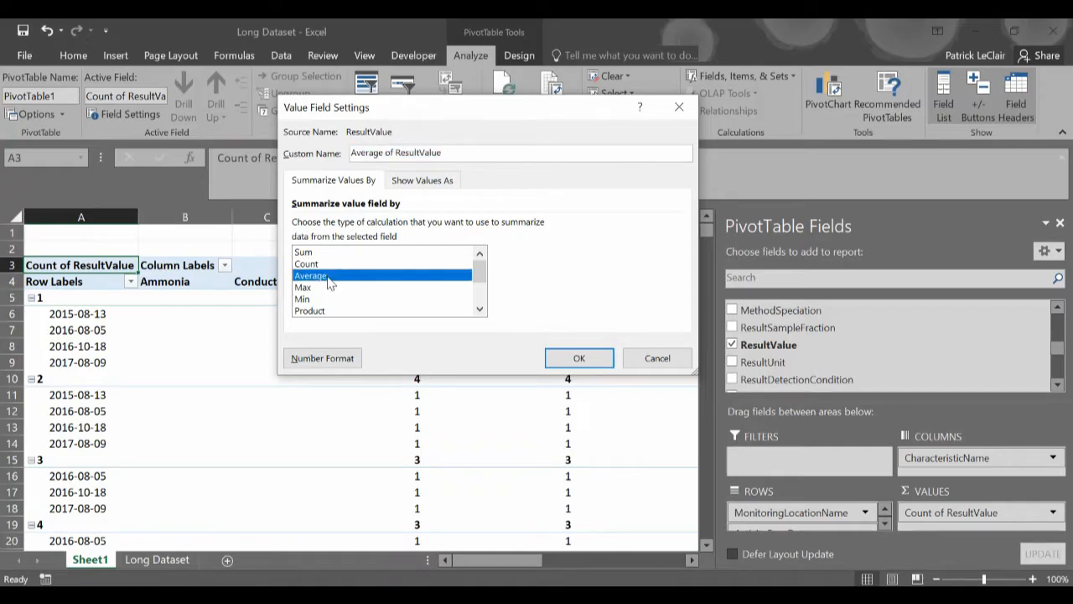
mouse_move(580, 358)
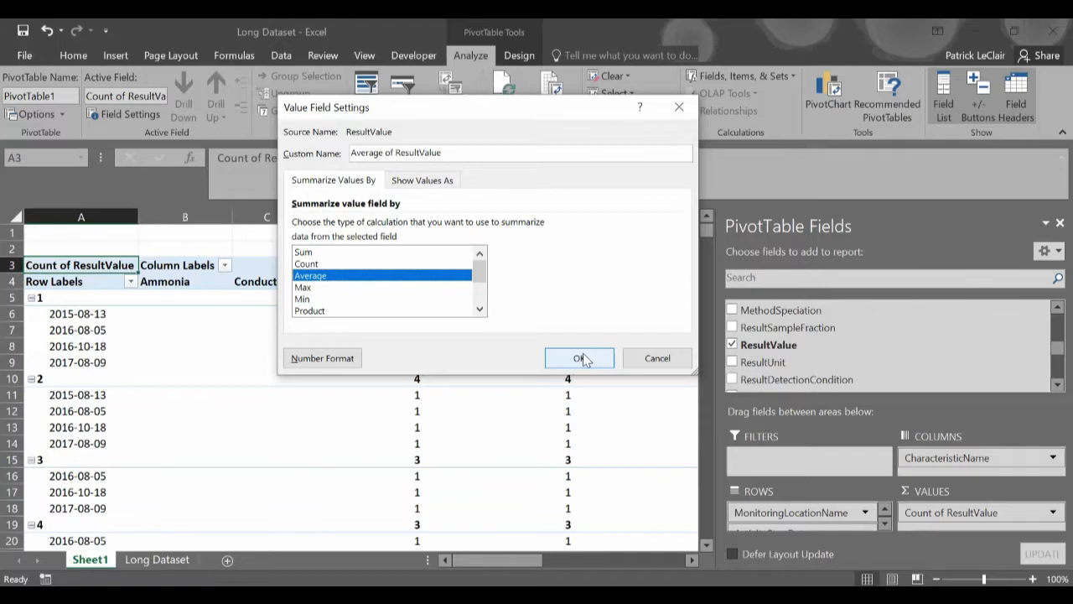
click(580, 358)
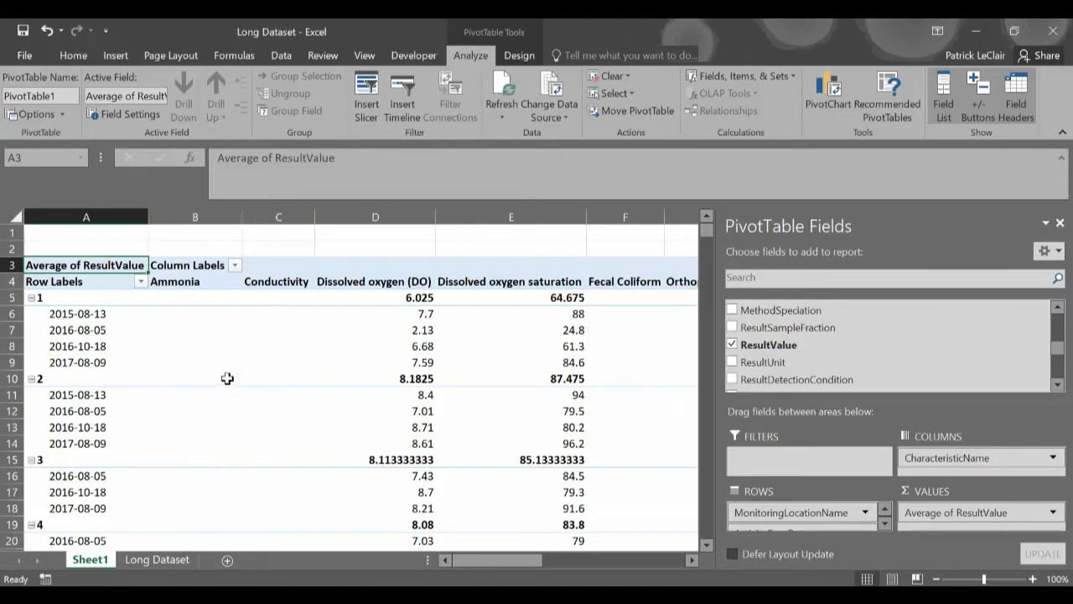
mouse_move(117, 346)
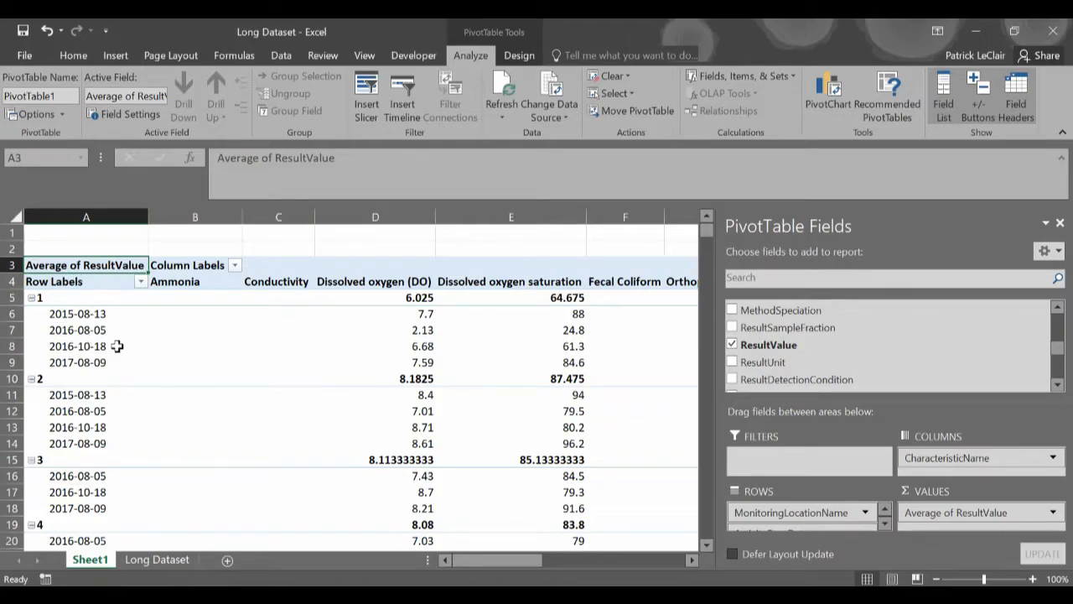
mouse_move(487, 352)
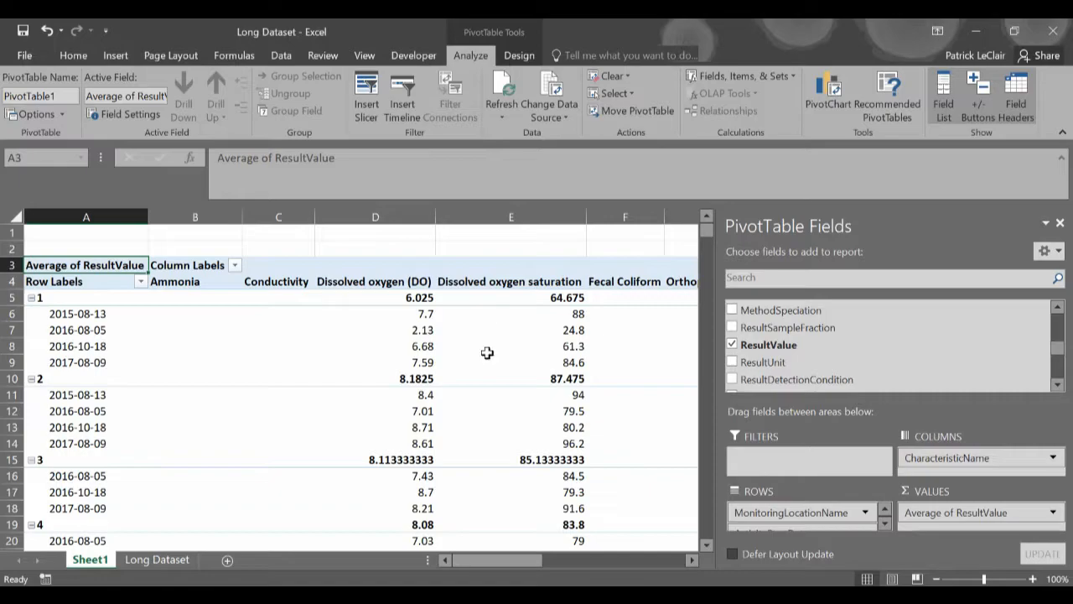
mouse_move(187, 352)
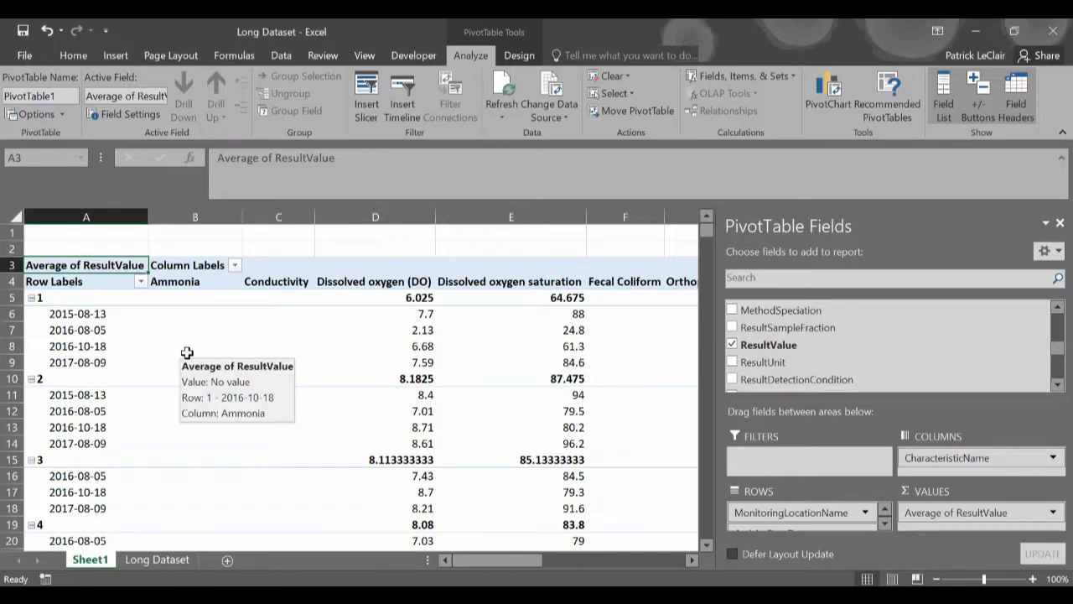
mouse_move(511, 32)
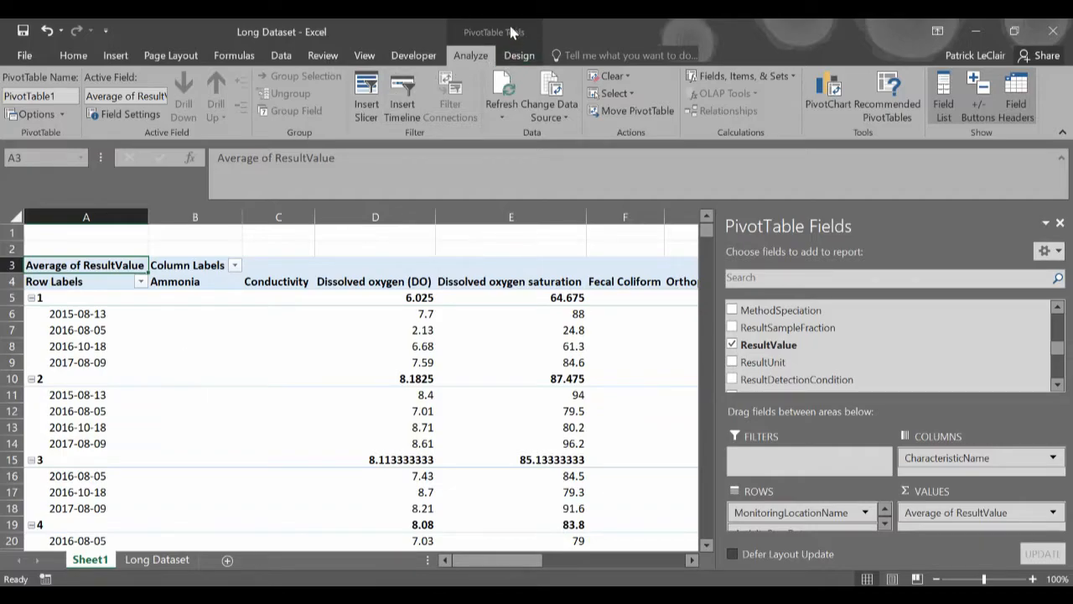
Step: Set the PivotTable Design Subtotals option to Do Not Show Subtotals
click(519, 55)
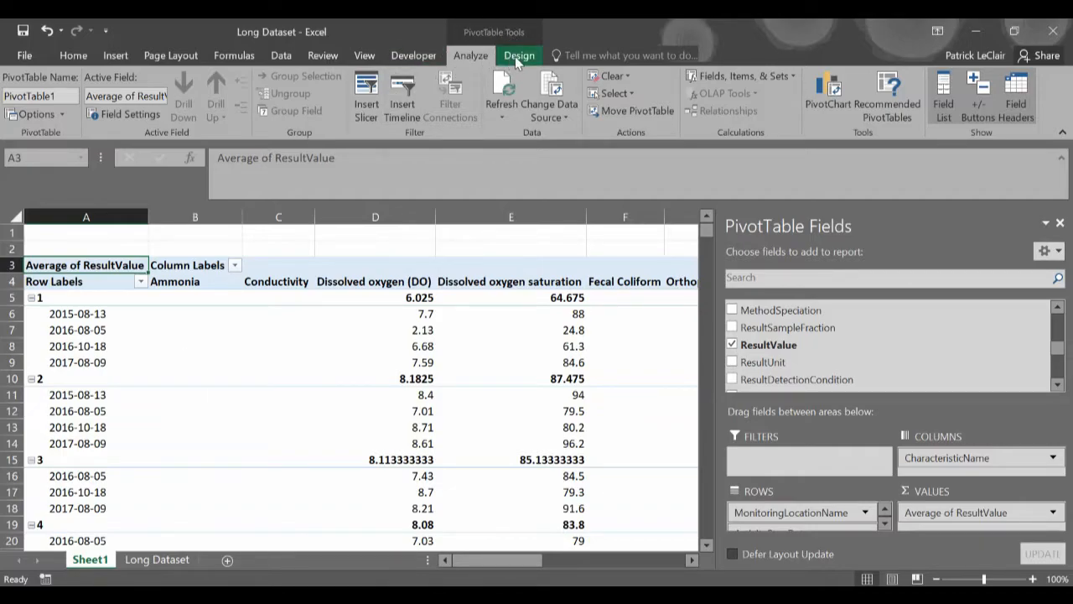
click(518, 56)
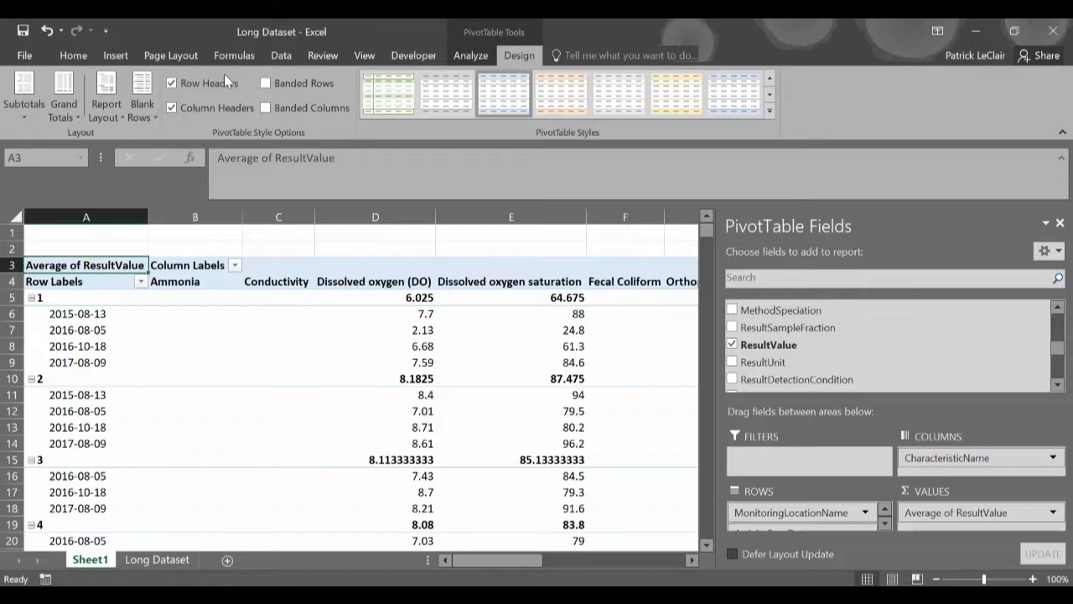
mouse_move(130, 149)
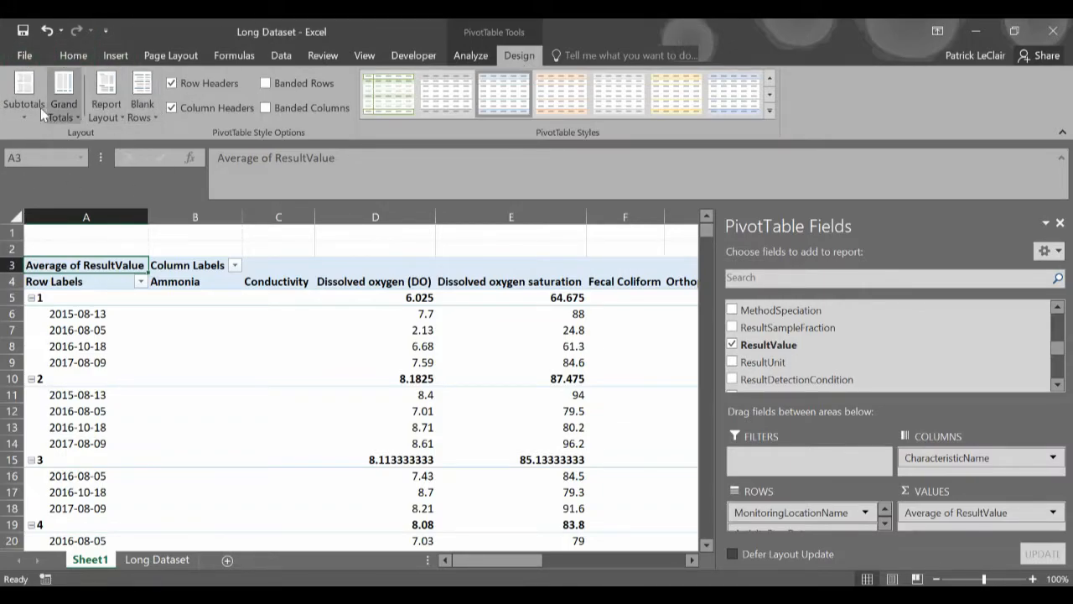
click(24, 92)
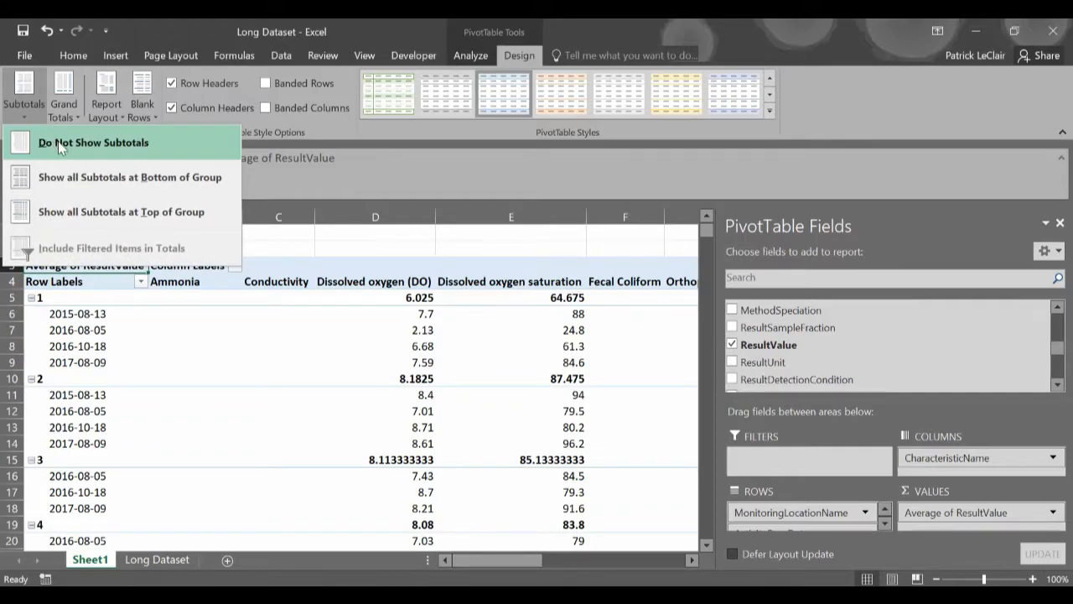
mouse_move(210, 216)
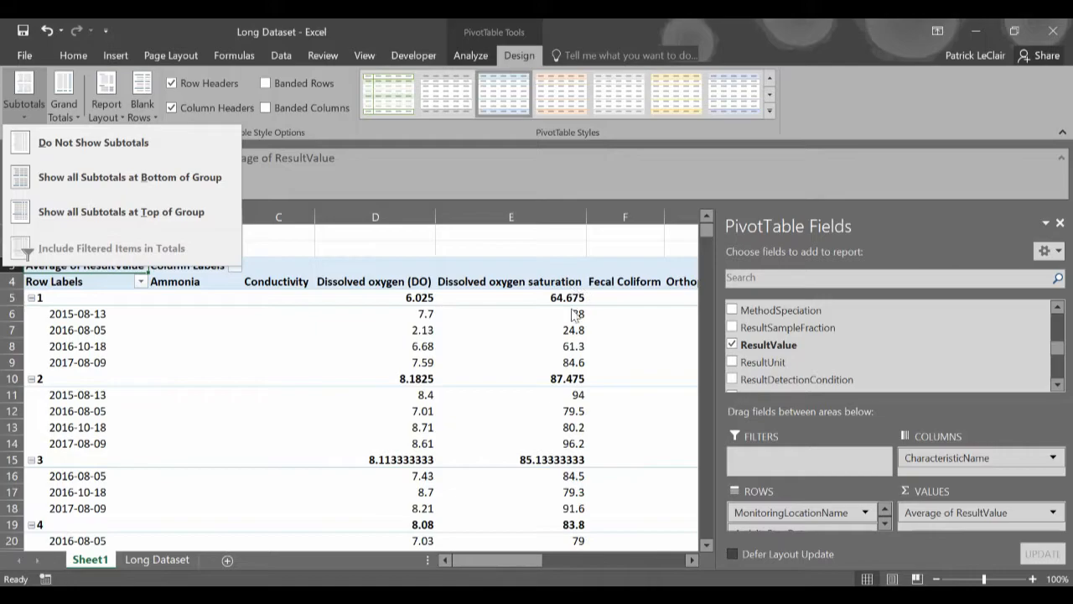
click(93, 142)
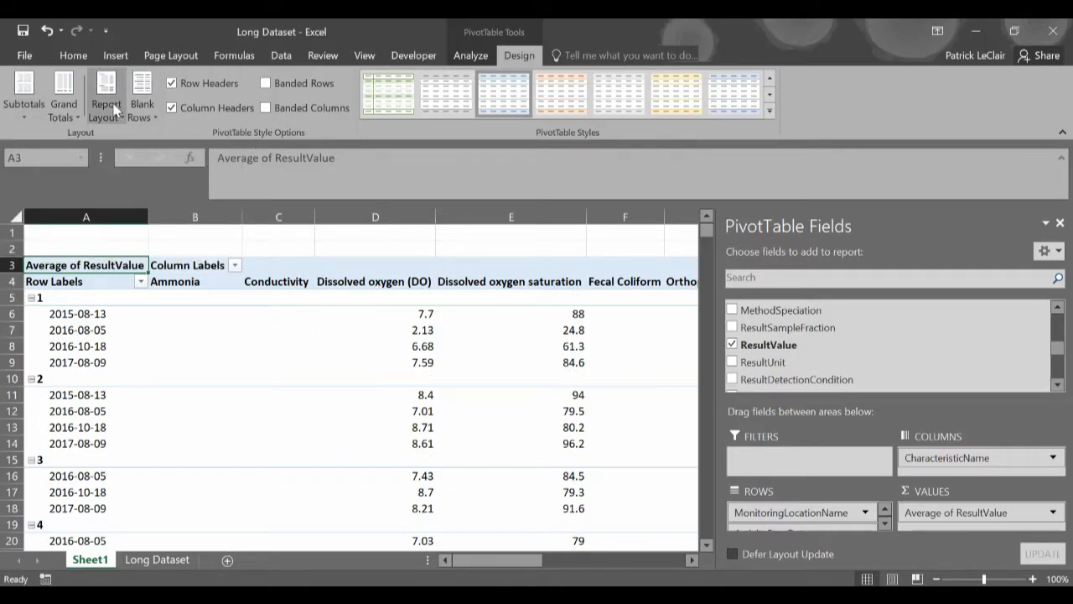
click(64, 94)
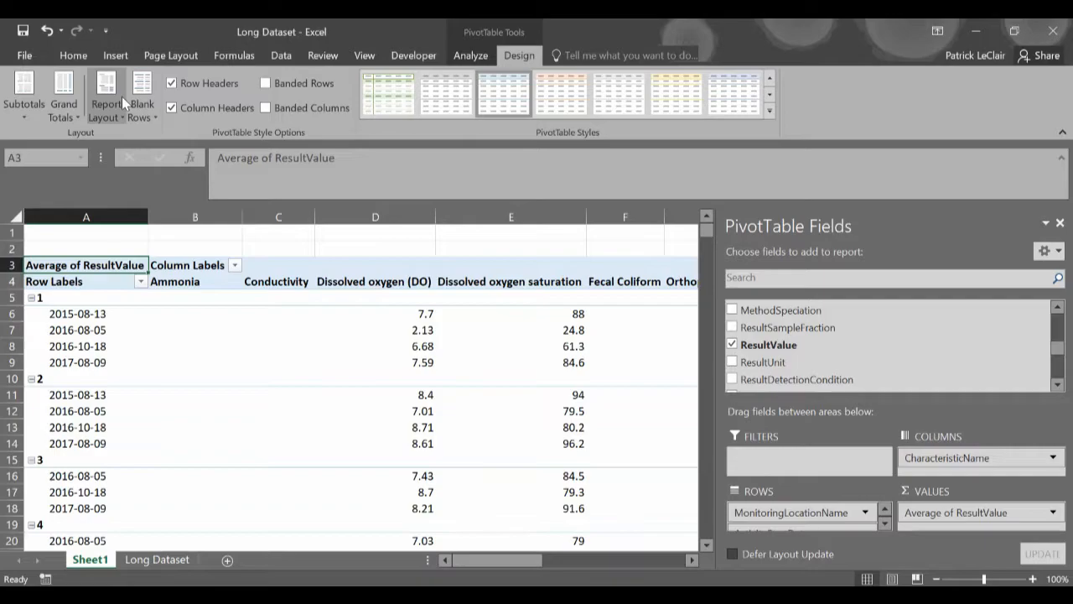
mouse_move(107, 96)
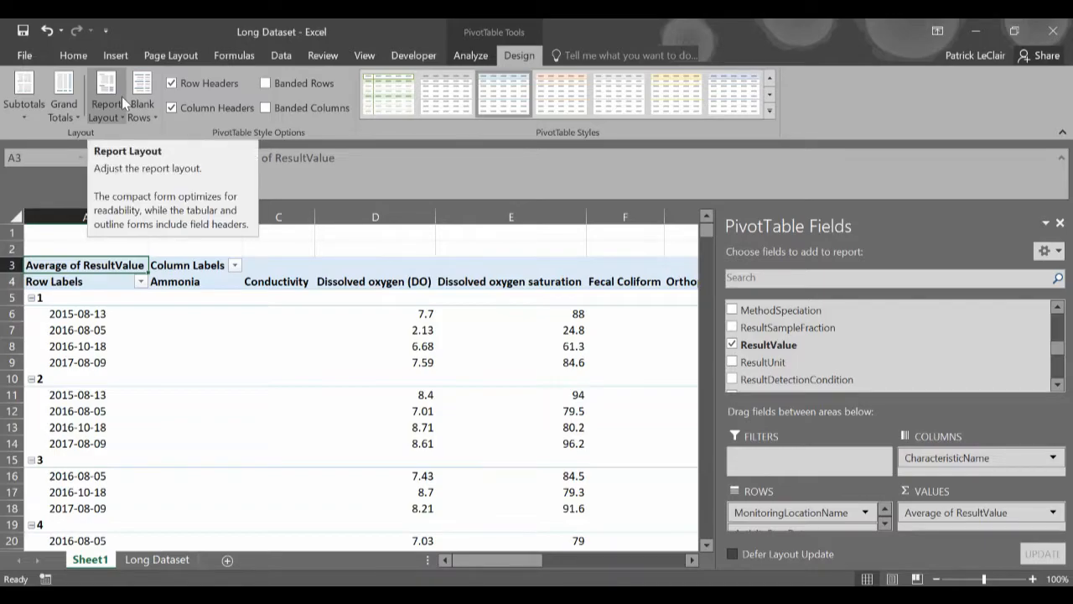
Step: Apply Tabular Form, Repeat All Item Labels, and Remove Blank Line after Each Item
click(106, 92)
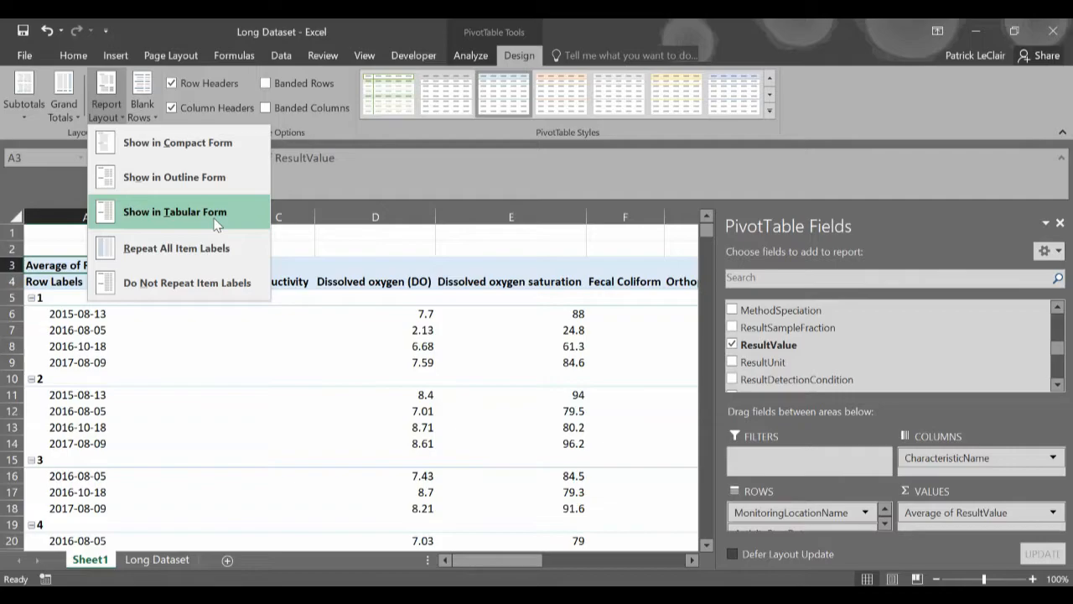
click(176, 212)
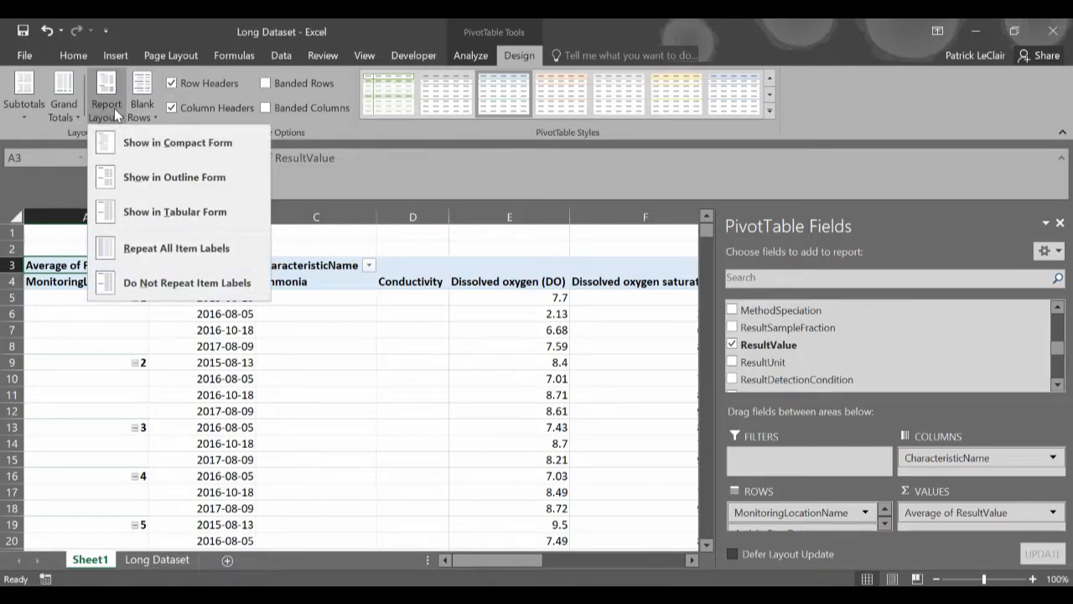
mouse_move(177, 247)
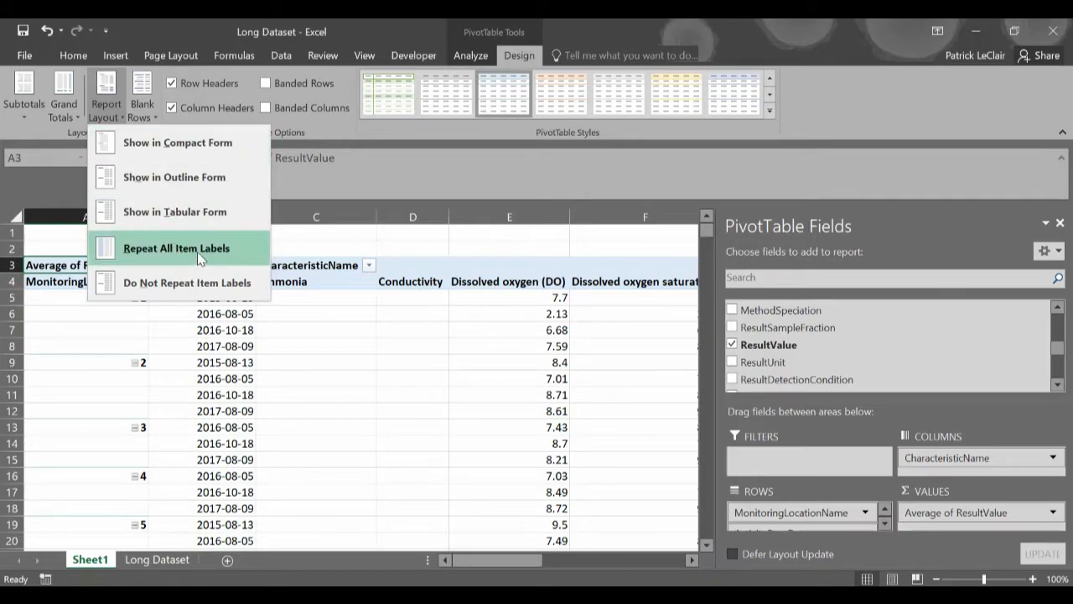
click(176, 247)
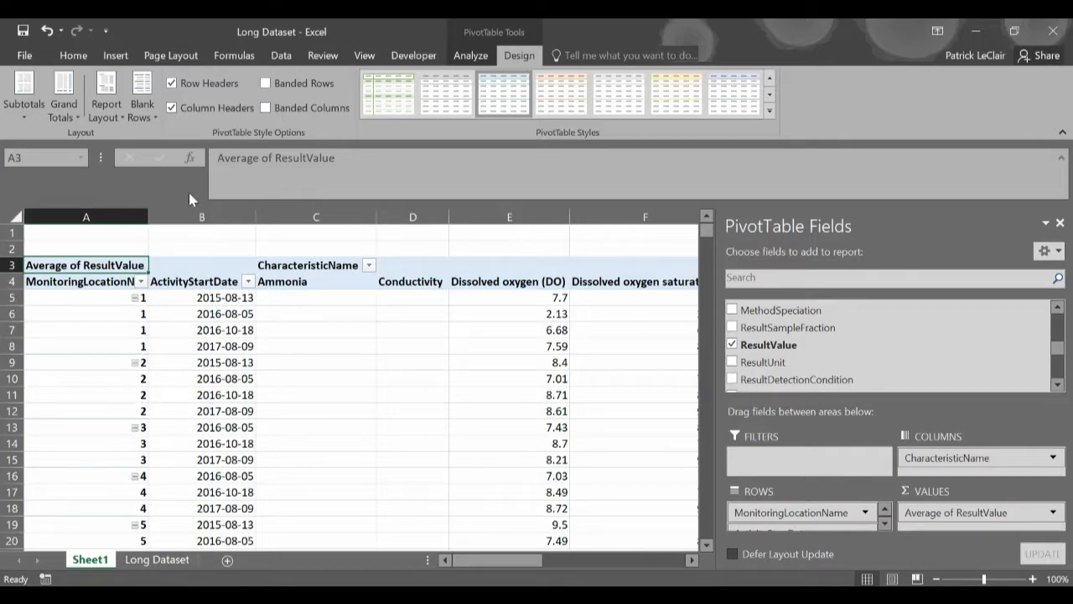
click(141, 96)
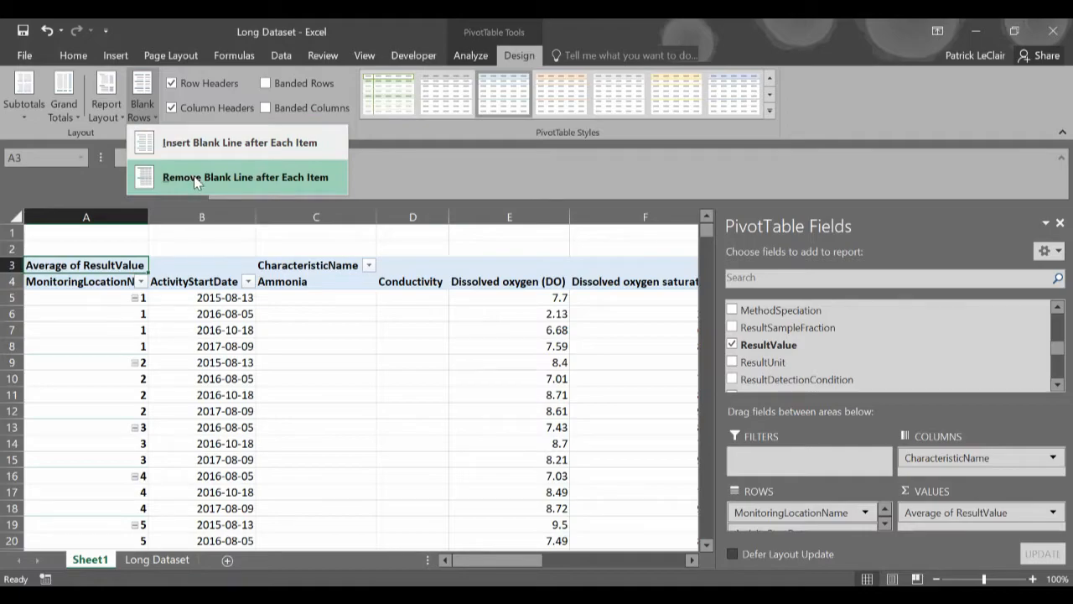
click(246, 177)
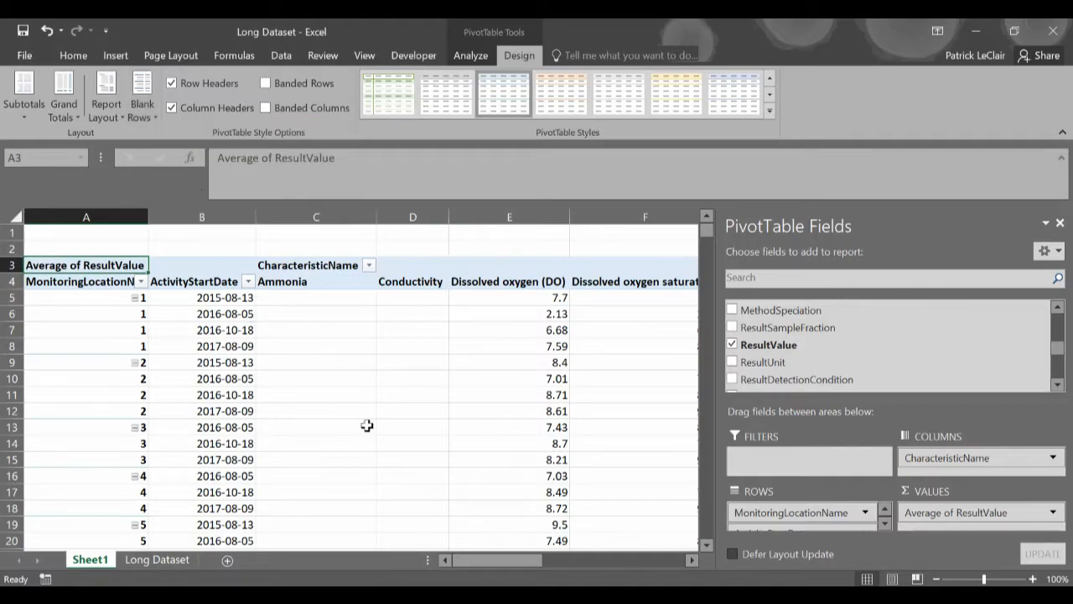
mouse_move(380, 386)
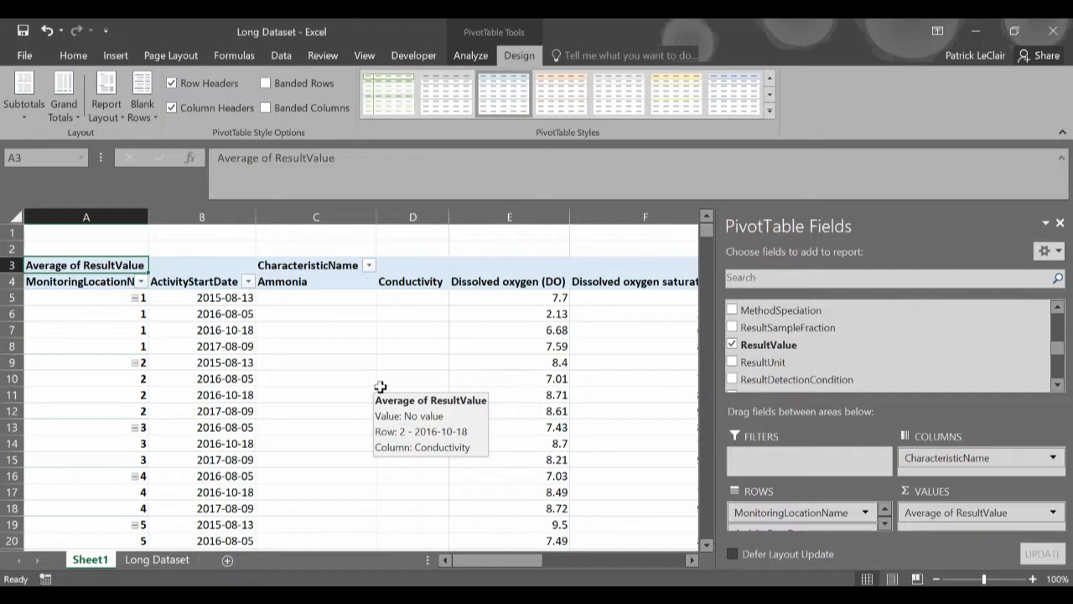
mouse_move(331, 372)
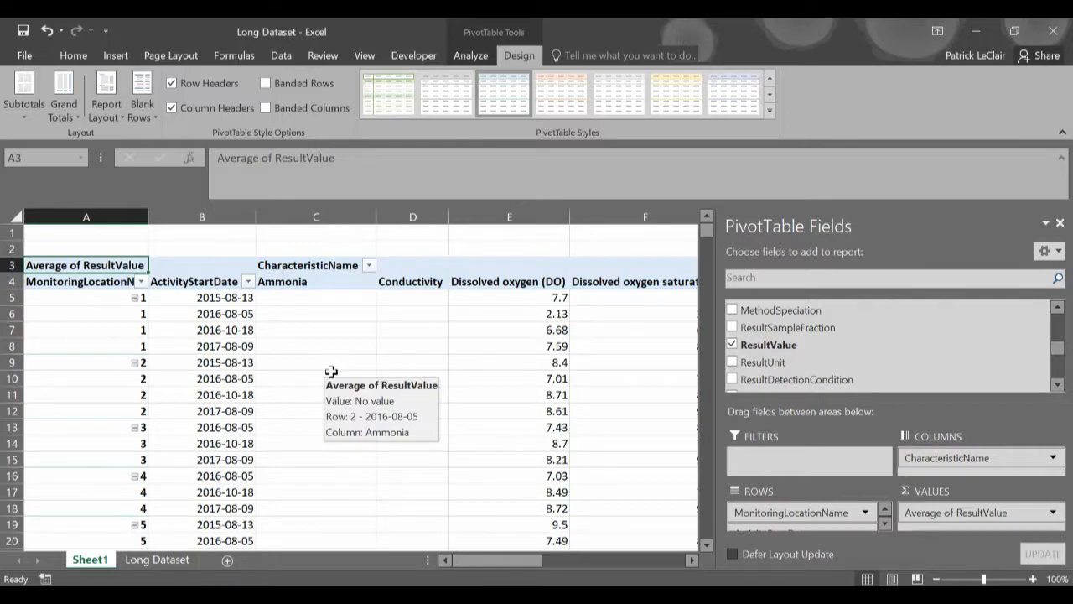
mouse_move(165, 271)
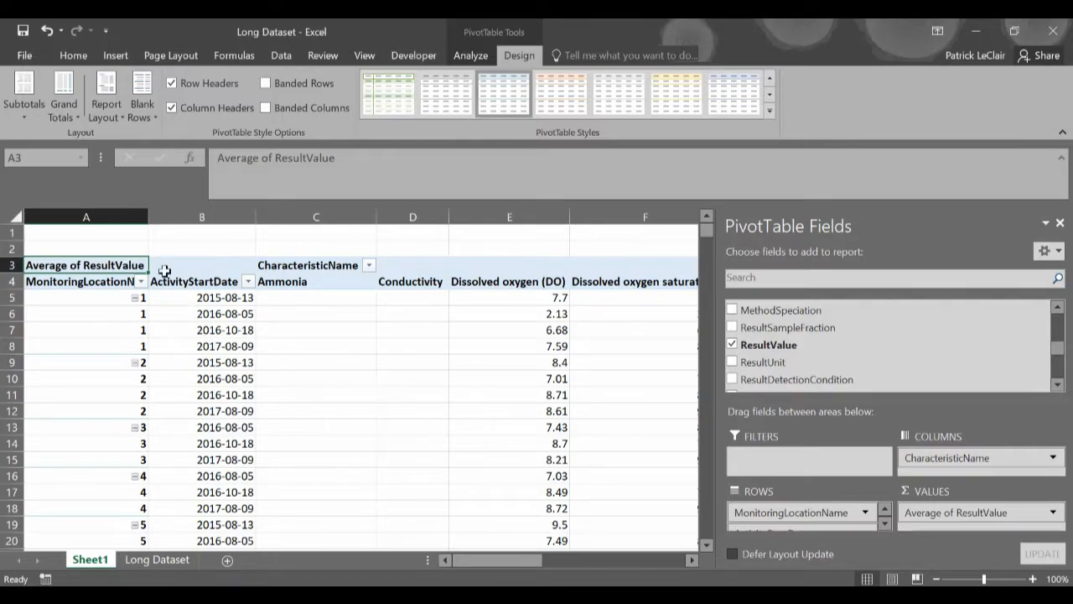
mouse_move(147, 289)
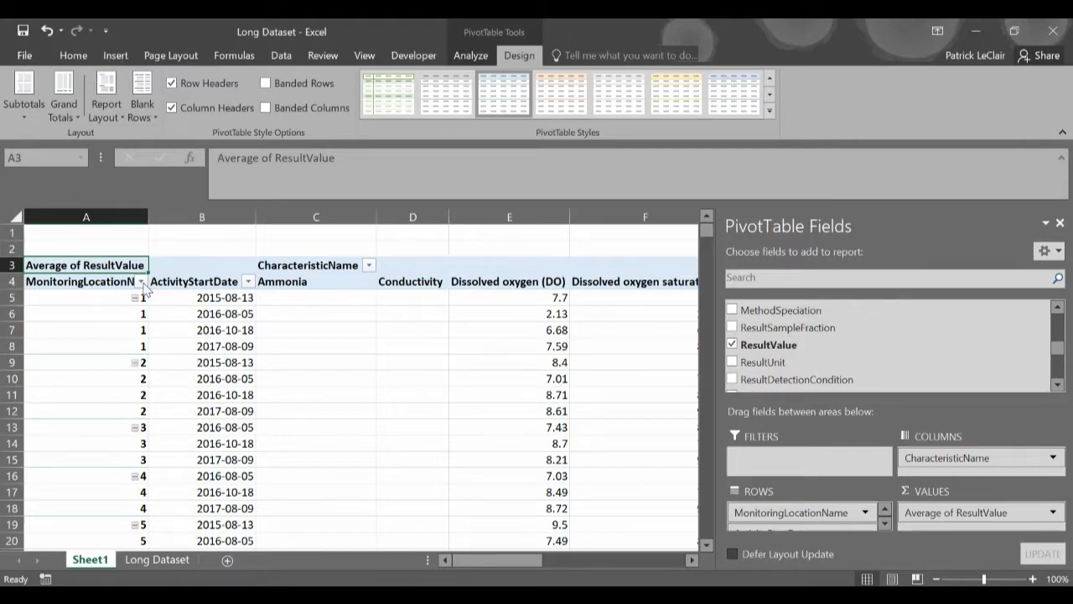
Step: Apply a label filter keeping MonitoringLocationName between 80 and 81
click(129, 281)
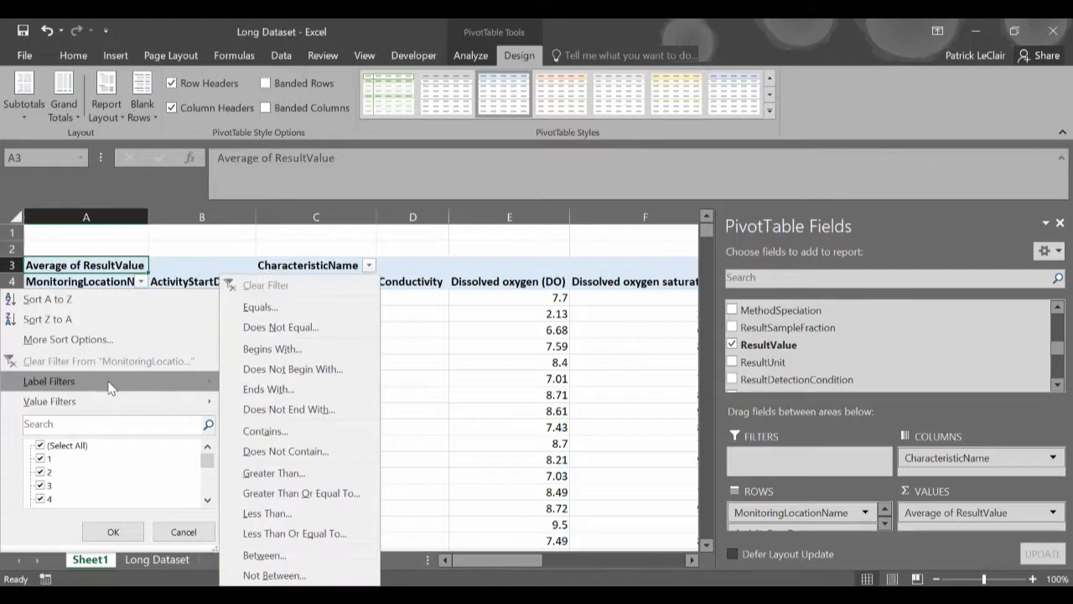
mouse_move(299, 554)
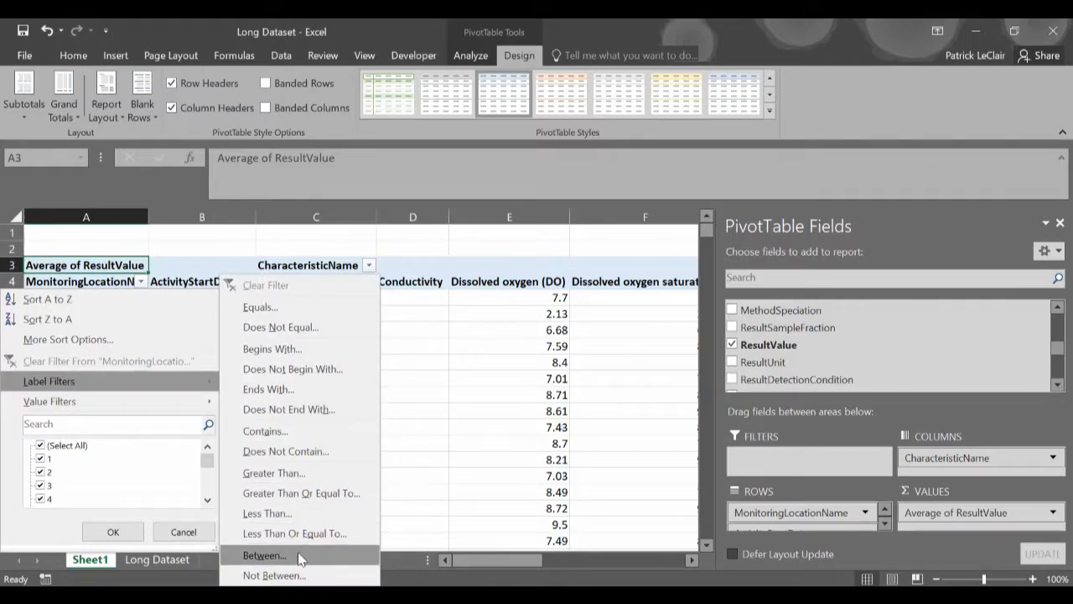
click(264, 555)
text(81)
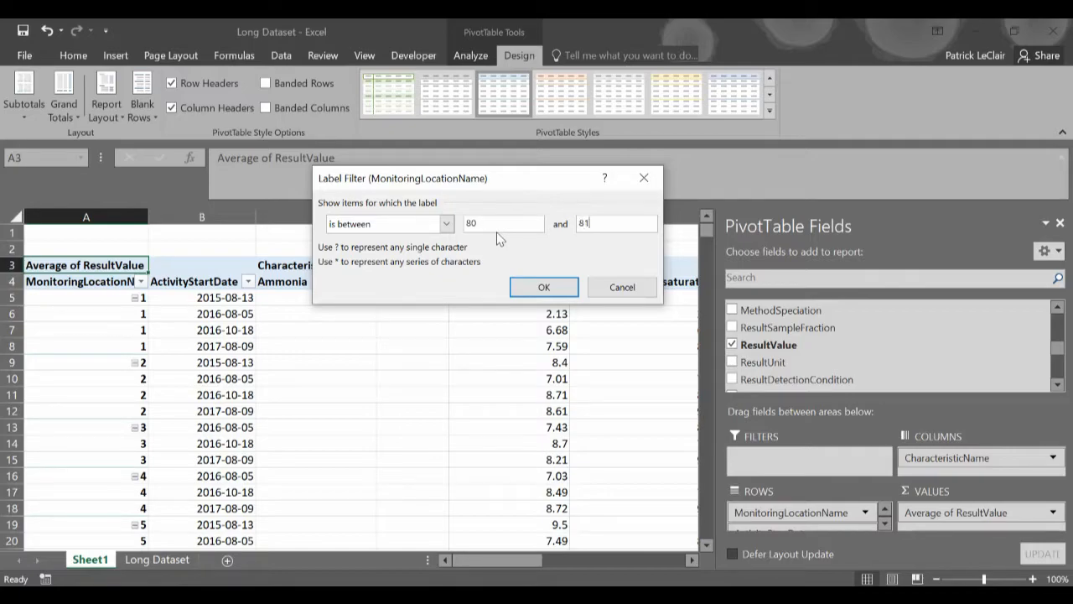
click(543, 286)
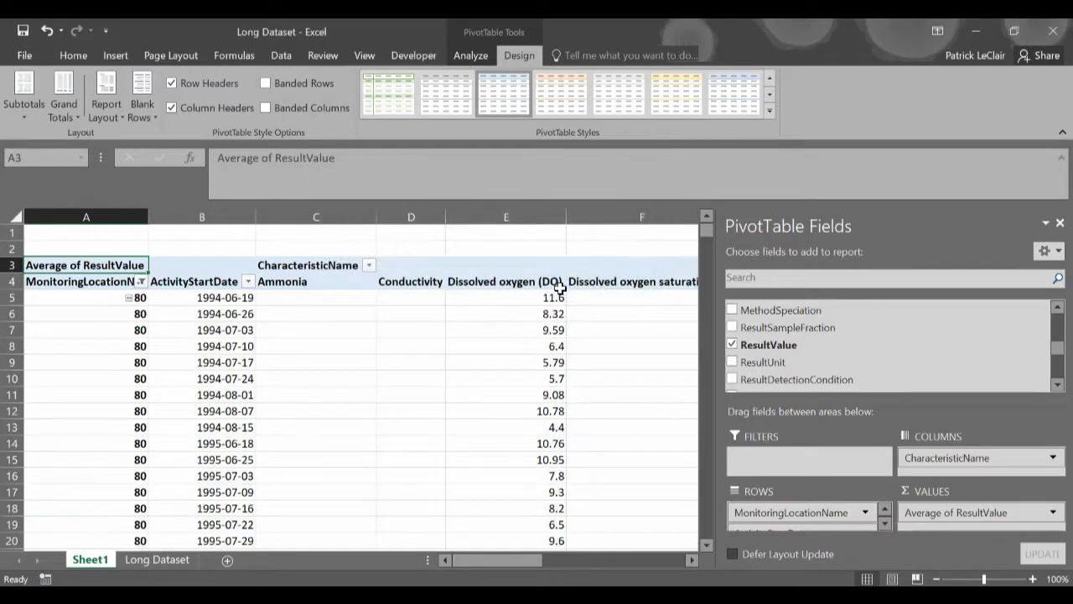
scroll(down, 3)
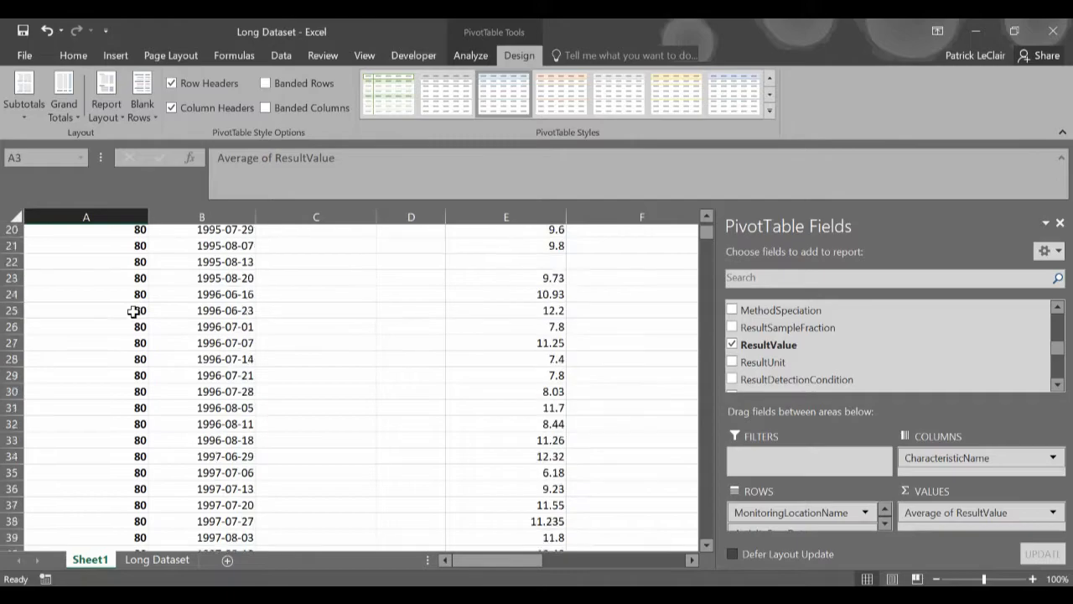
scroll(up, 3)
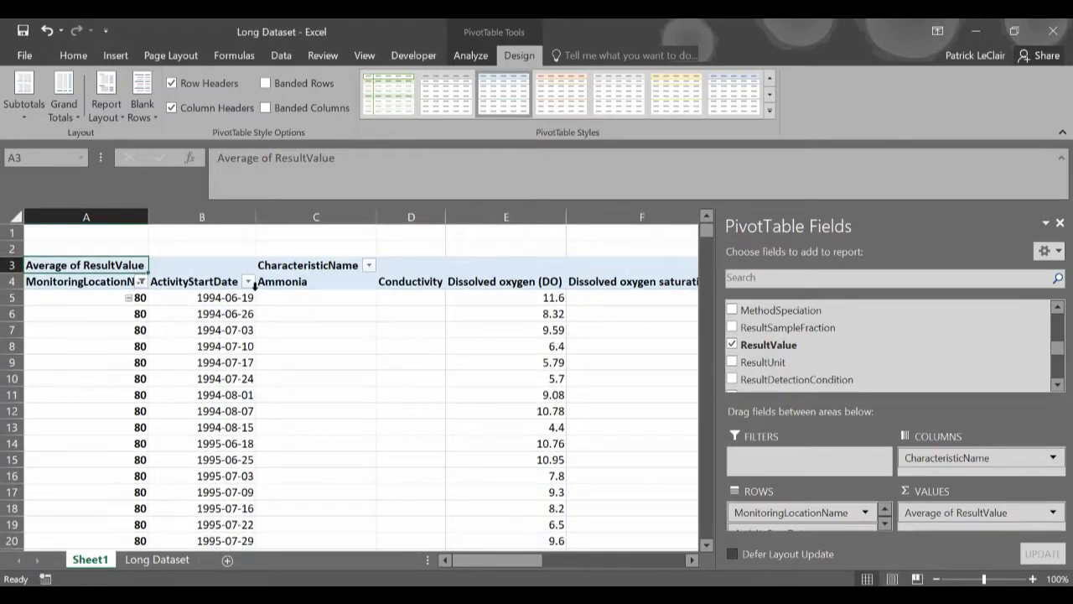
Step: Filter ActivityStartDate to 2002 dates and review the filtered averages
click(248, 281)
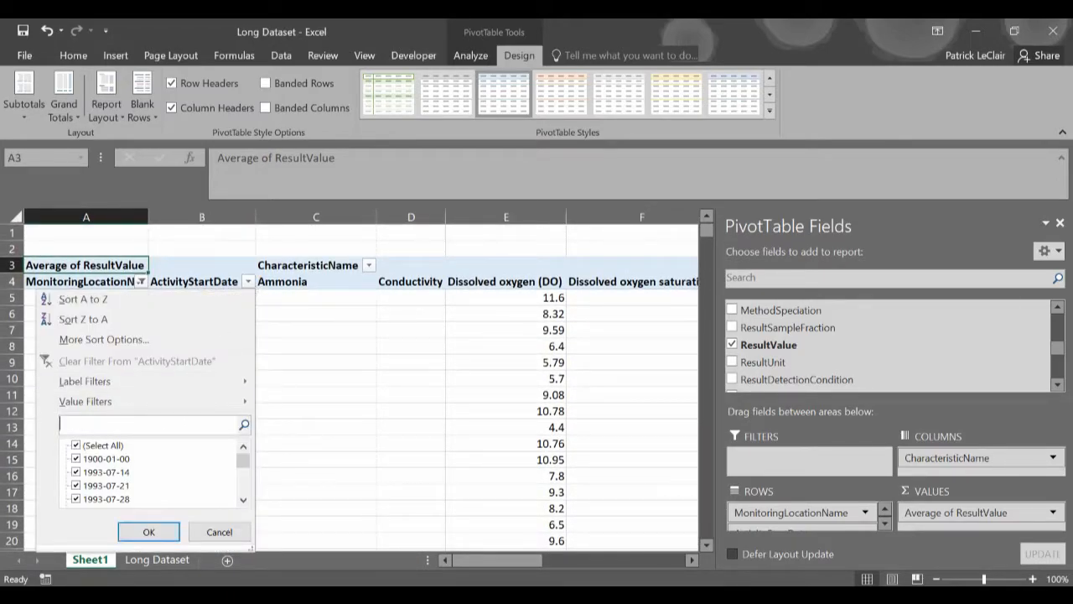
text(2002)
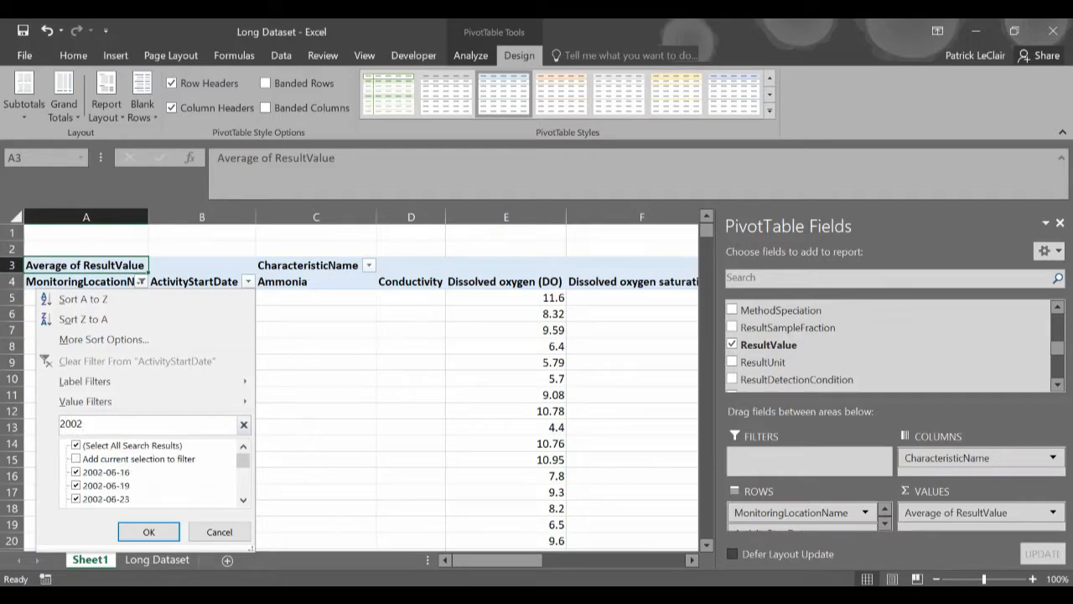
click(149, 531)
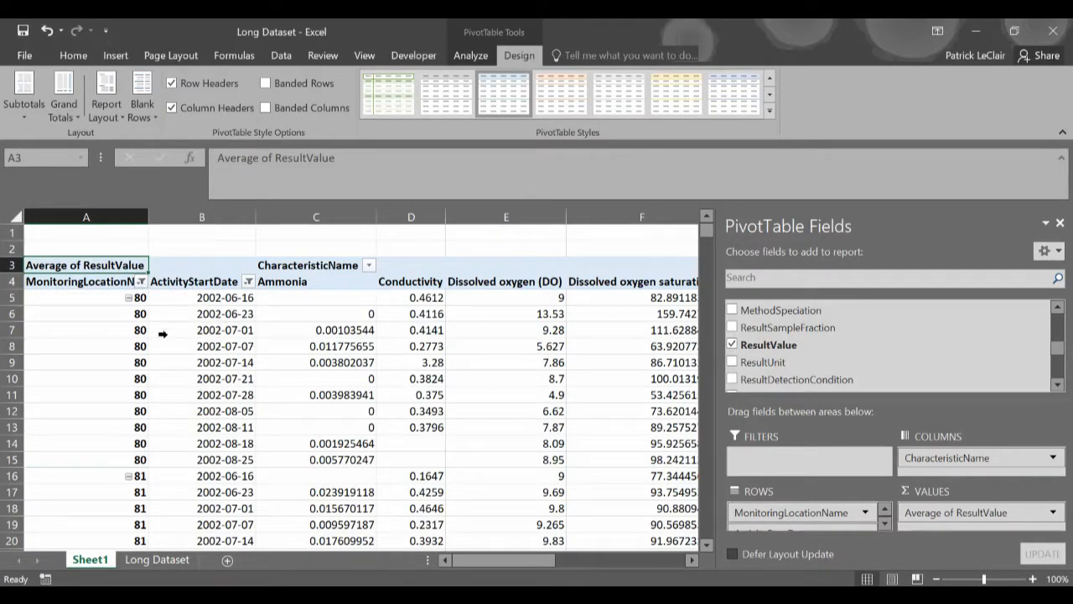
scroll(right, 3)
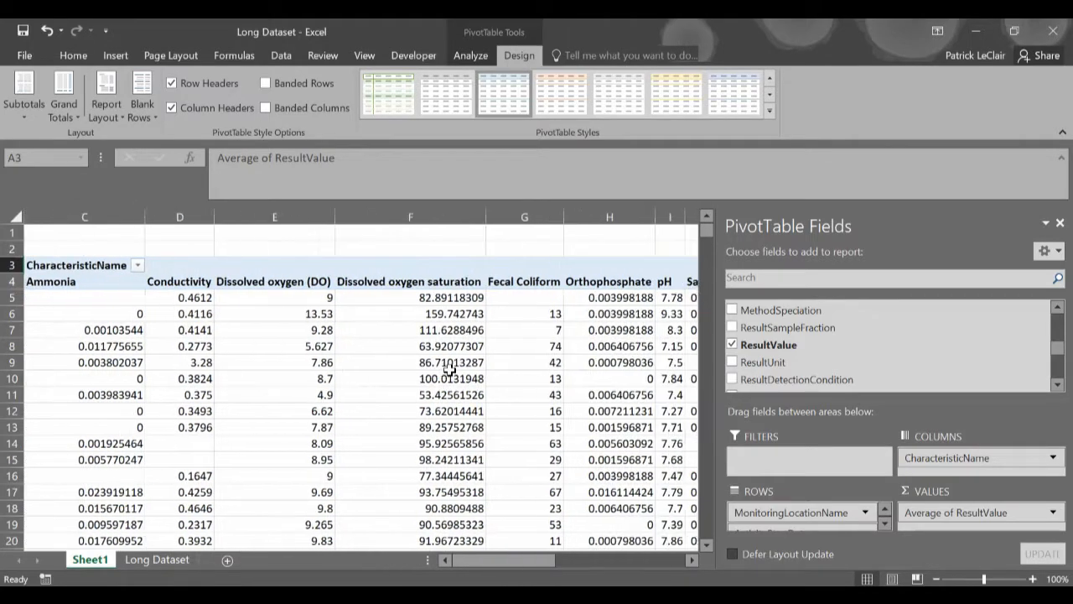
scroll(right, 3)
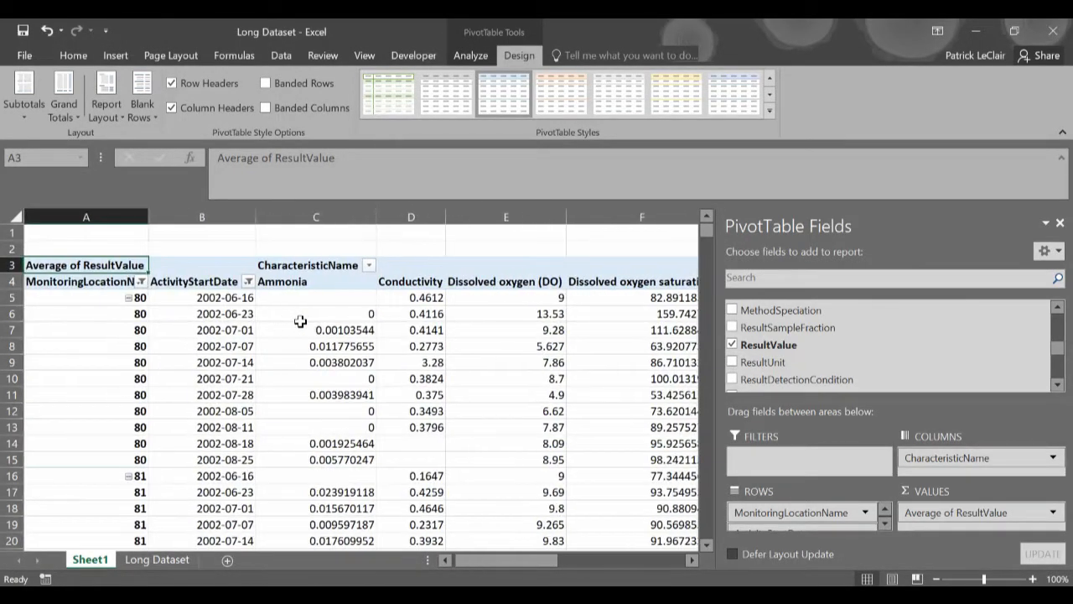
scroll(down, 3)
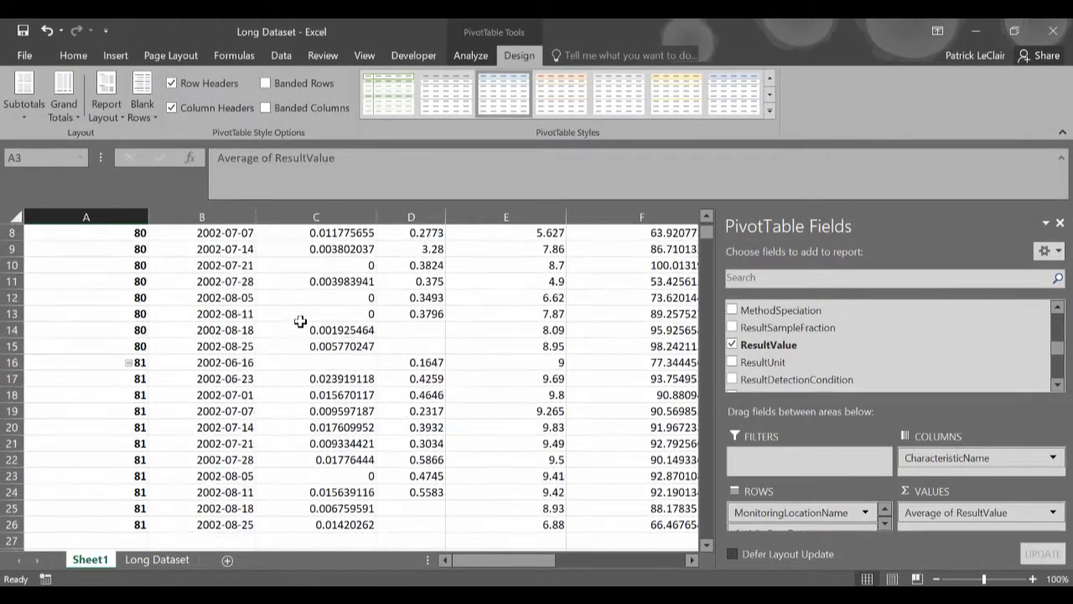
scroll(right, 3)
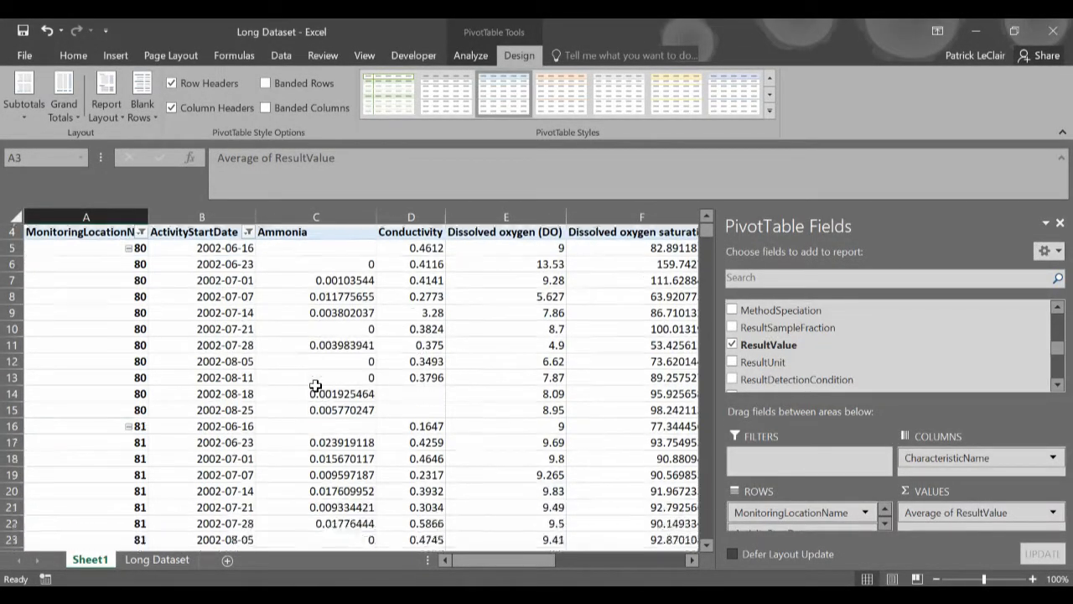
scroll(down, 3)
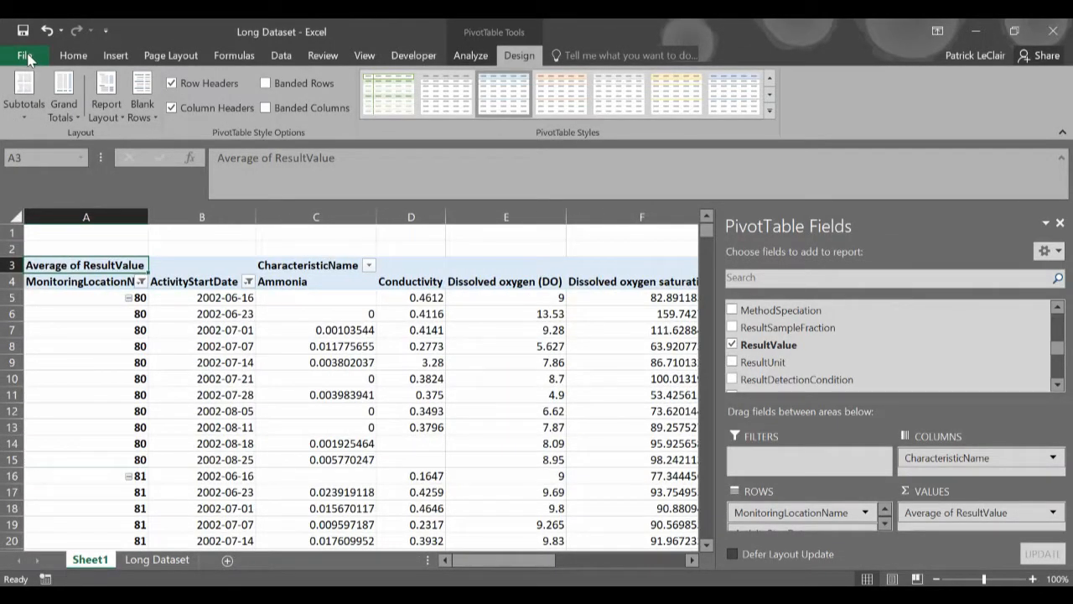
Step: Save As CSV (Comma delimited) over WQI Example.csv, keeping only the active sheet
click(26, 55)
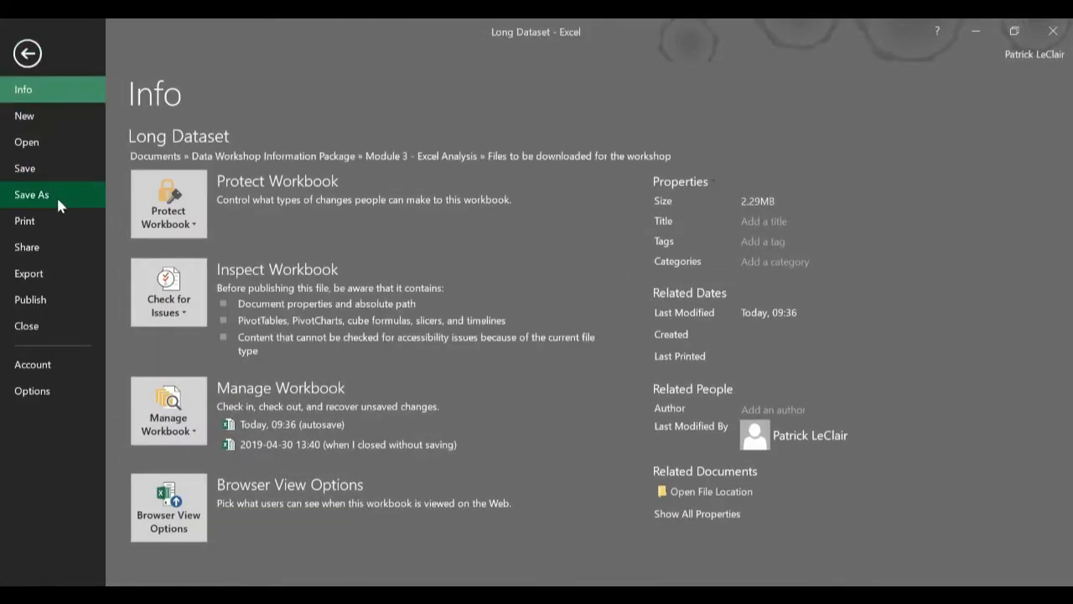
click(31, 194)
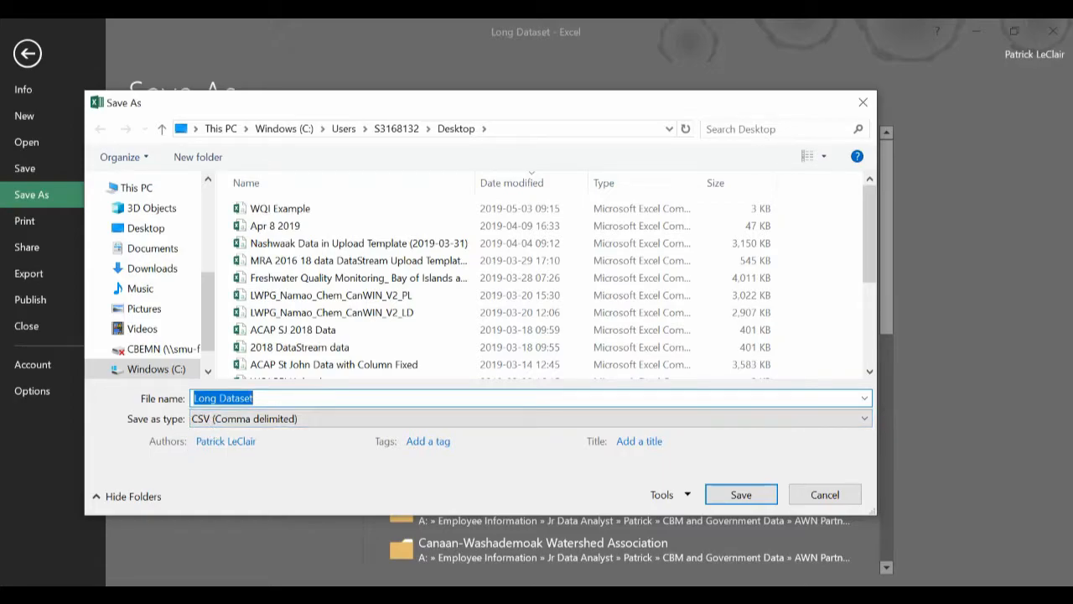
text(W)
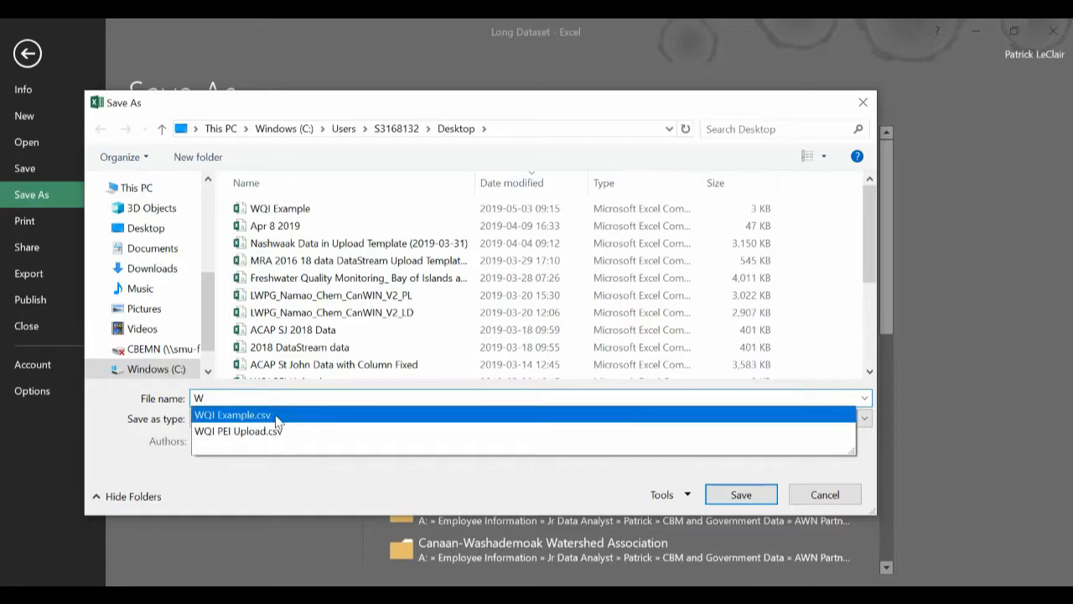
click(233, 415)
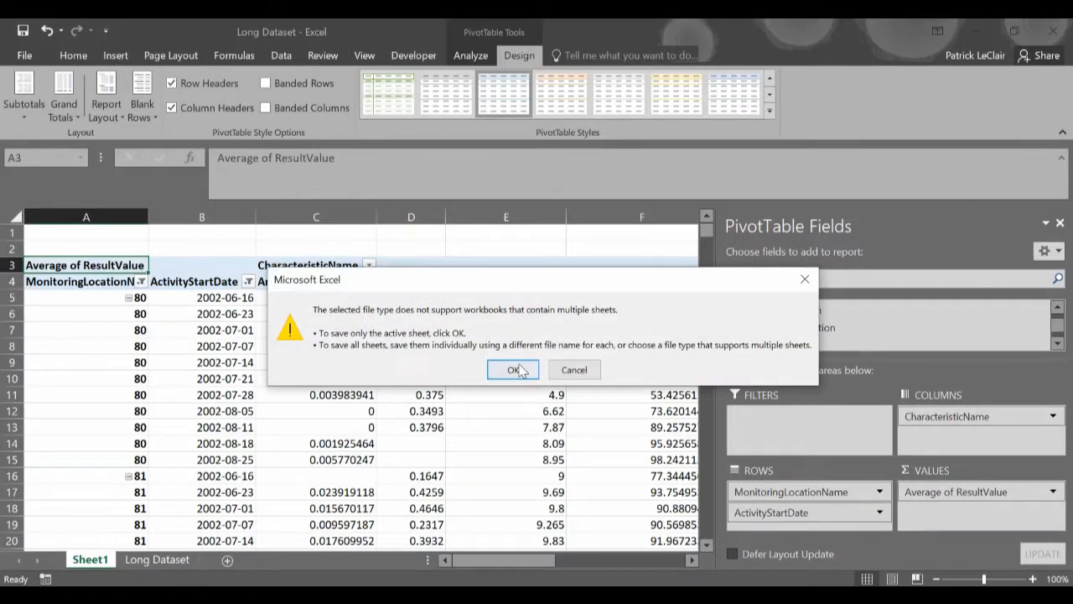
click(513, 370)
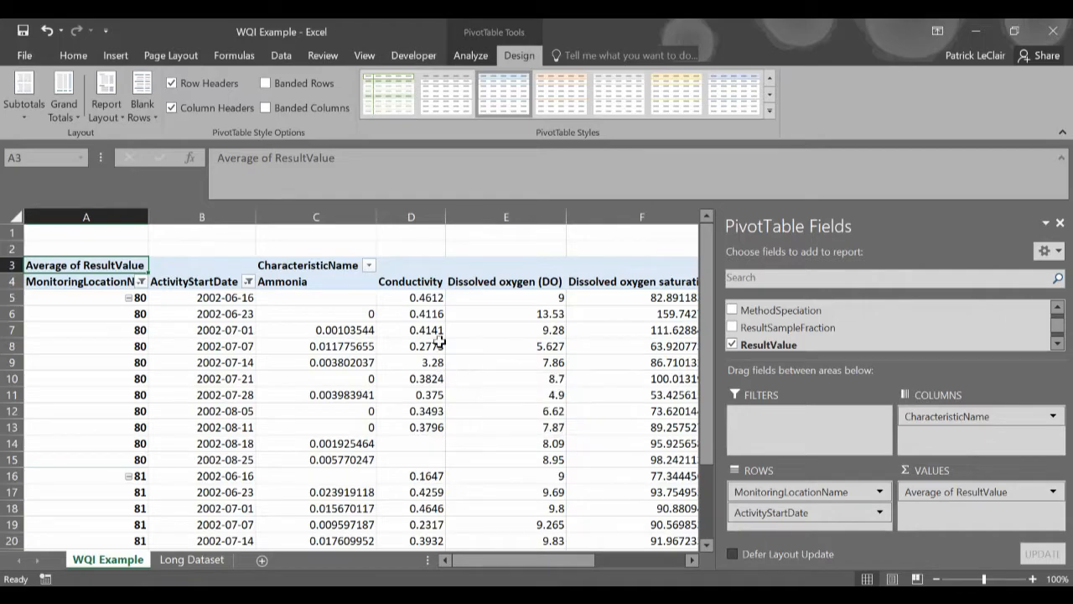
mouse_move(505, 313)
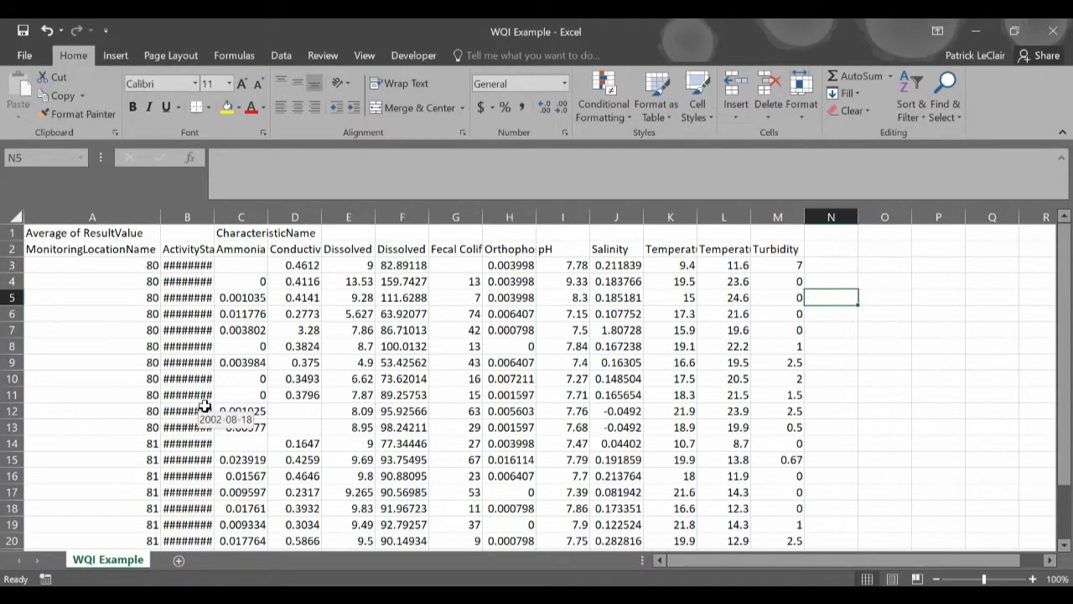
mouse_move(176, 303)
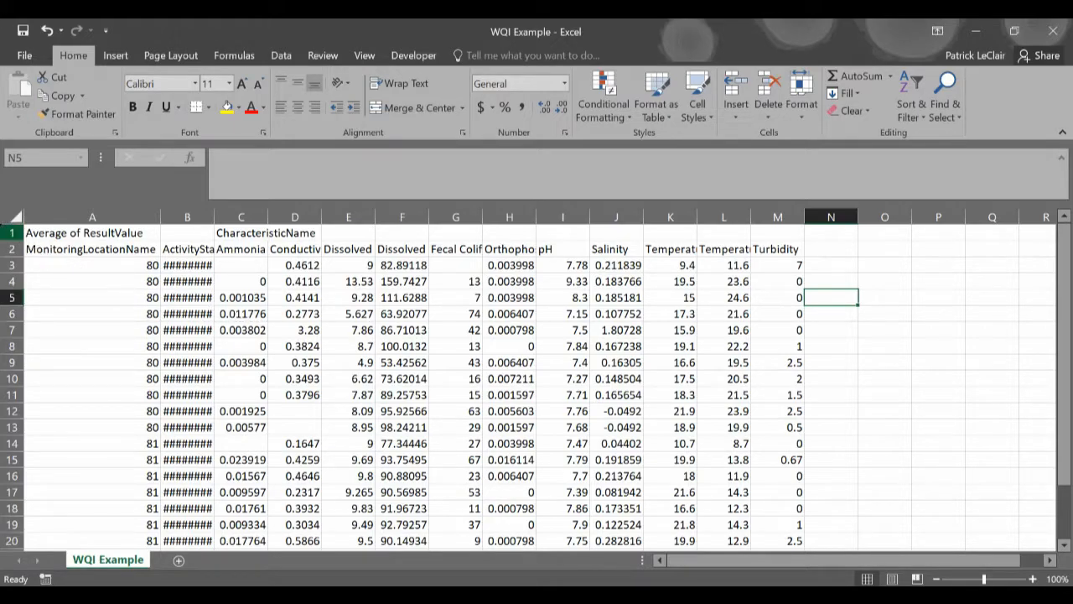
Step: Delete the leftover pivot heading row and rename the MonitoringLocationName header to Station
click(84, 232)
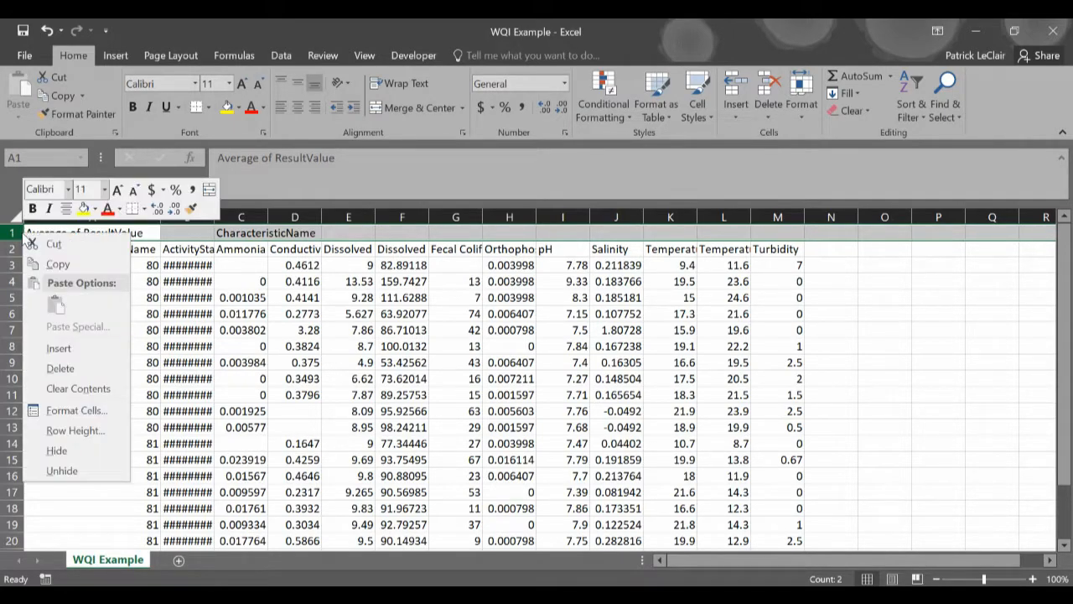
click(60, 368)
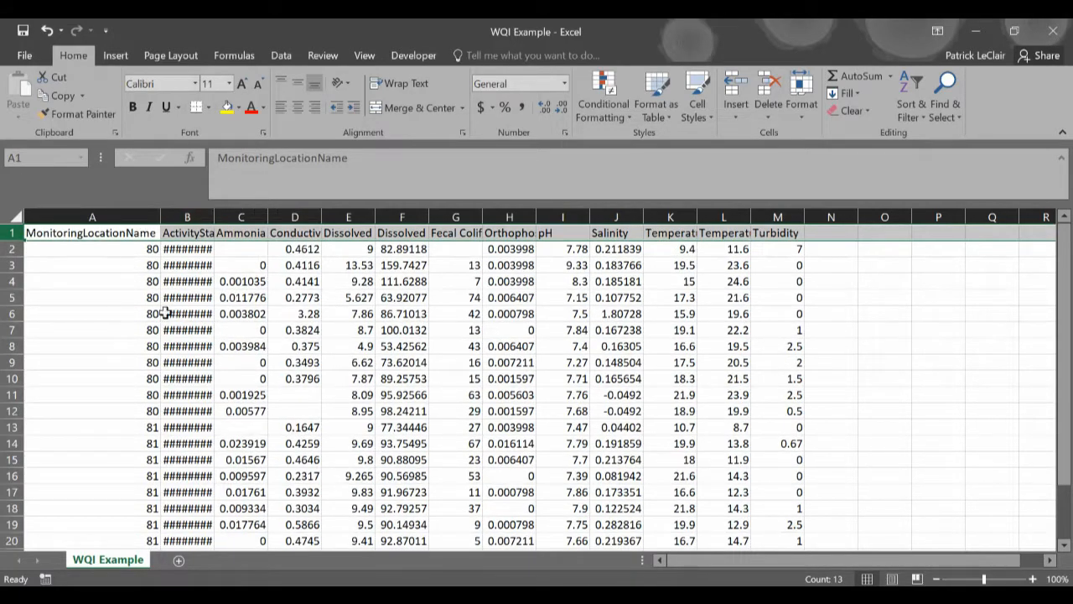
click(187, 248)
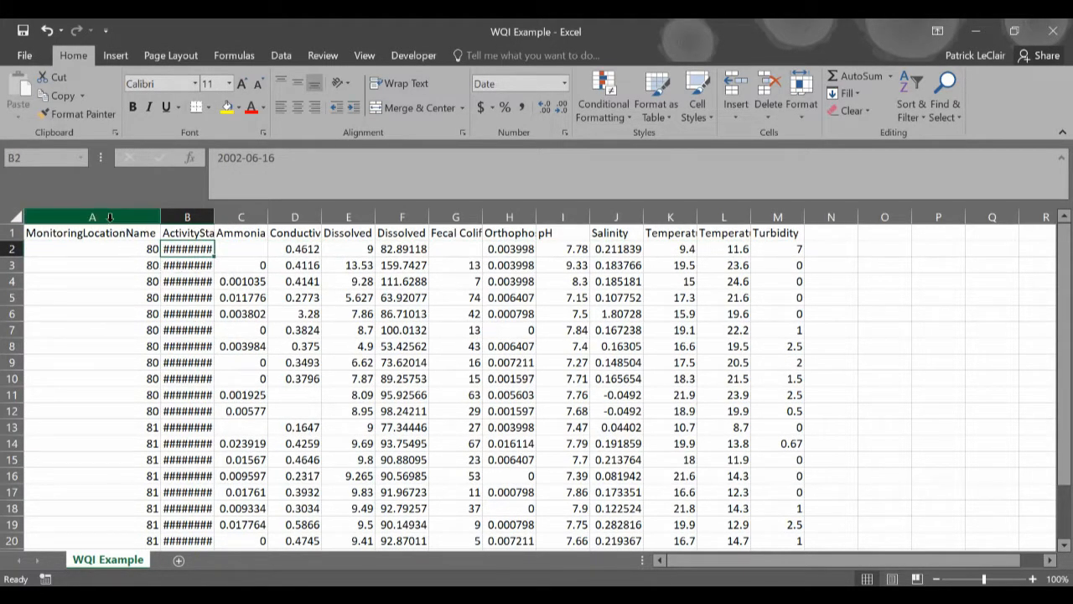
click(92, 232)
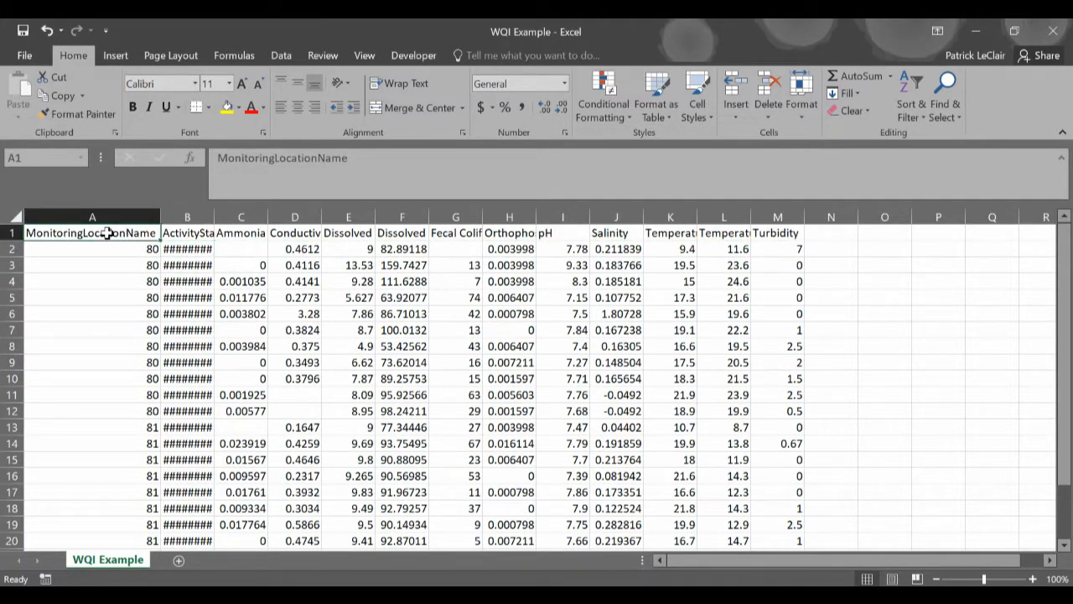
click(187, 232)
text(St)
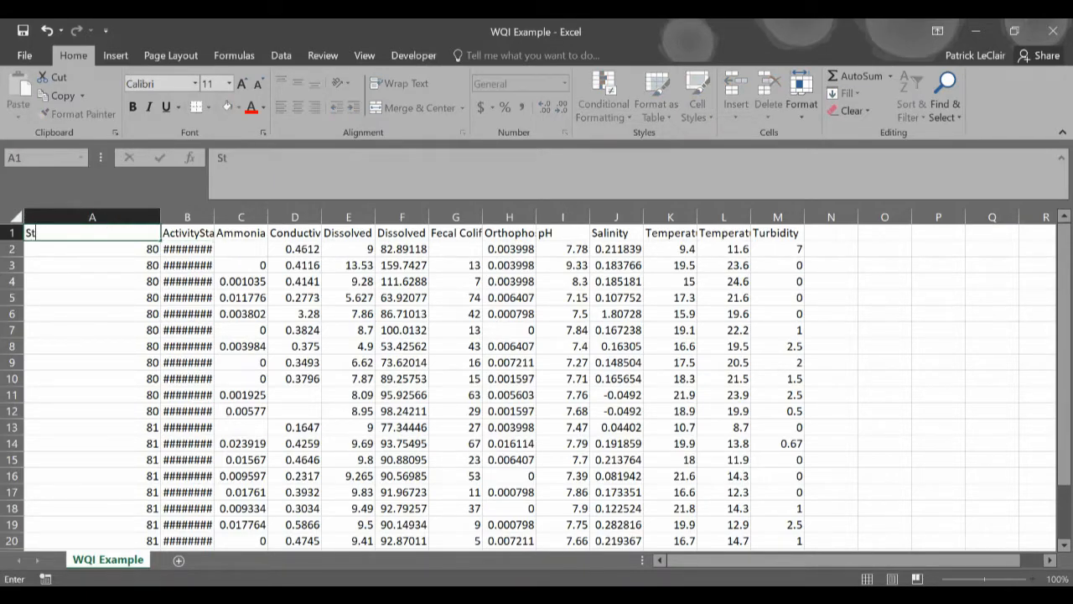
text(ation)
click(188, 233)
text(Da)
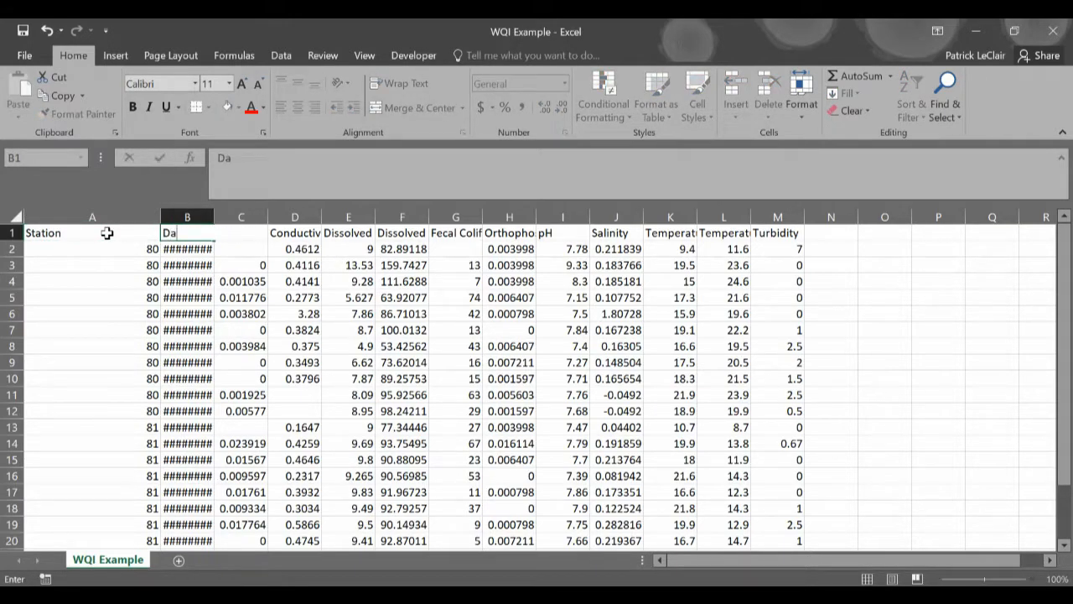
click(347, 345)
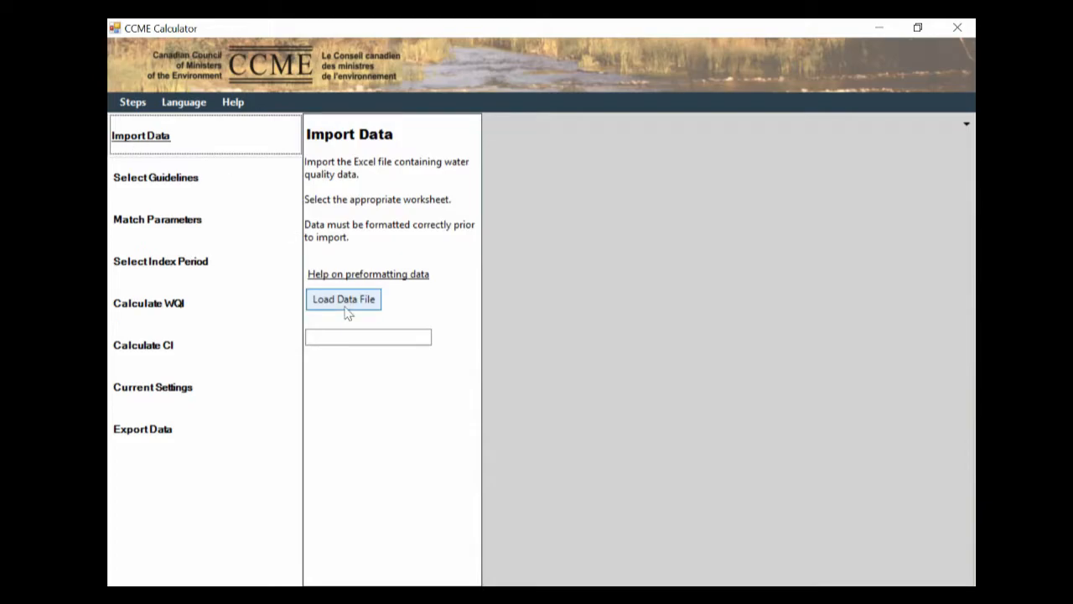
Step: Load WQI Example.csv from the Desktop and scroll across its imported columns
click(343, 299)
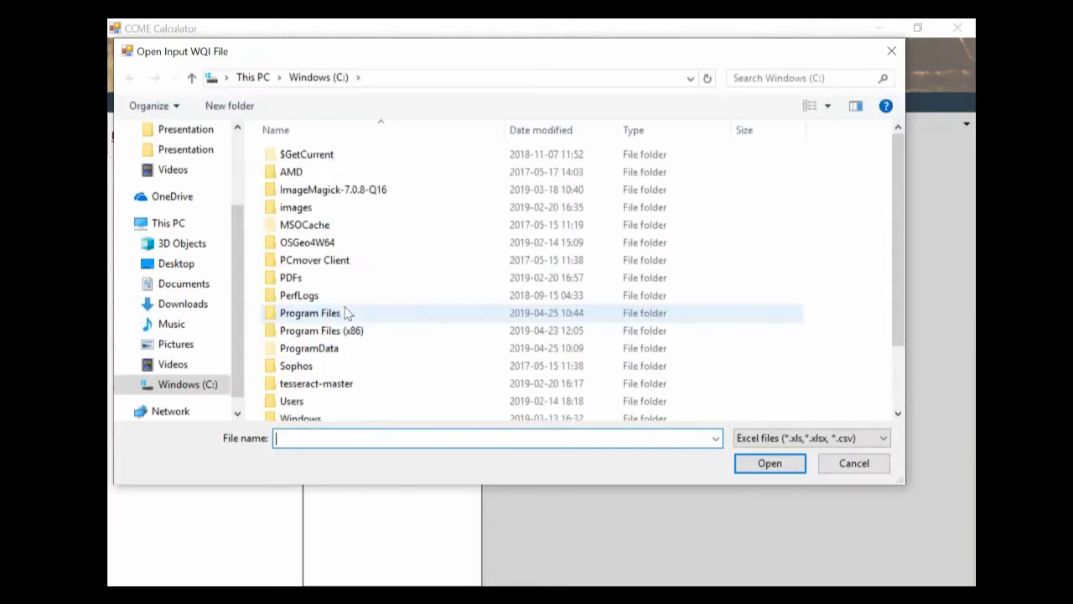
scroll(up, 3)
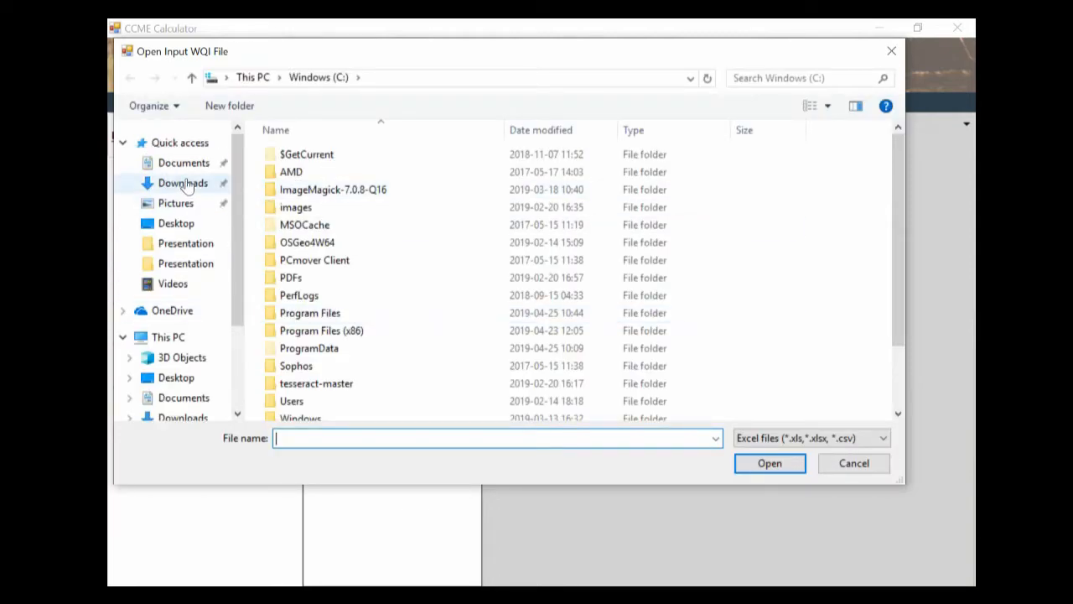
click(176, 223)
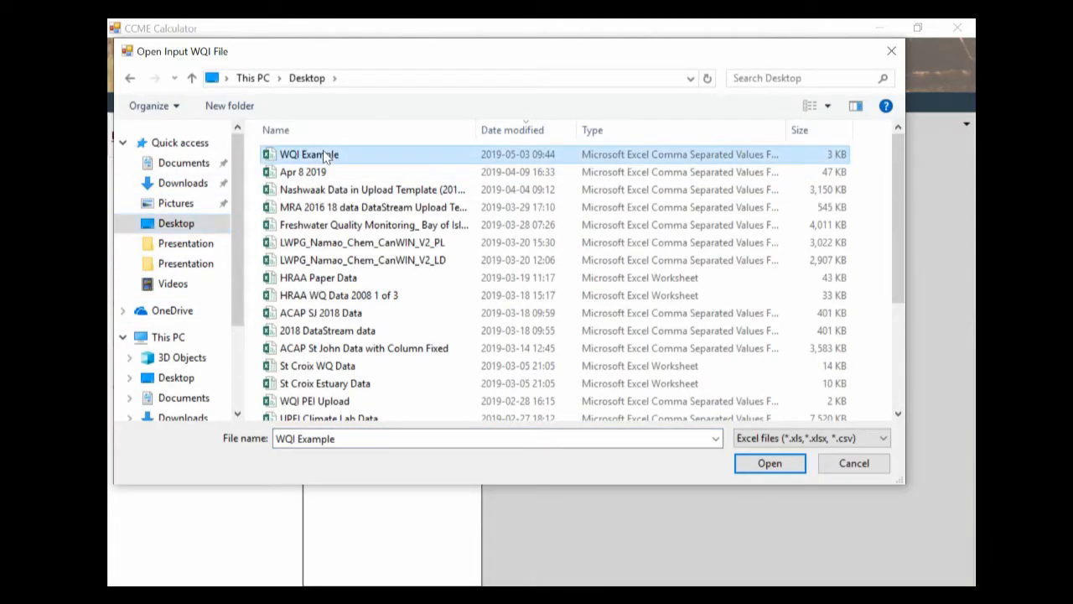
click(768, 463)
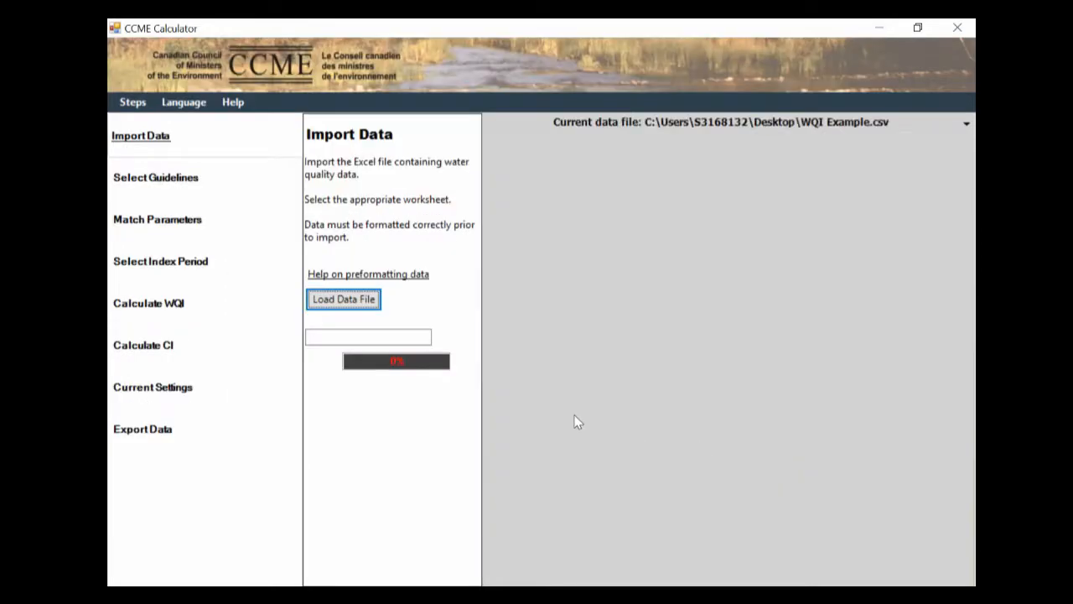
click(343, 299)
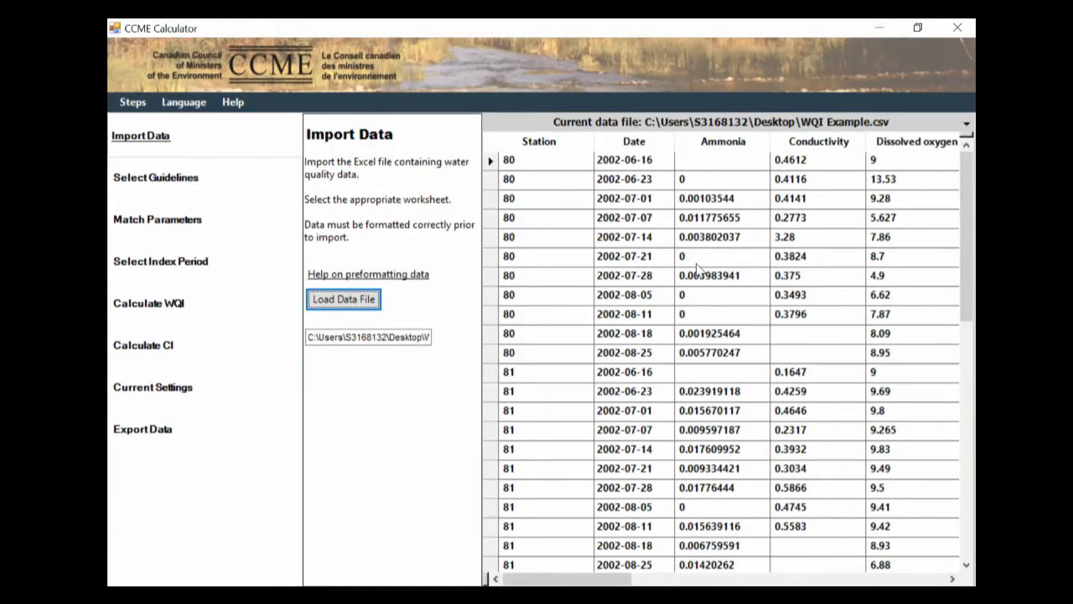
scroll(right, 3)
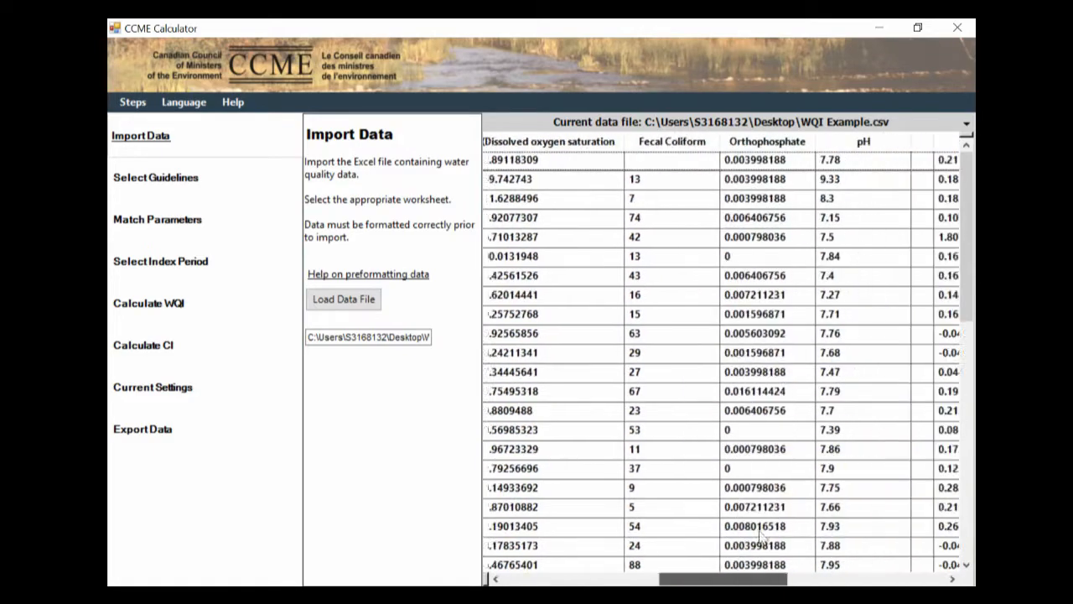
scroll(left, 3)
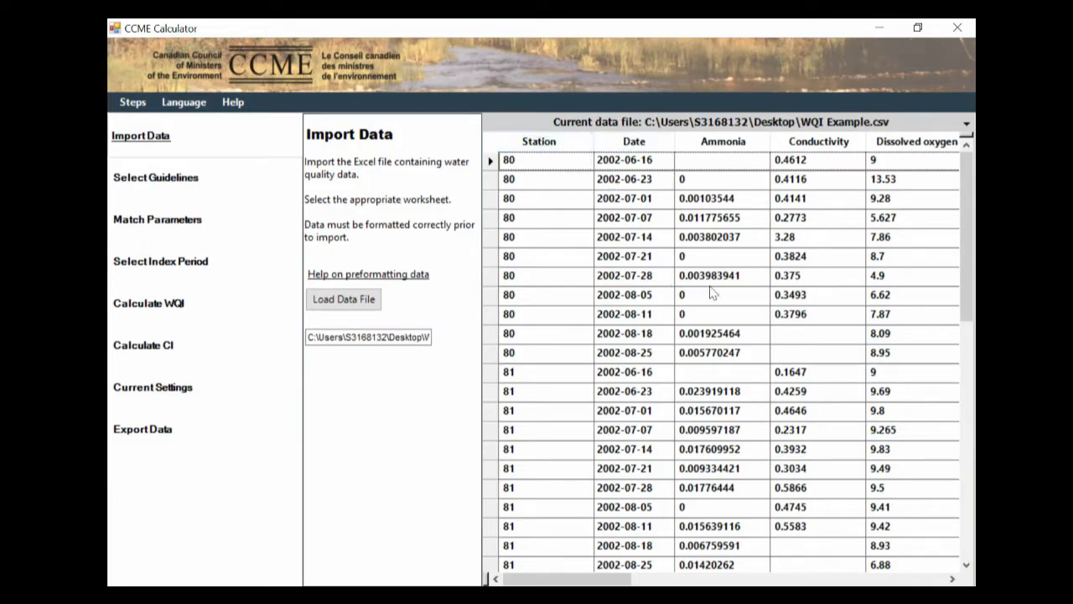
mouse_move(111, 199)
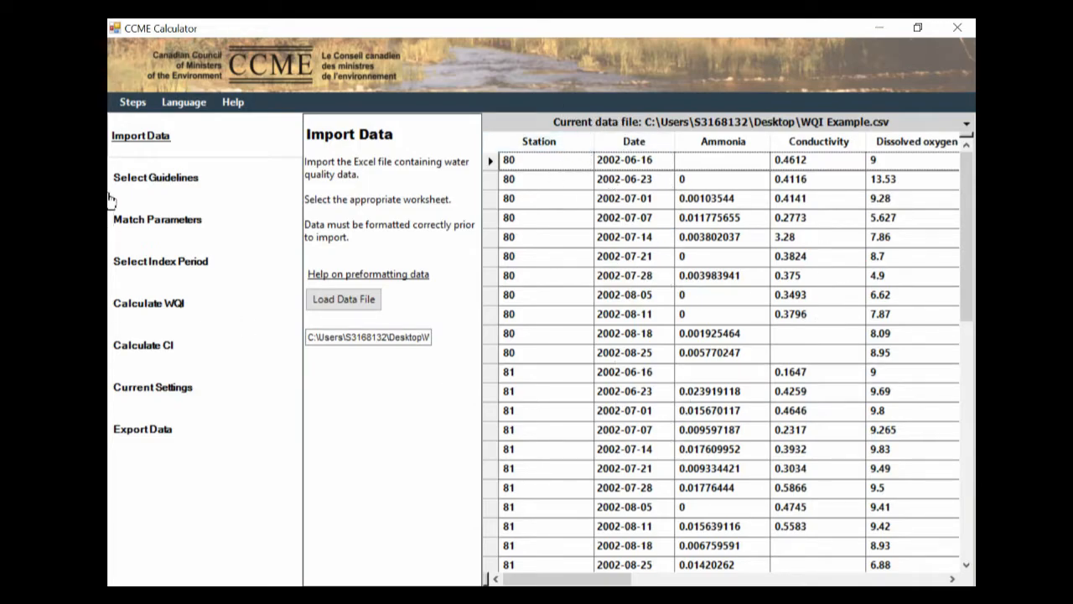
mouse_move(181, 181)
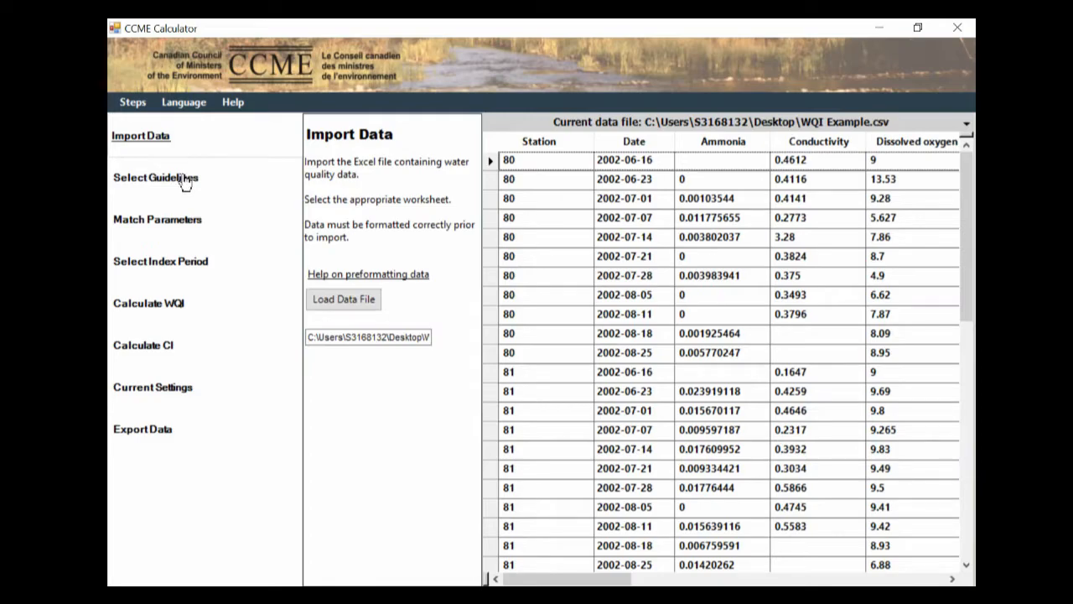
Step: On Select Guidelines, load the Example Guidelines file as the guideline set
click(156, 177)
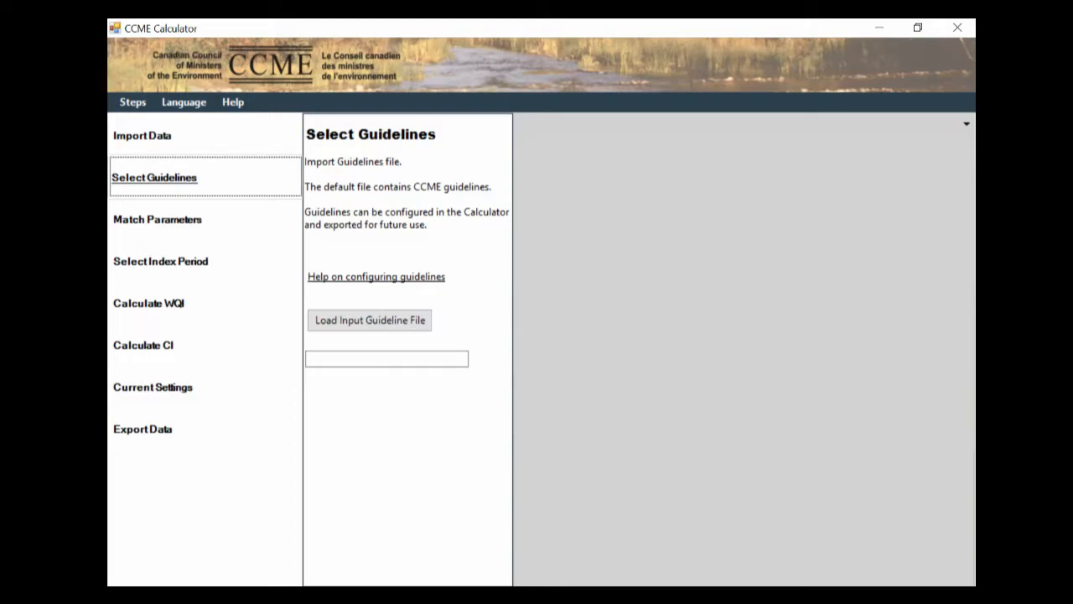
click(369, 319)
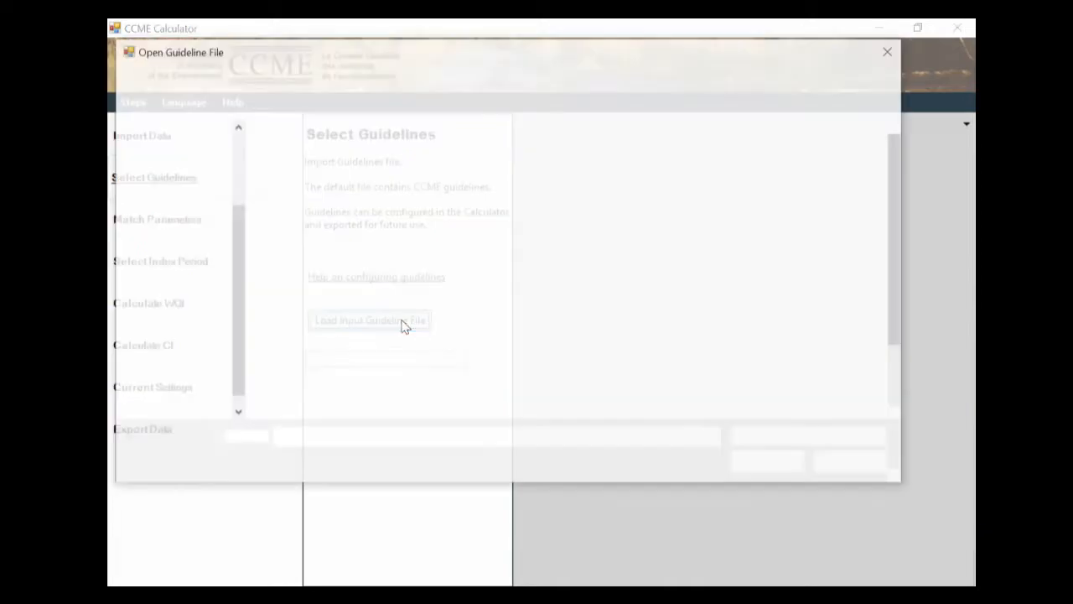
click(369, 320)
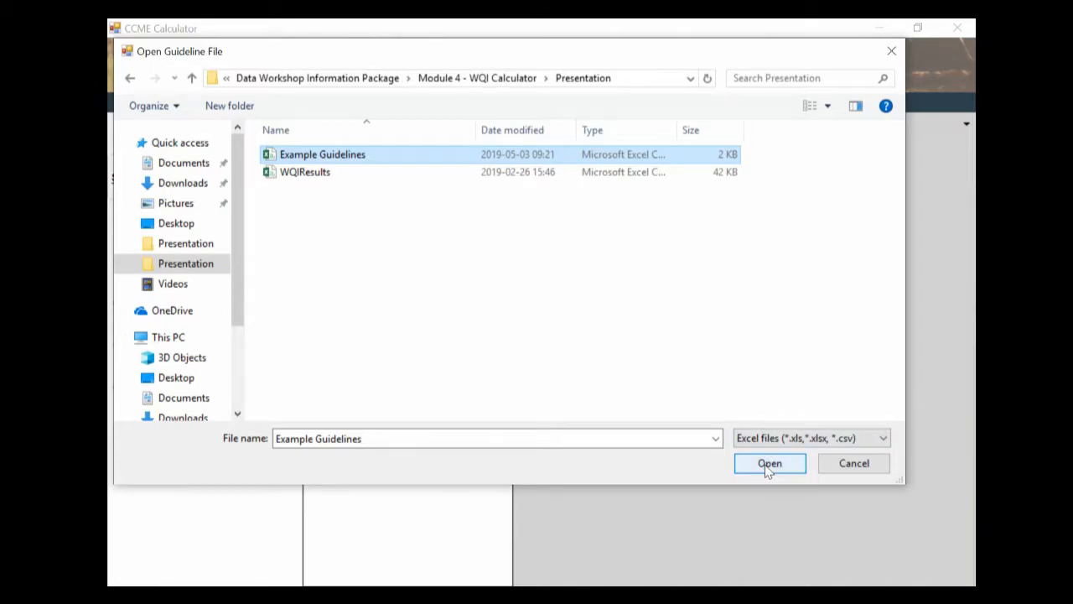
click(769, 463)
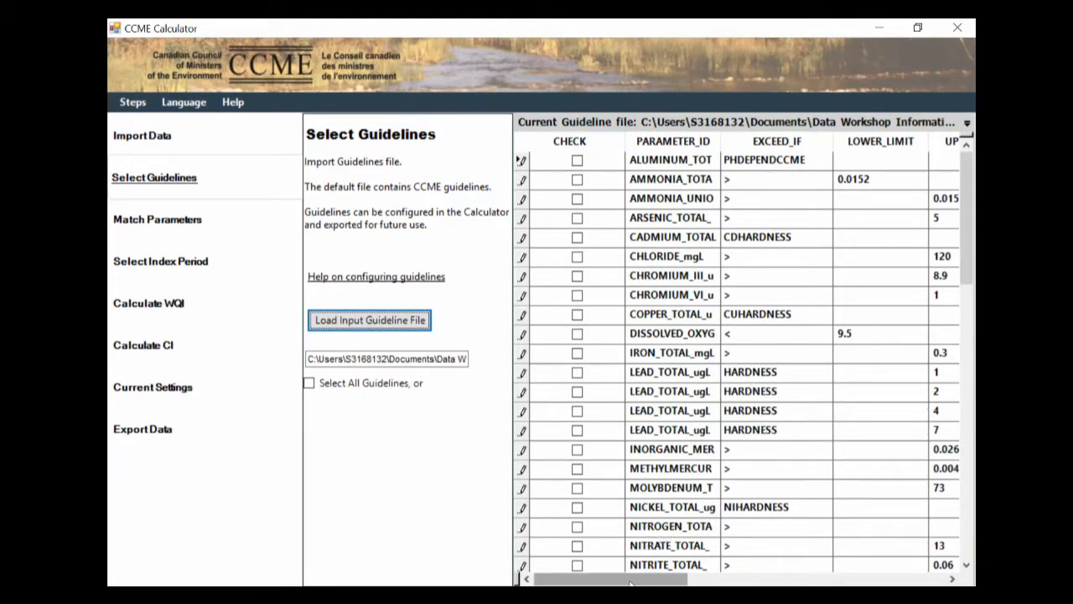
Step: Review the guideline table's columns, then tick Select All Guidelines
scroll(right, 3)
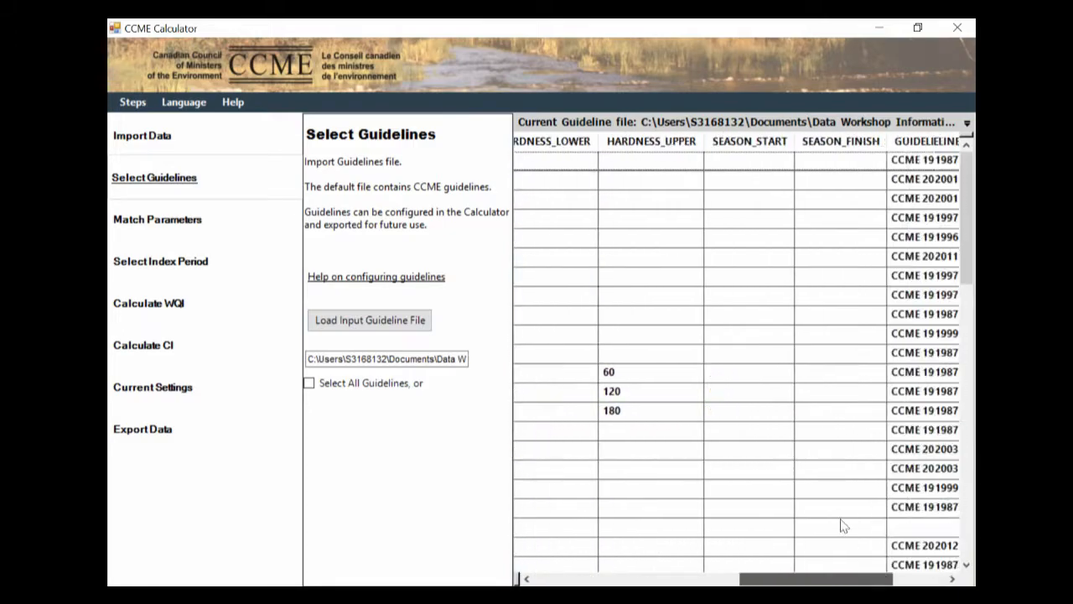
scroll(right, 3)
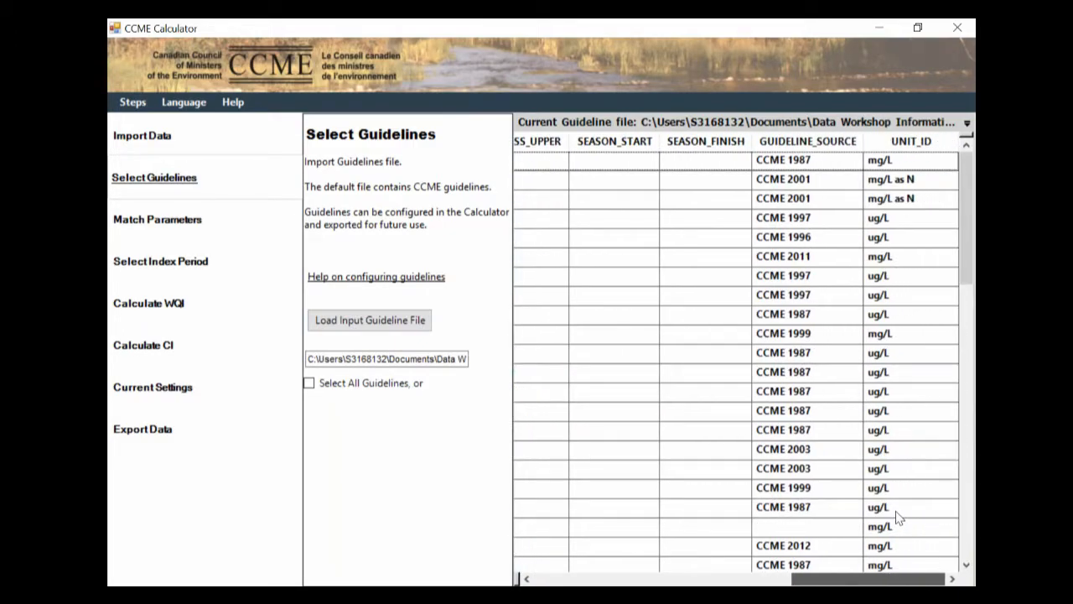
scroll(left, 3)
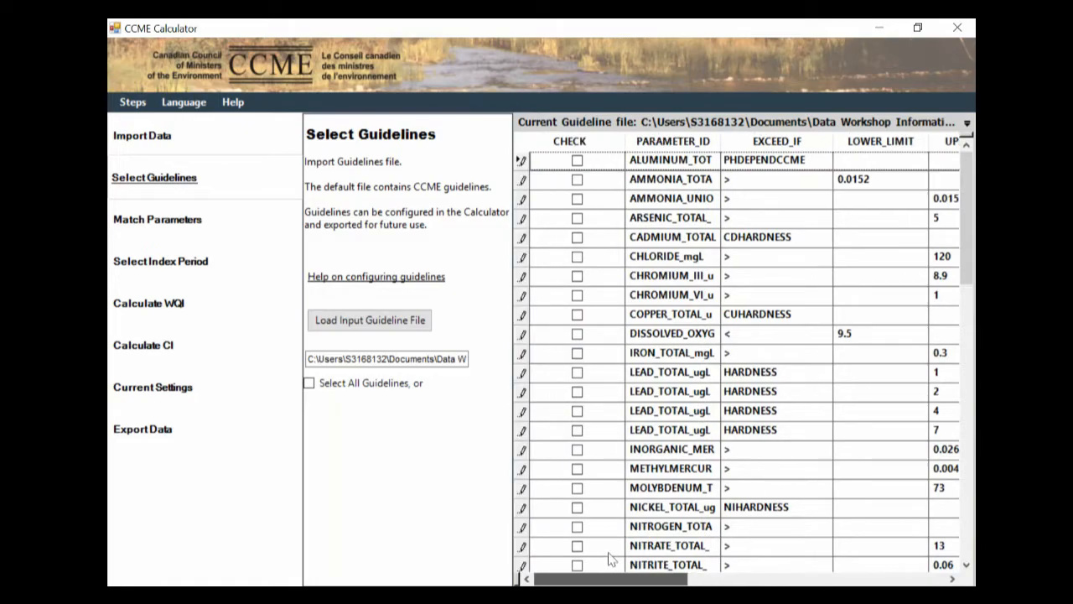
scroll(right, 3)
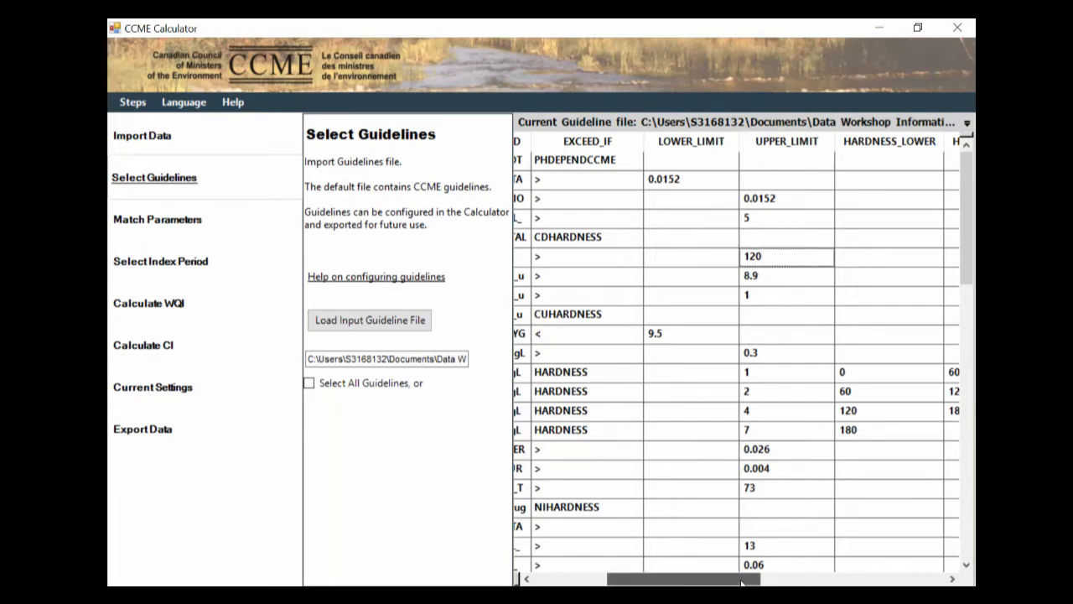
scroll(right, 3)
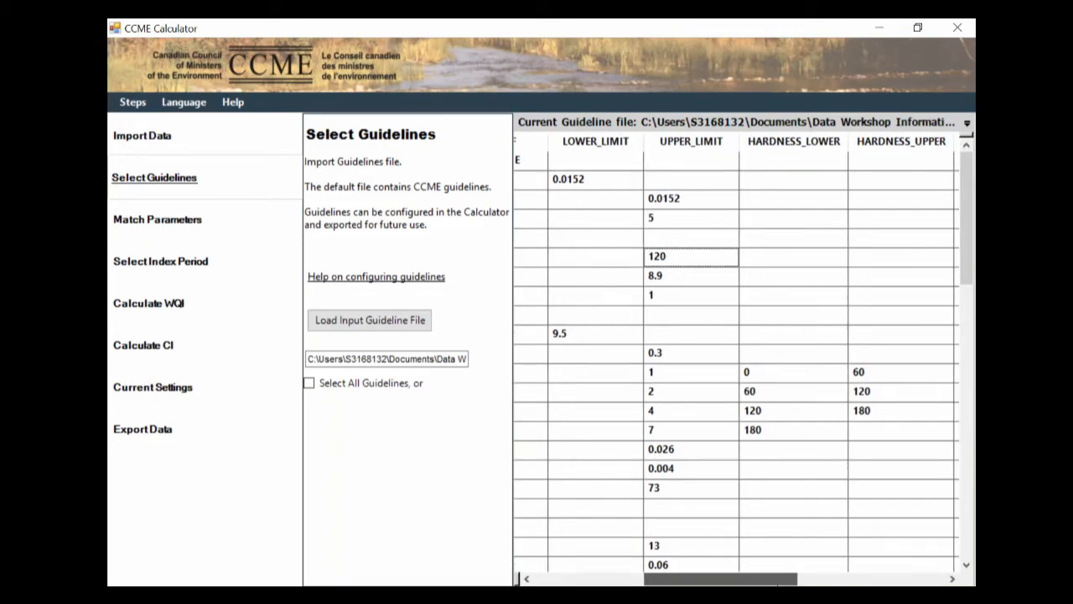
scroll(left, 3)
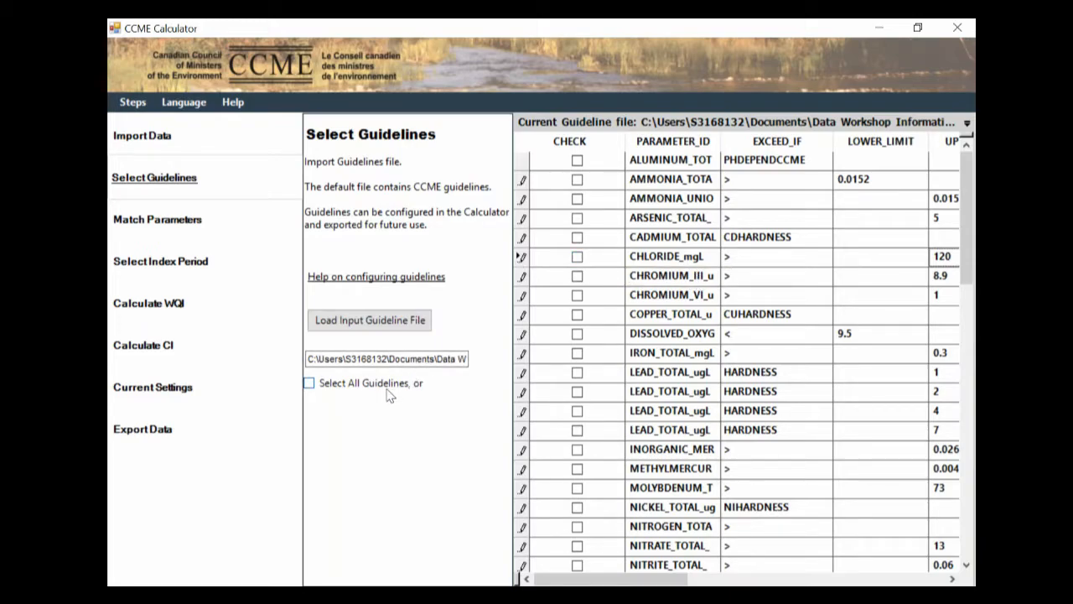
click(309, 382)
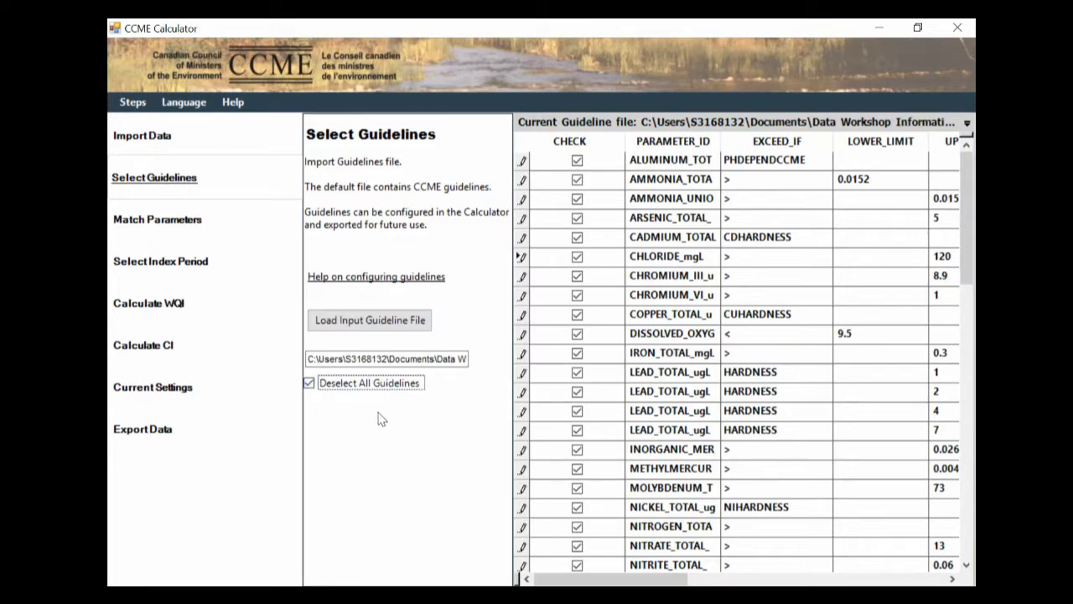
mouse_move(212, 254)
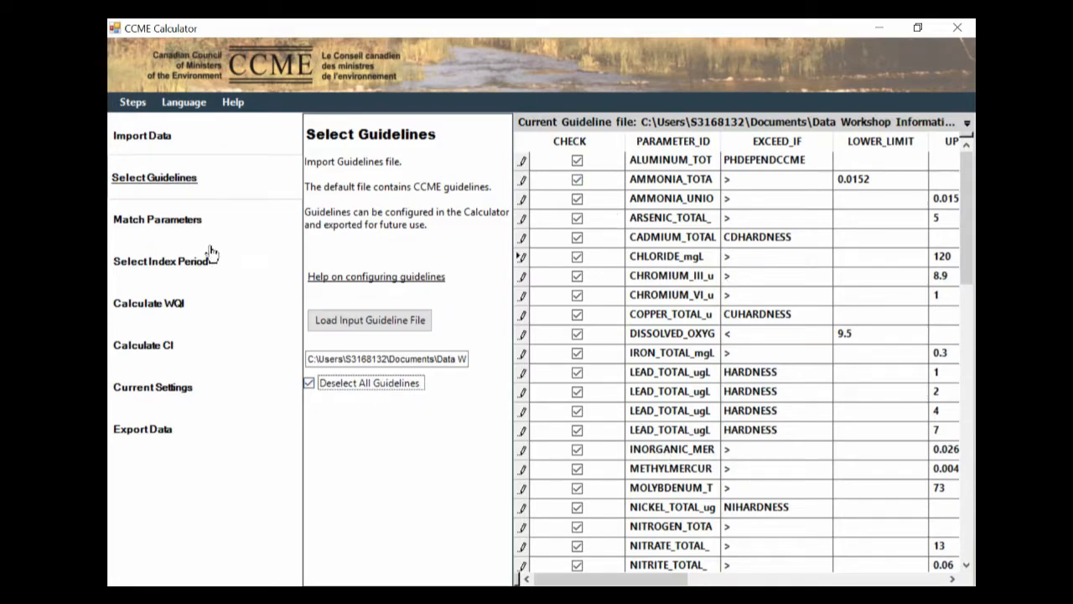
Step: Match ammonia to AMMONIA_TOTAL_mgL_N, dissolved oxygen to DISSOLVED_OXYGEN_mgL, orthophosphate to SELENIUM_TOTAL_ugL
click(156, 219)
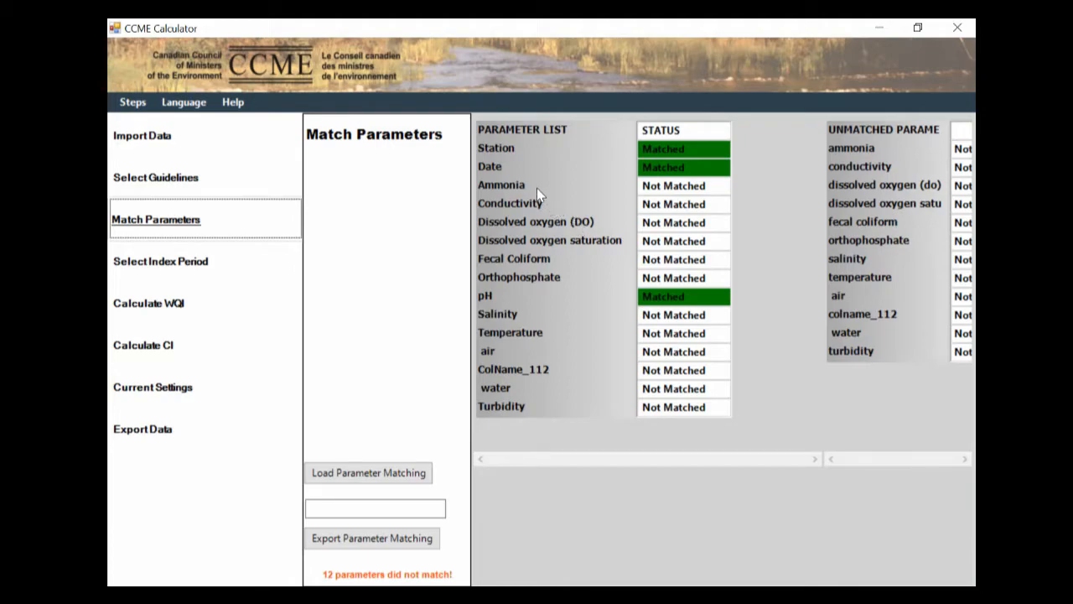
mouse_move(918, 141)
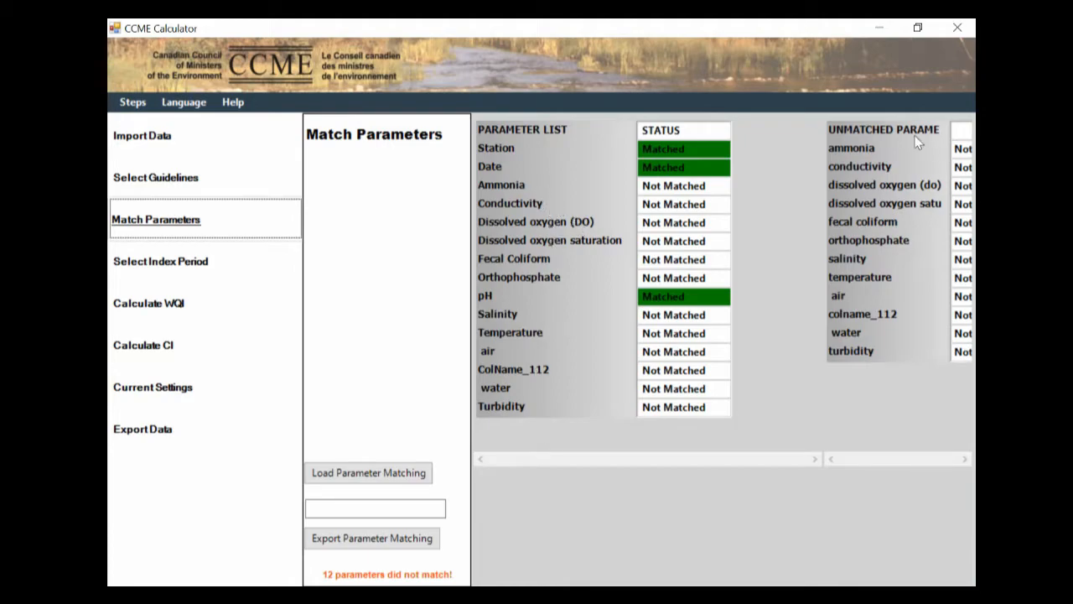
mouse_move(963, 201)
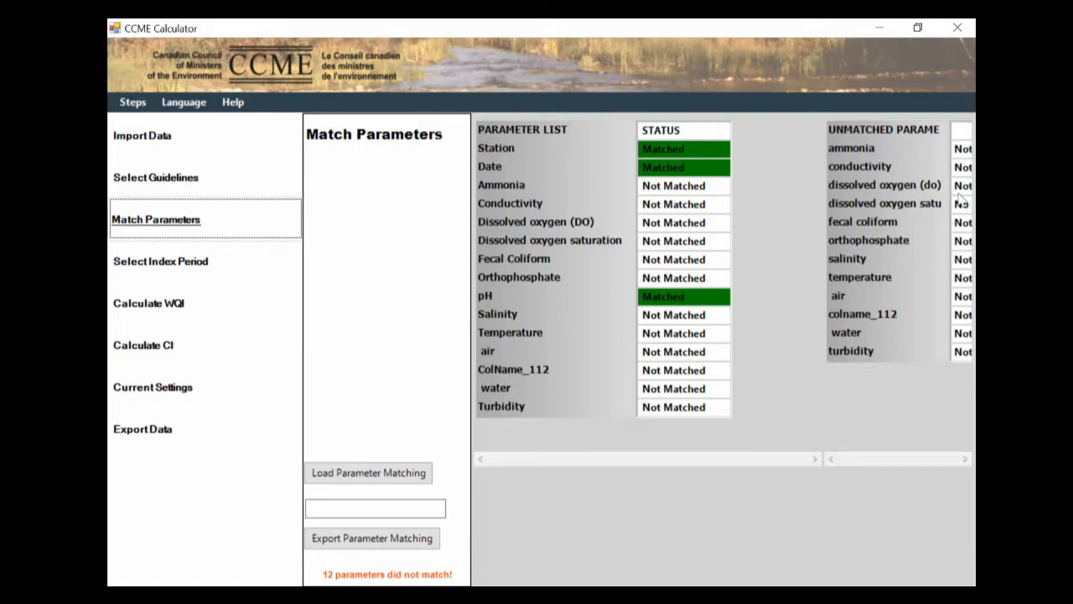
click(964, 148)
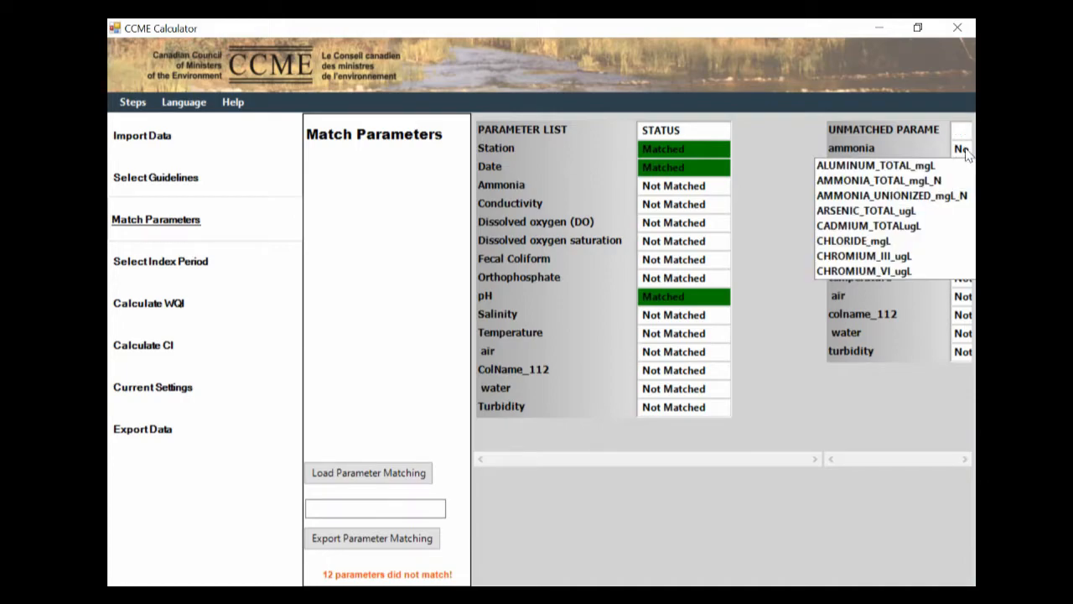
click(879, 181)
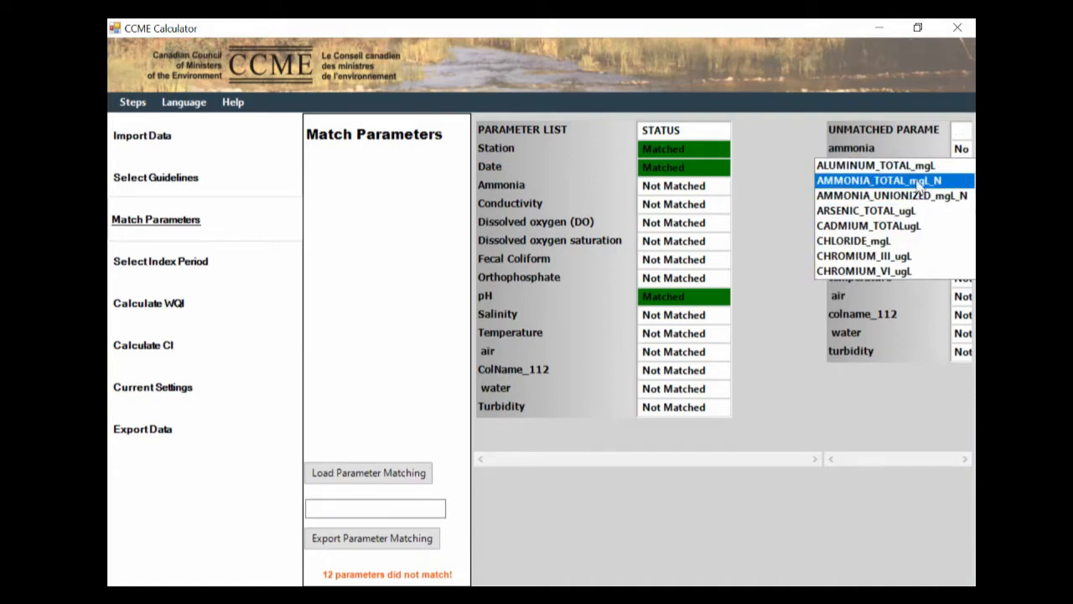
click(879, 180)
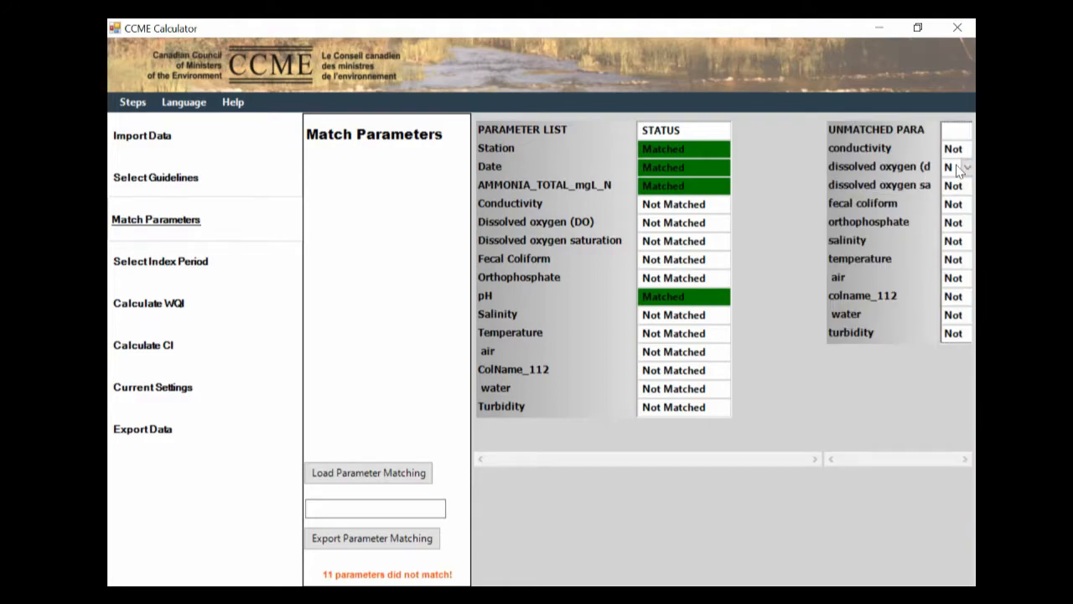
click(964, 166)
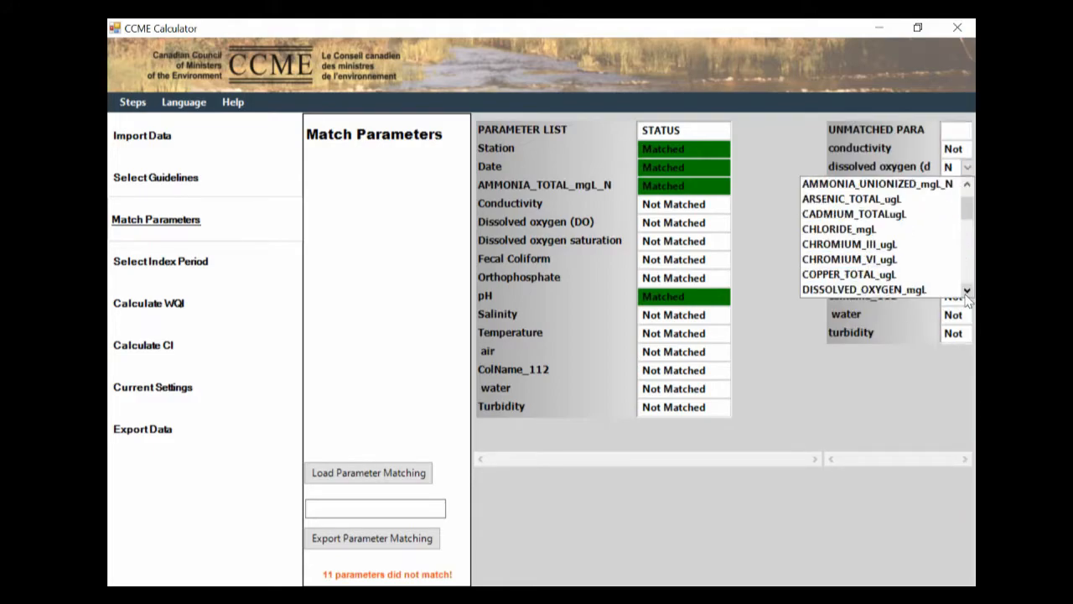
click(864, 289)
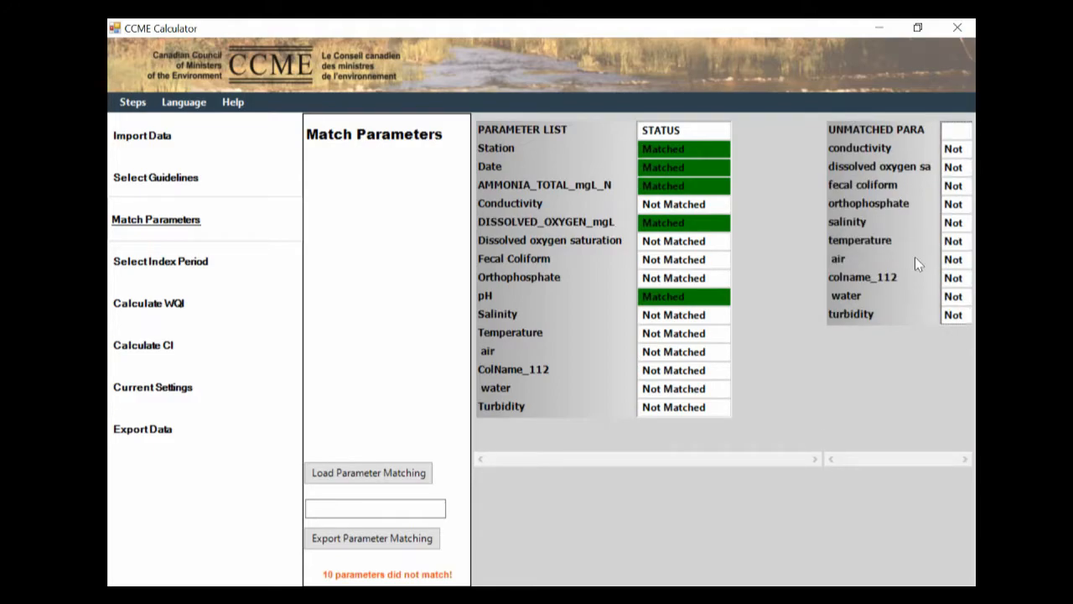
click(960, 203)
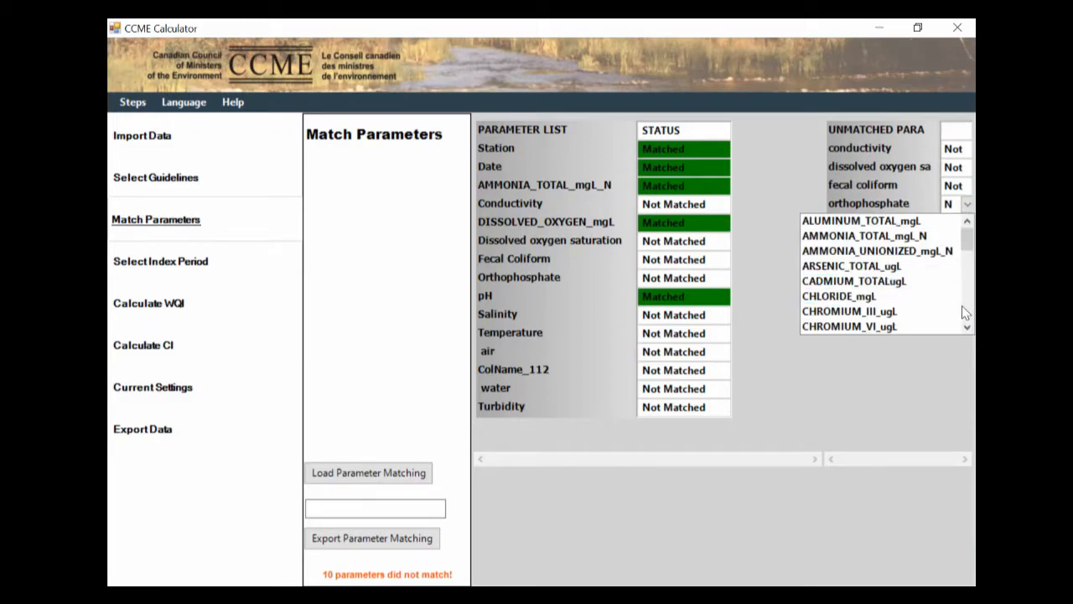
scroll(down, 3)
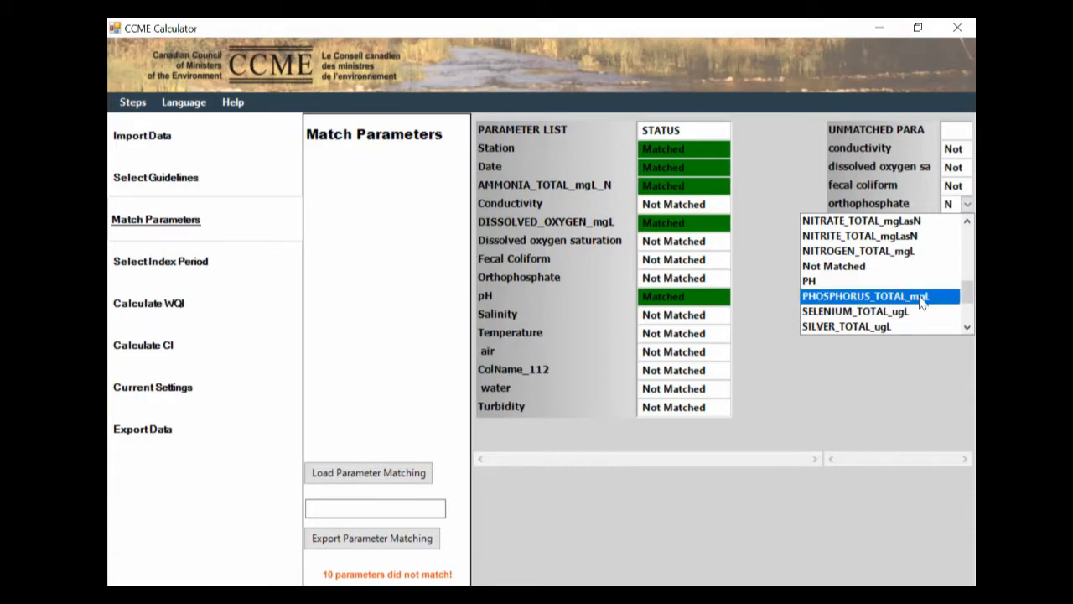
click(854, 311)
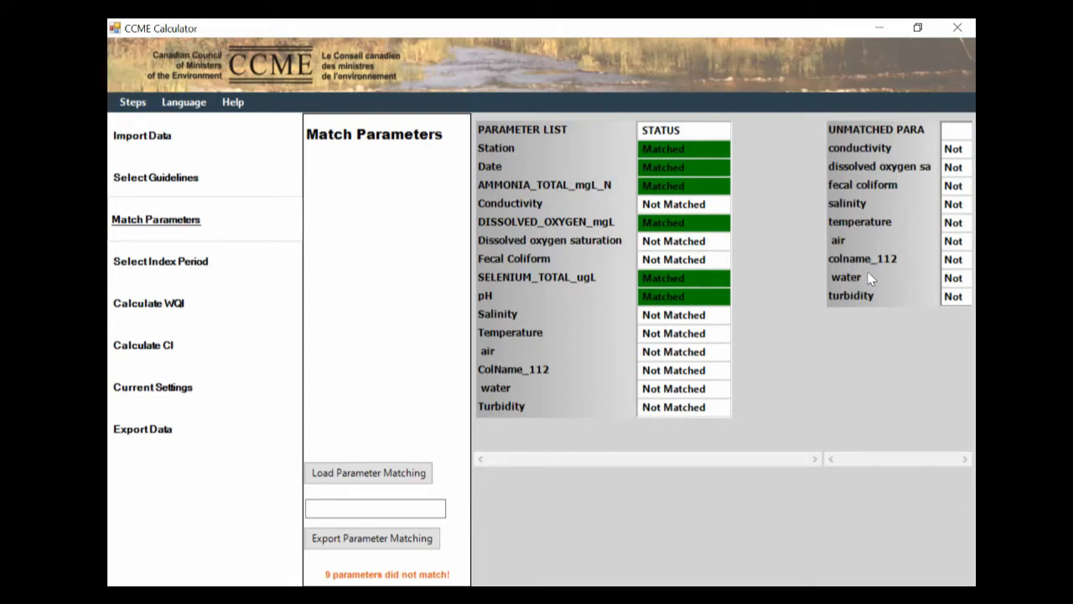
mouse_move(859, 278)
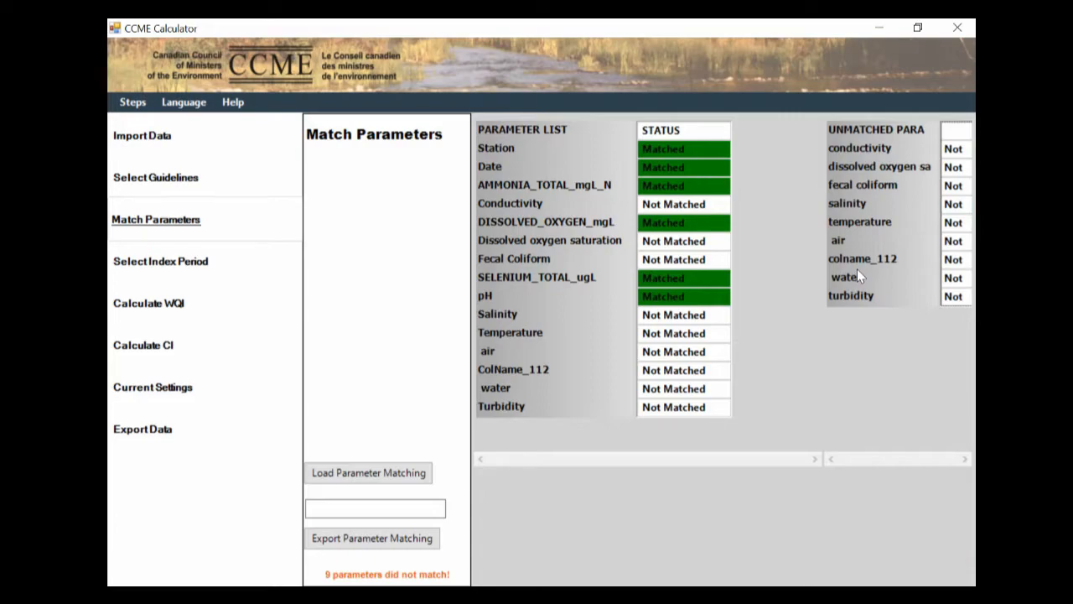
mouse_move(188, 139)
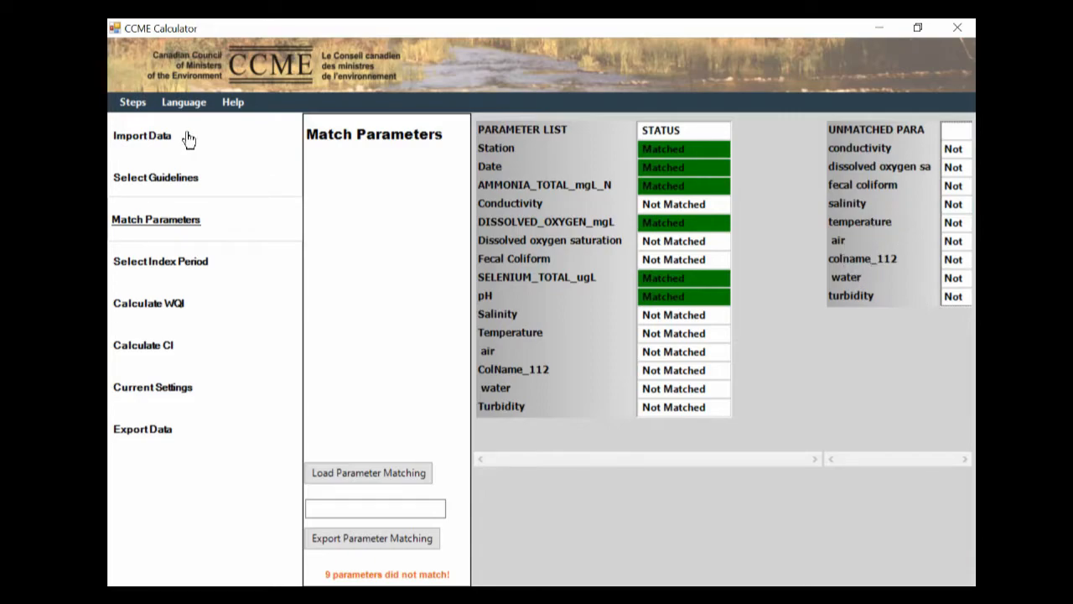
Step: Return to Import Data and view the Temperature, air, ColName_112, water and Turbidity columns
click(142, 135)
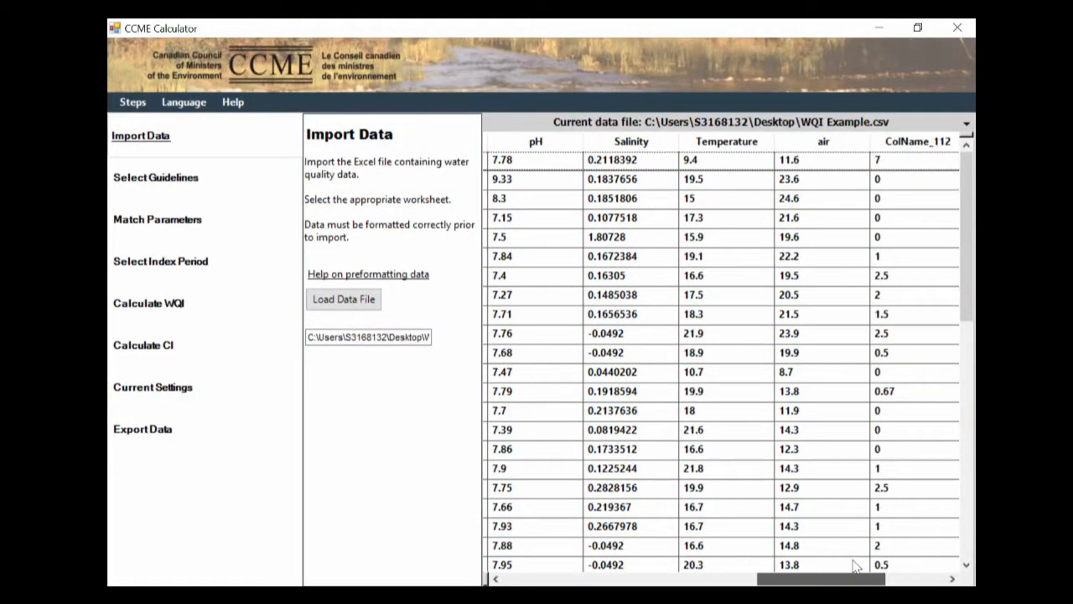
scroll(right, 3)
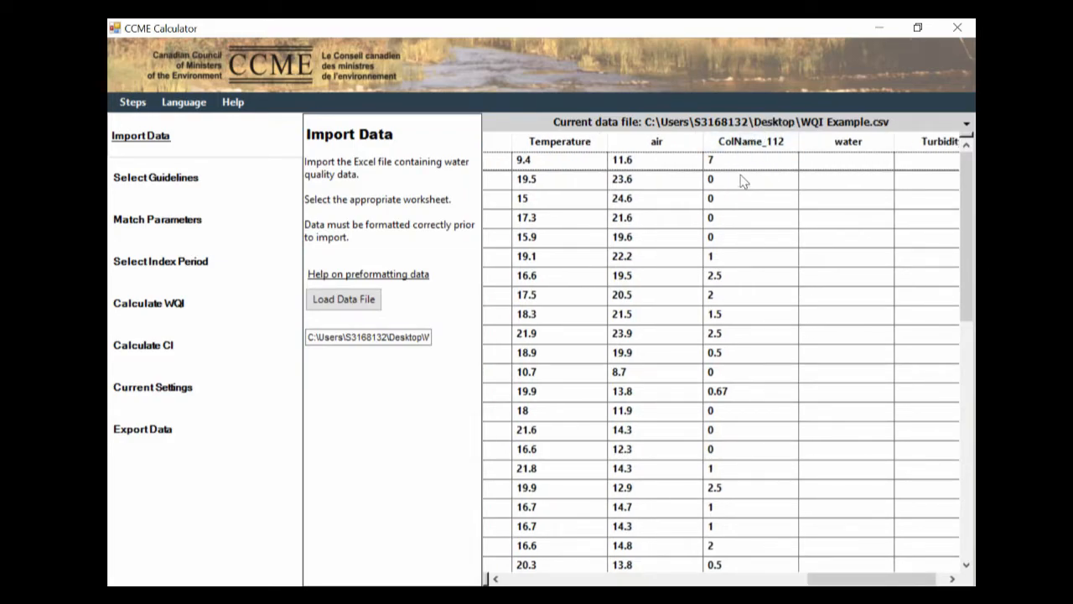
Step: Map colname_112 to TEMPERATURE_DEG_C and turbidity to TURBIDITY_NTU in the Unmatched dropdowns
click(156, 219)
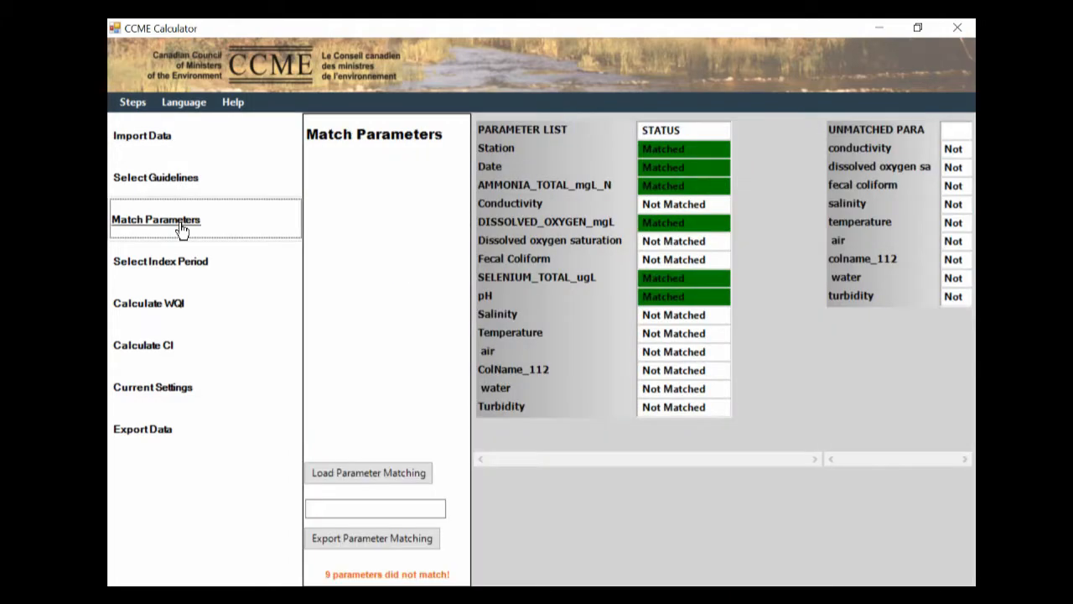
click(965, 258)
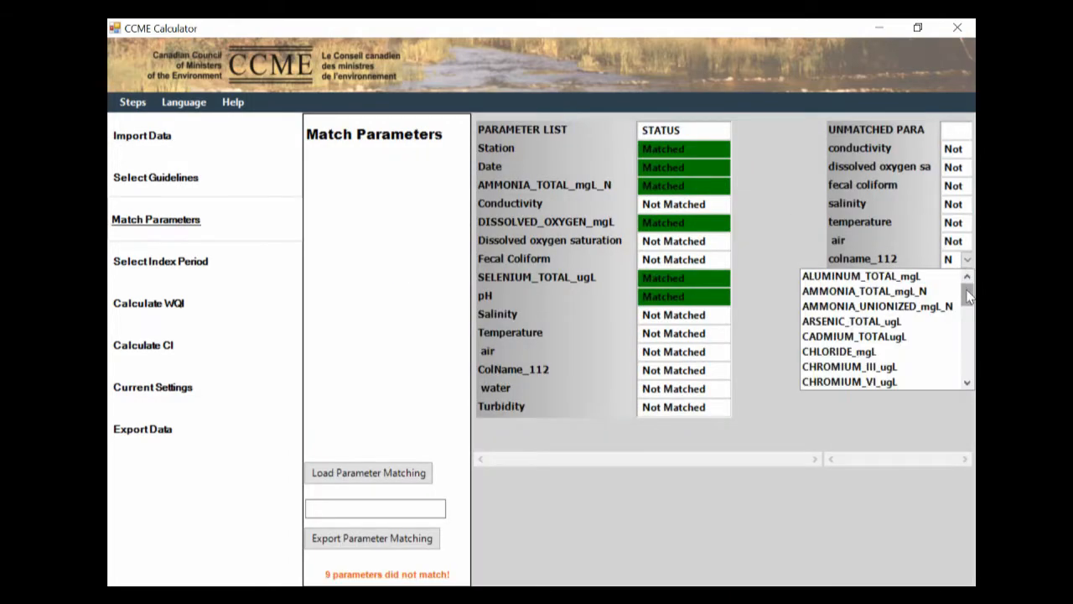
scroll(down, 3)
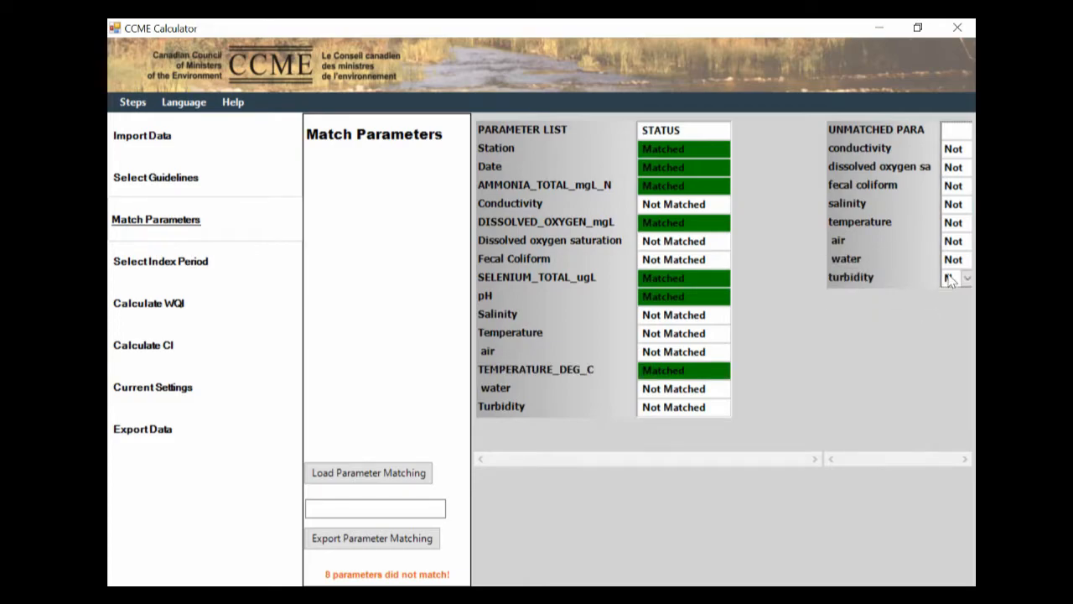
click(966, 277)
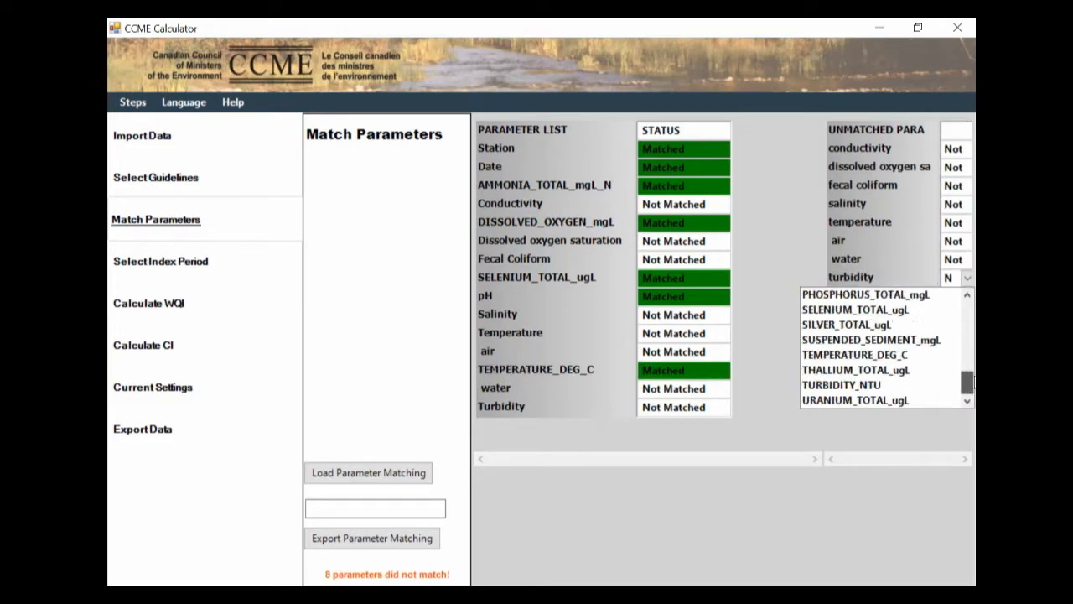
click(841, 384)
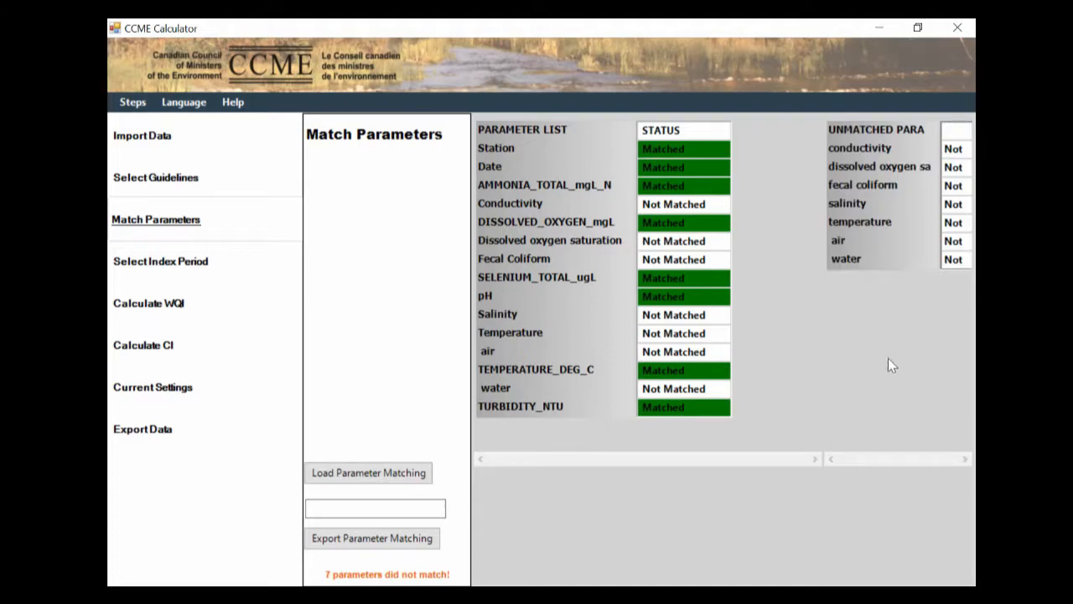
mouse_move(694, 235)
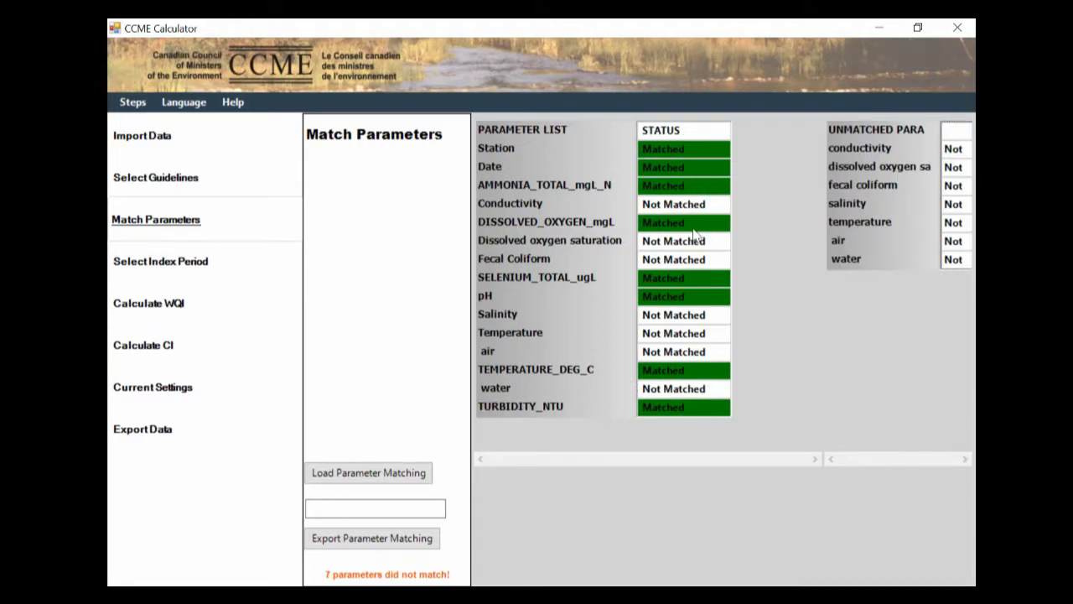
mouse_move(637, 491)
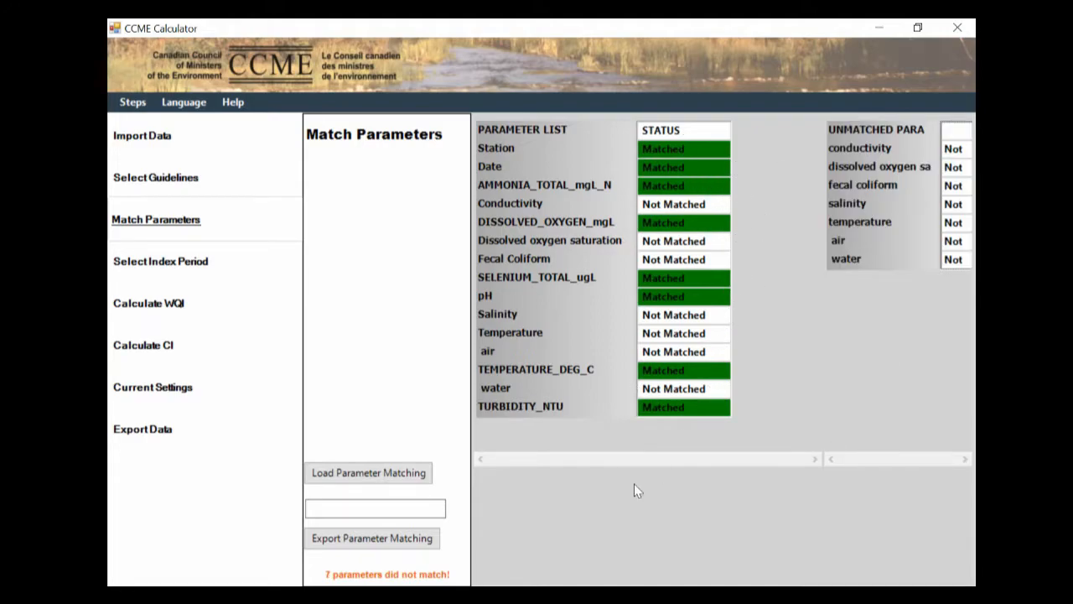
mouse_move(160, 266)
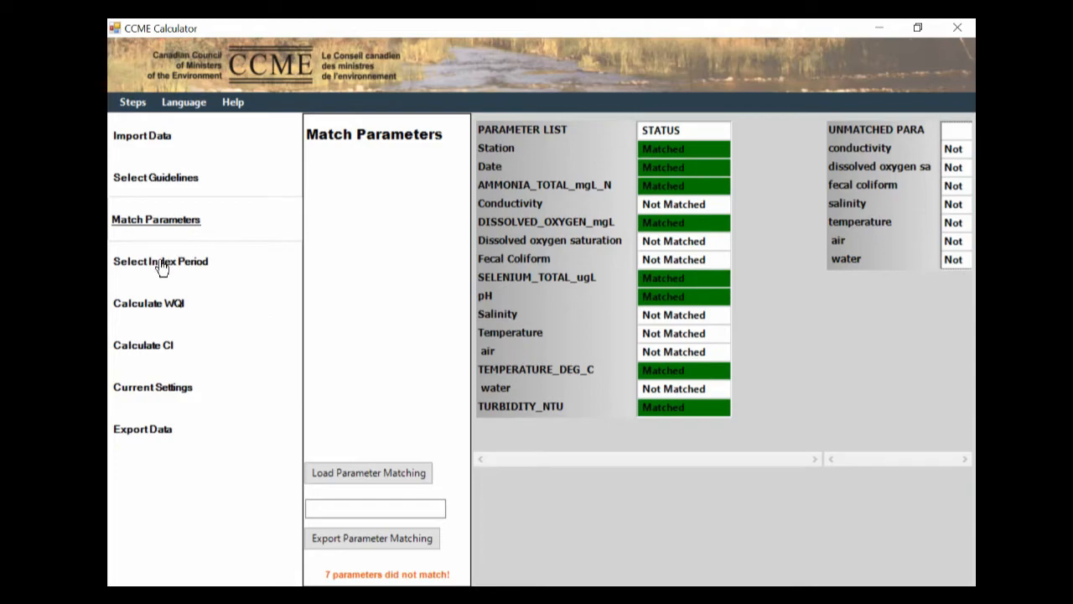
Step: Try One Year, Three Years and User Defined periods, then settle on All Years (2002-2002)
click(159, 261)
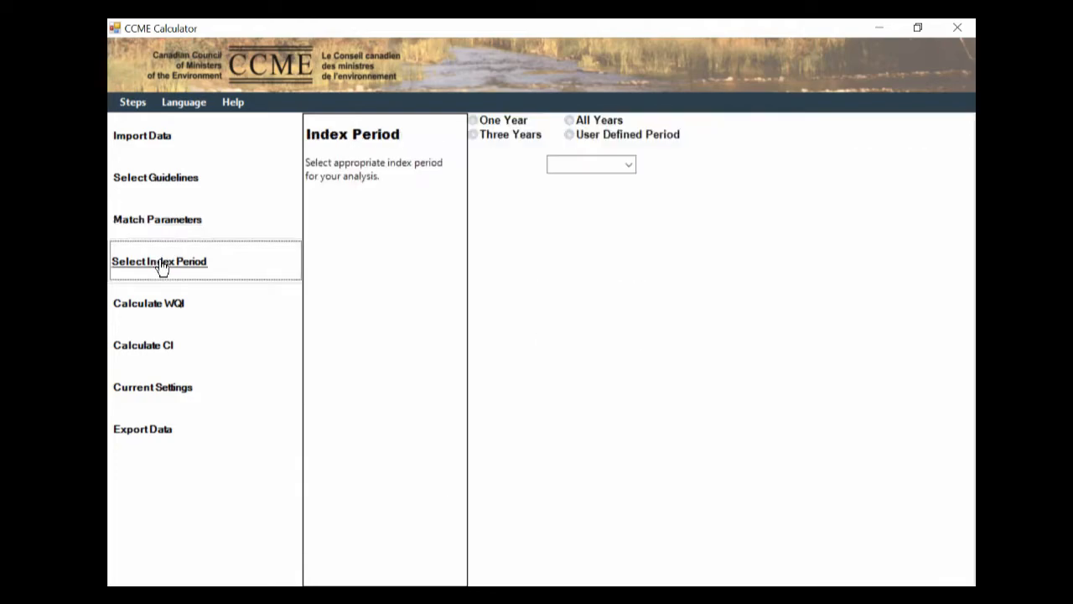
click(569, 120)
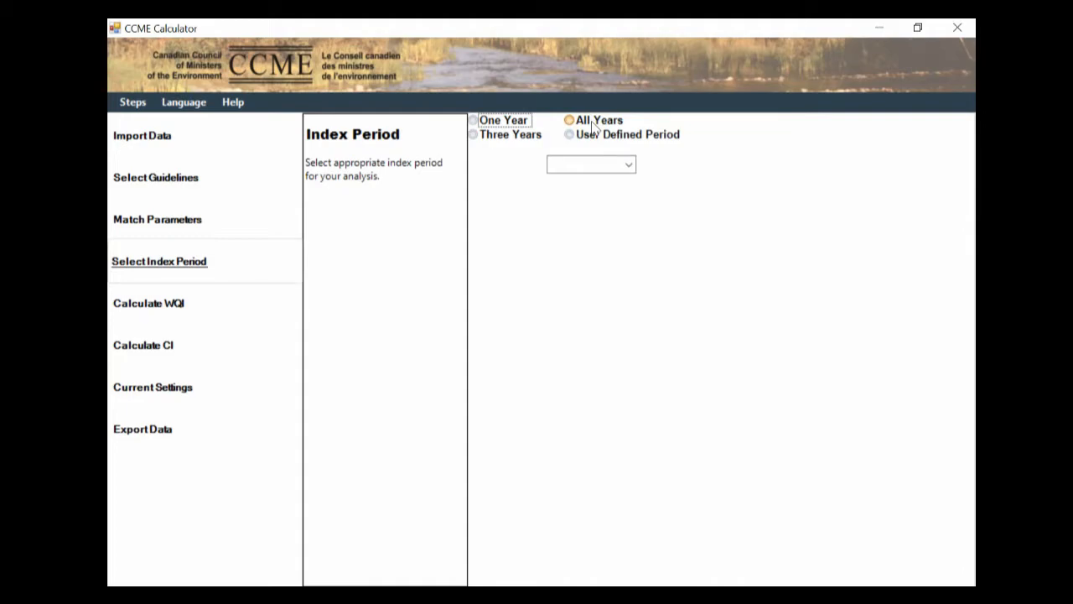
click(569, 120)
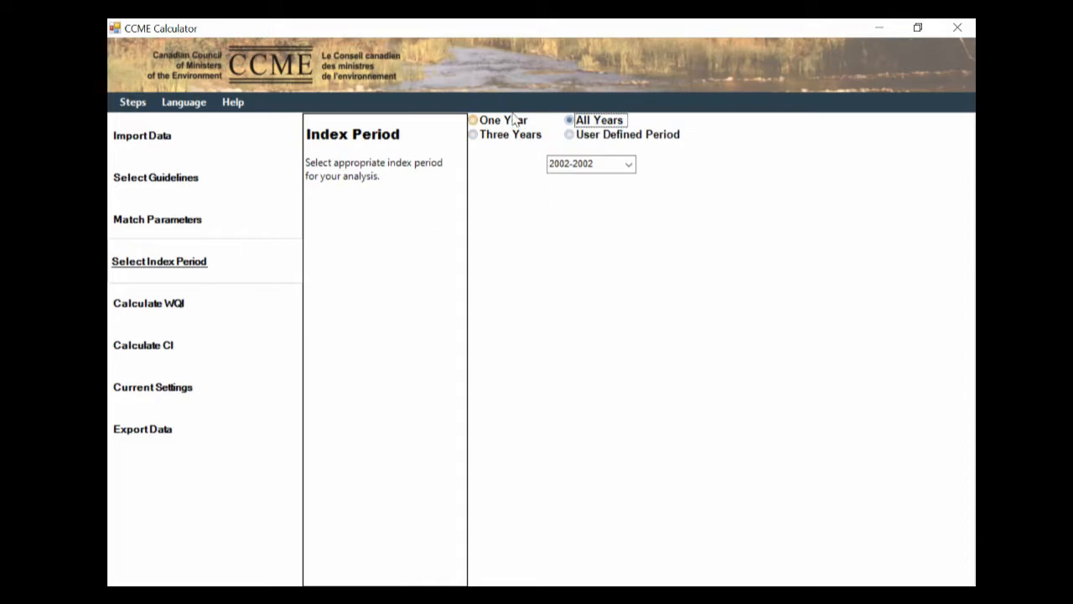
click(473, 134)
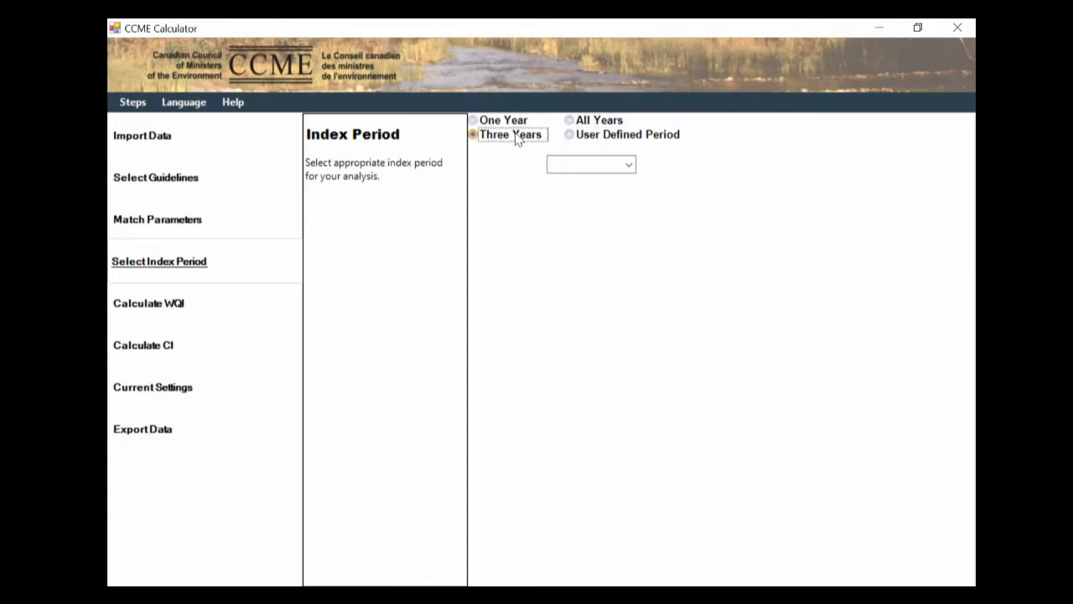
click(570, 134)
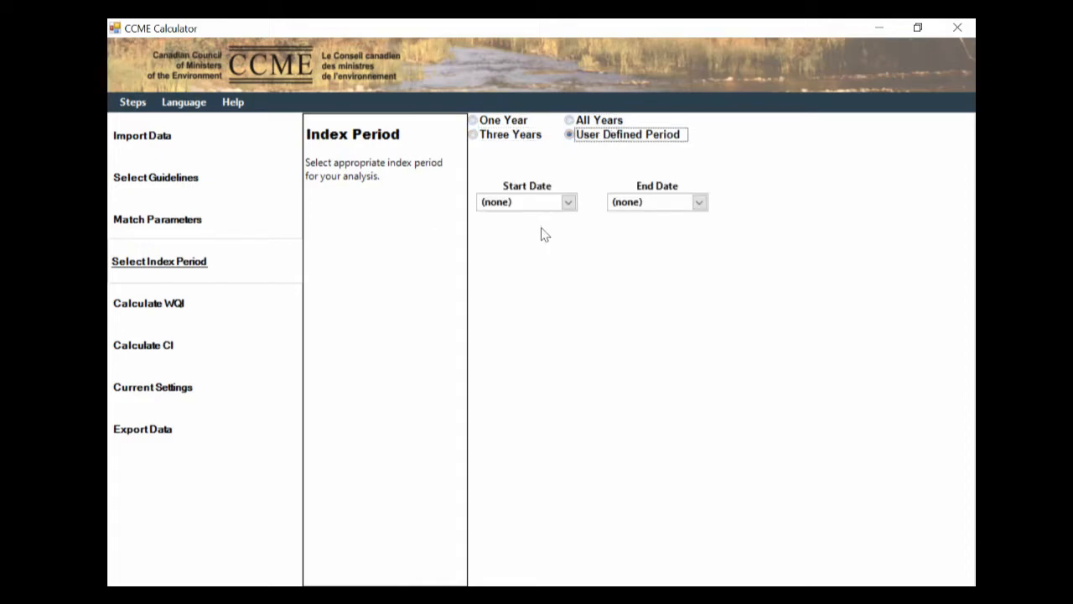
click(569, 119)
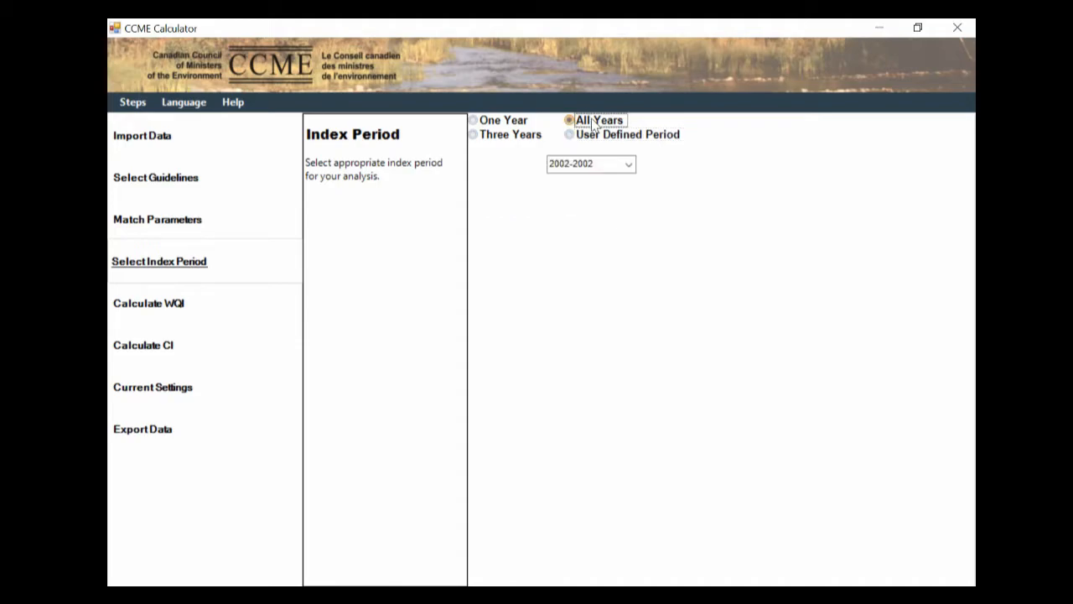
mouse_move(182, 307)
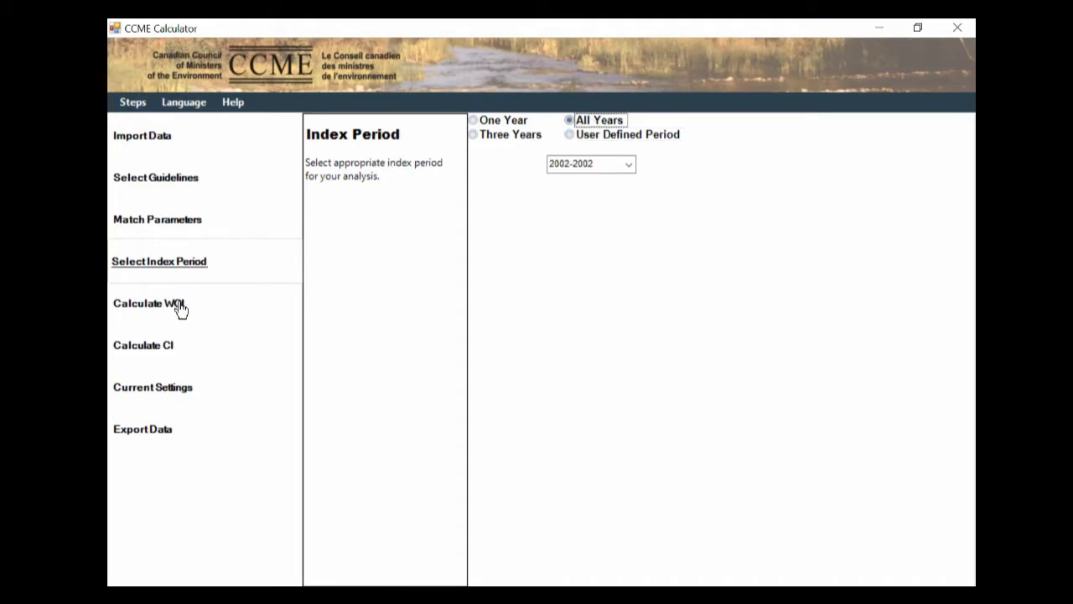
Step: Calculate the WQI: station 80 scores 56.7 Marginal, station 81 scores 77.2 Fair
click(146, 303)
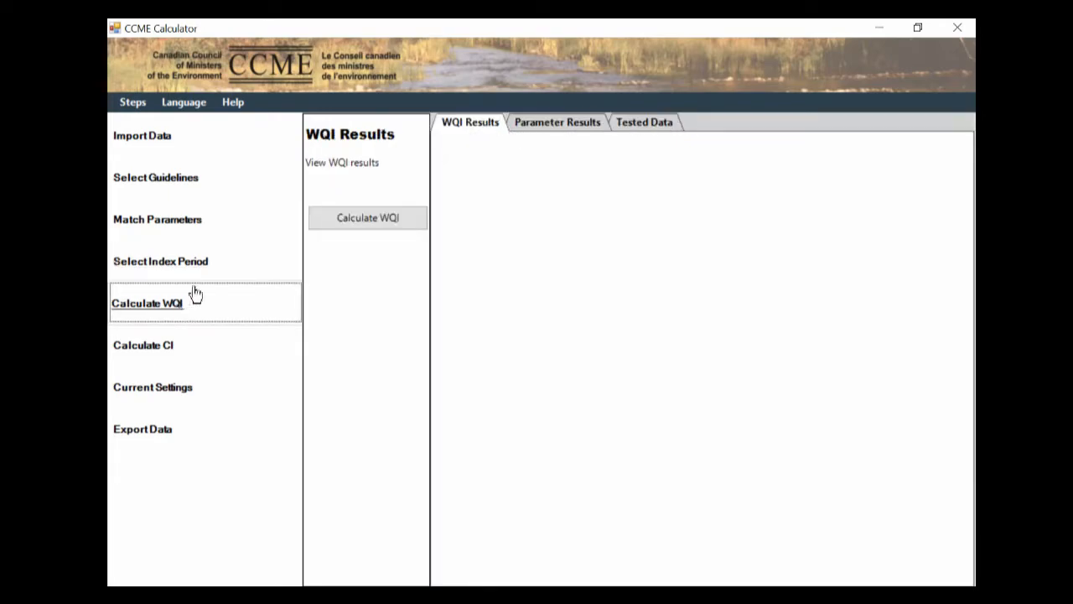
click(368, 218)
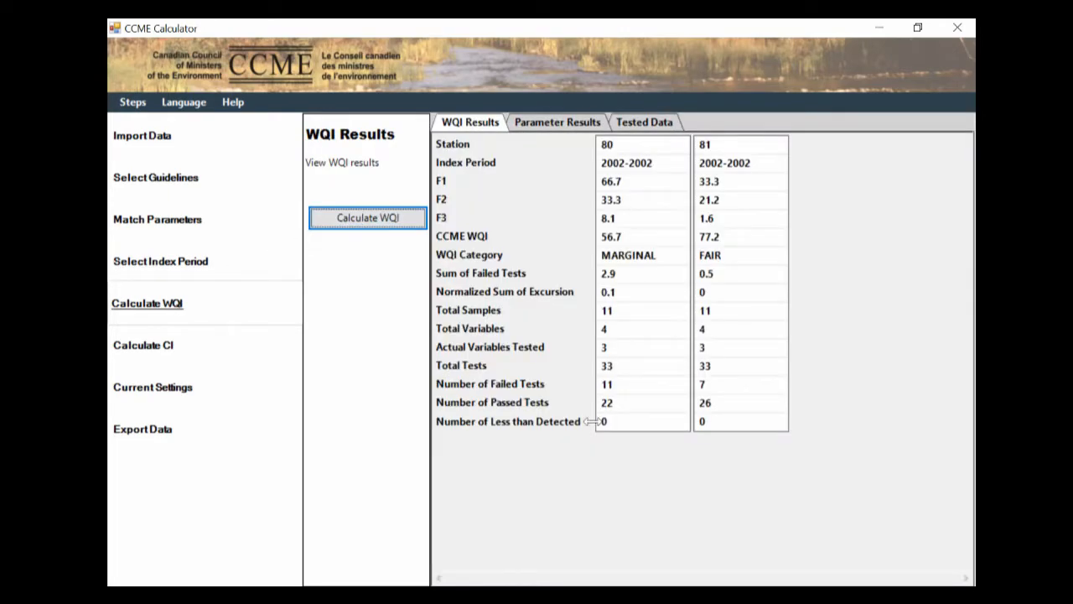
mouse_move(641, 163)
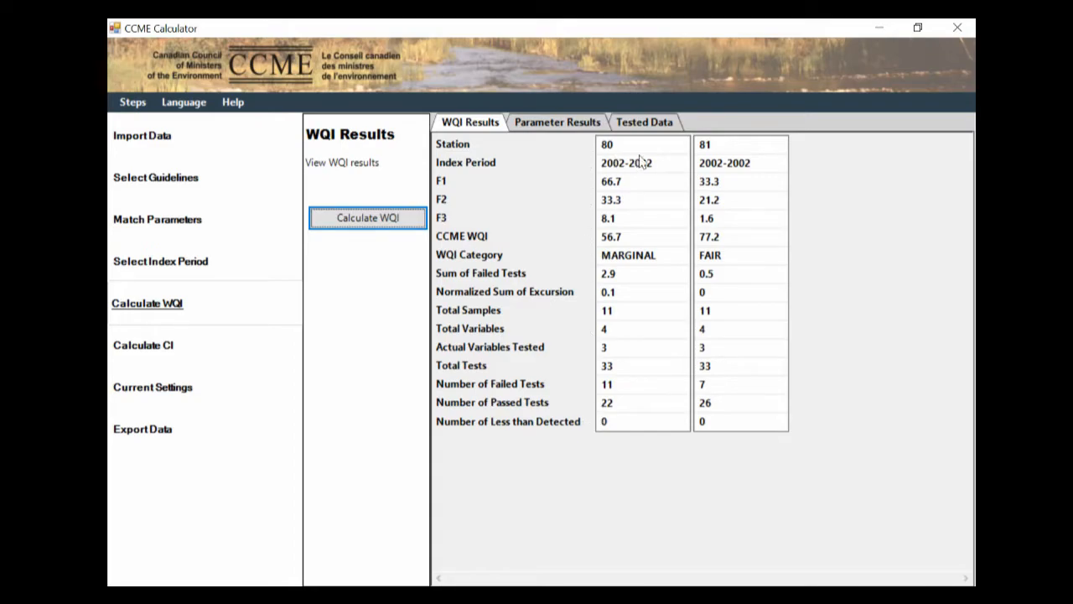
mouse_move(775, 172)
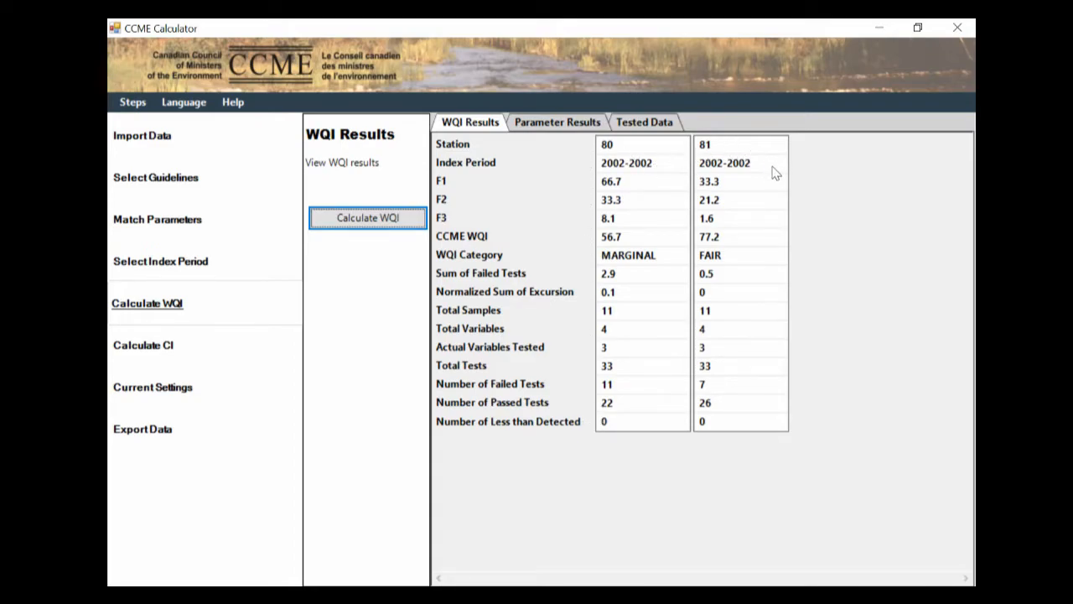
mouse_move(616, 185)
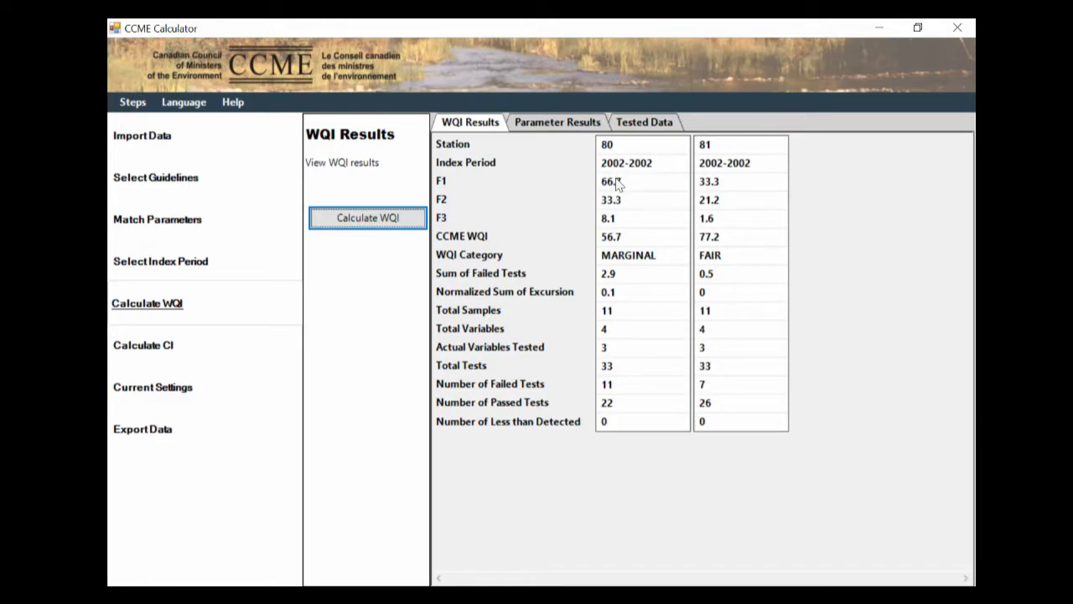
mouse_move(624, 237)
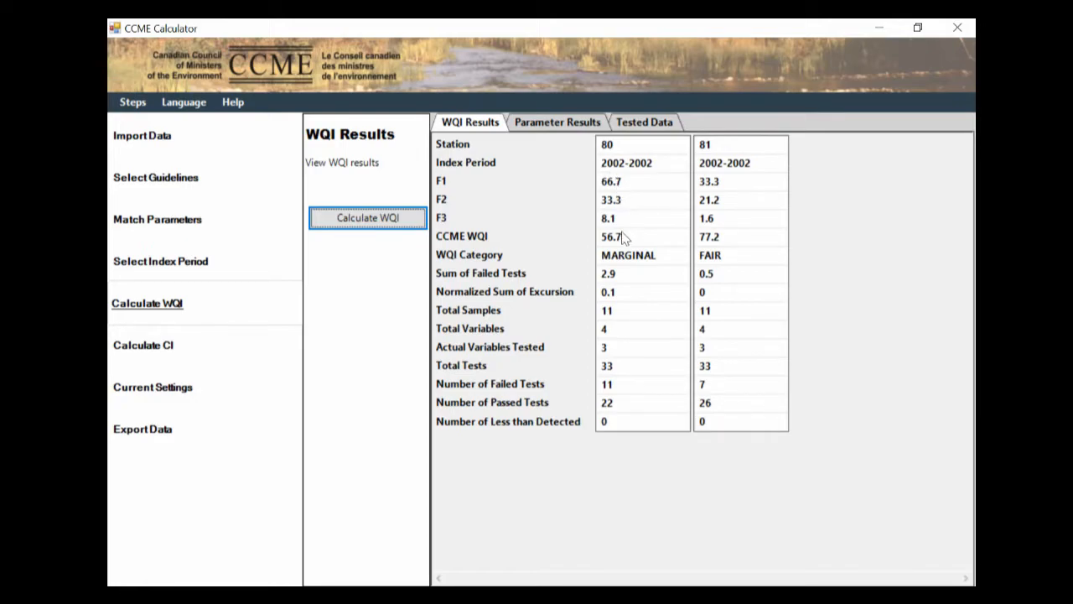
mouse_move(696, 185)
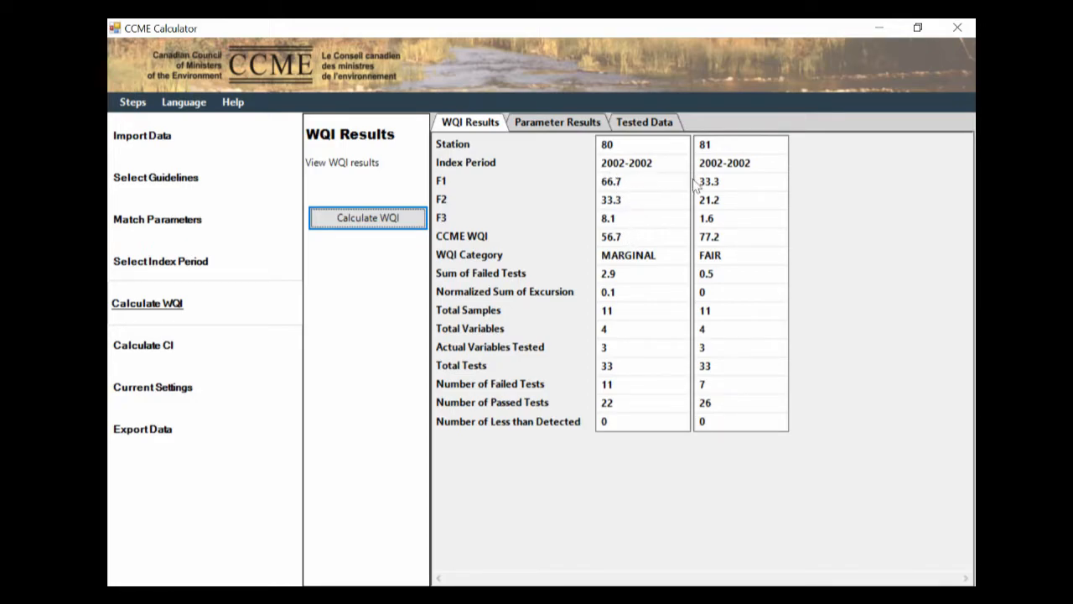
mouse_move(750, 236)
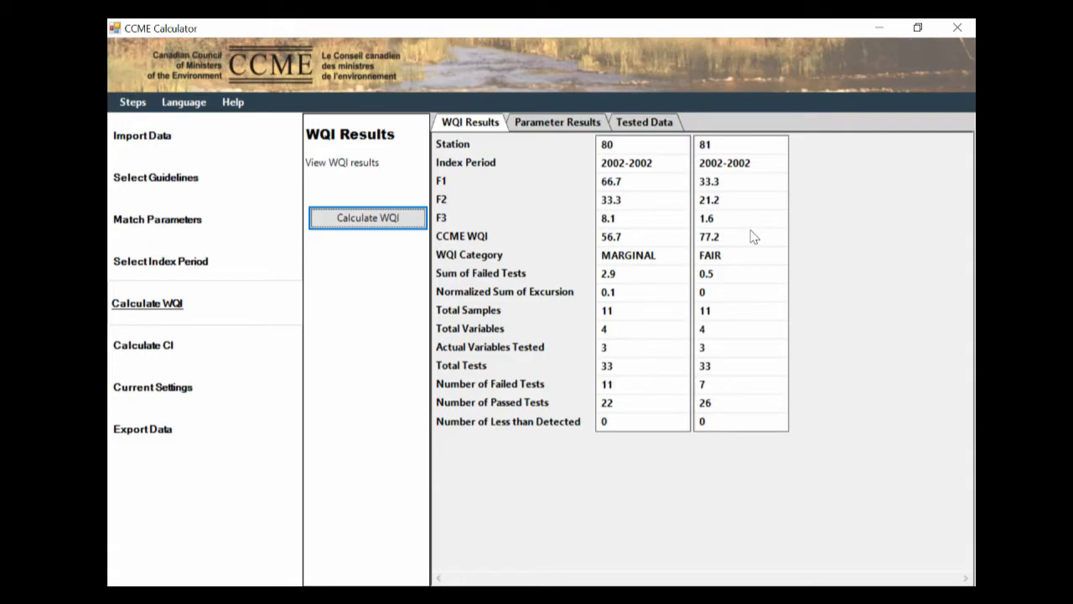
mouse_move(715, 239)
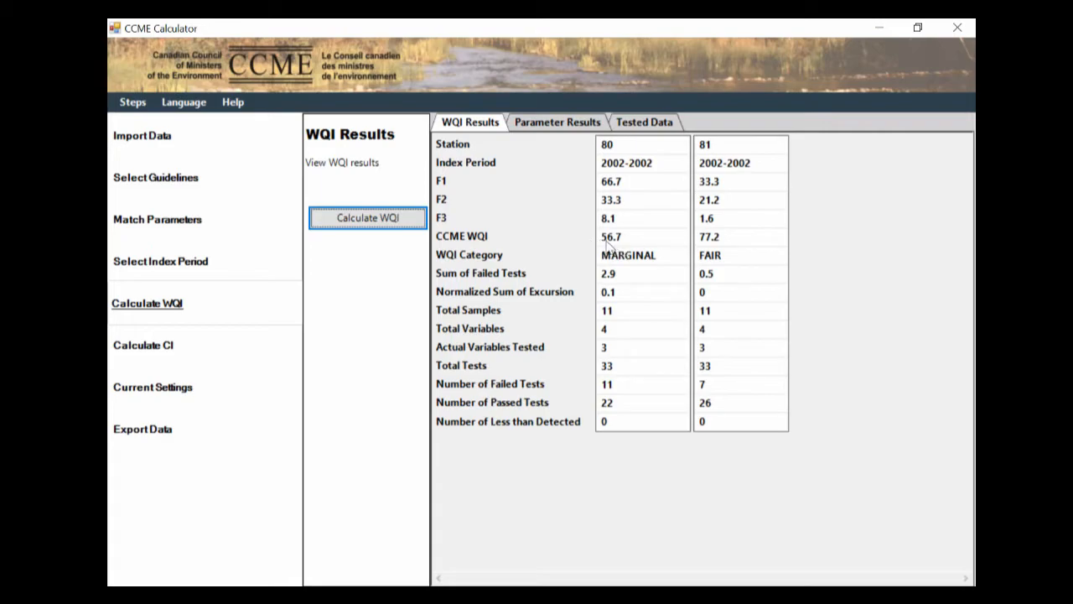
mouse_move(661, 258)
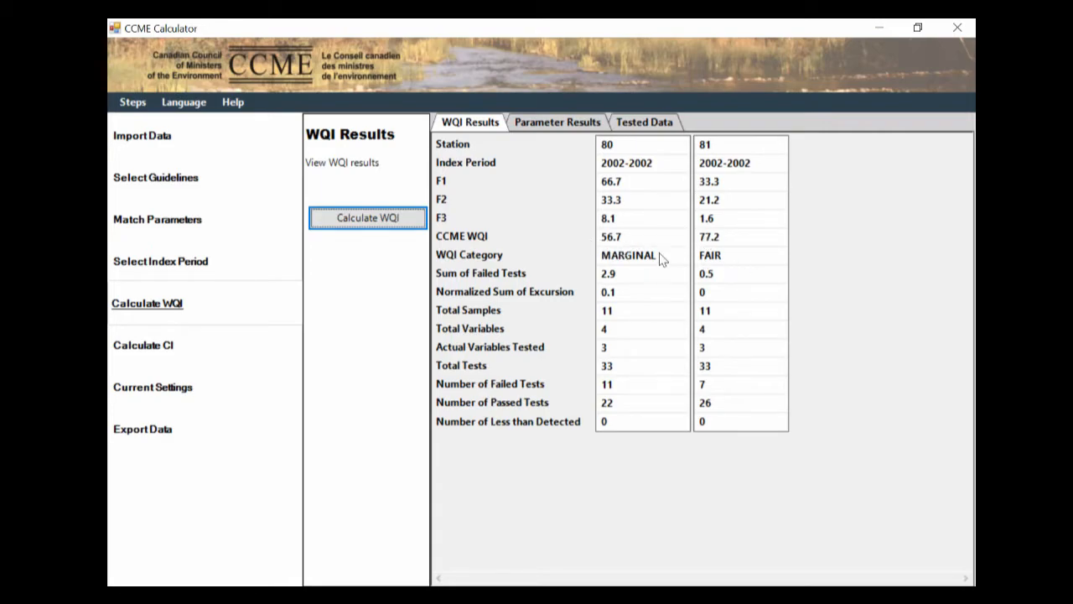
mouse_move(658, 283)
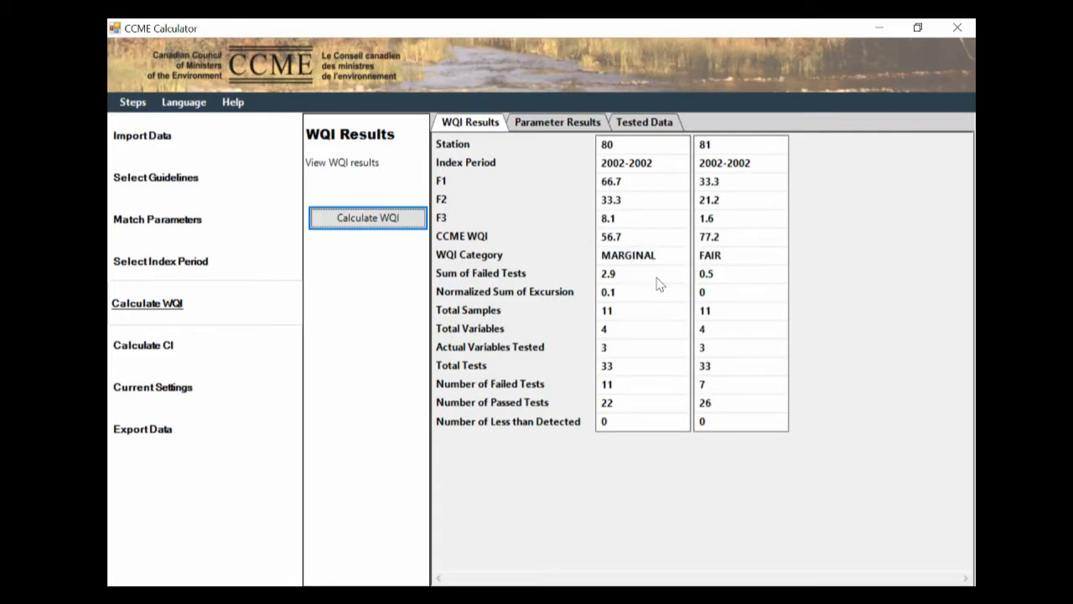
mouse_move(686, 290)
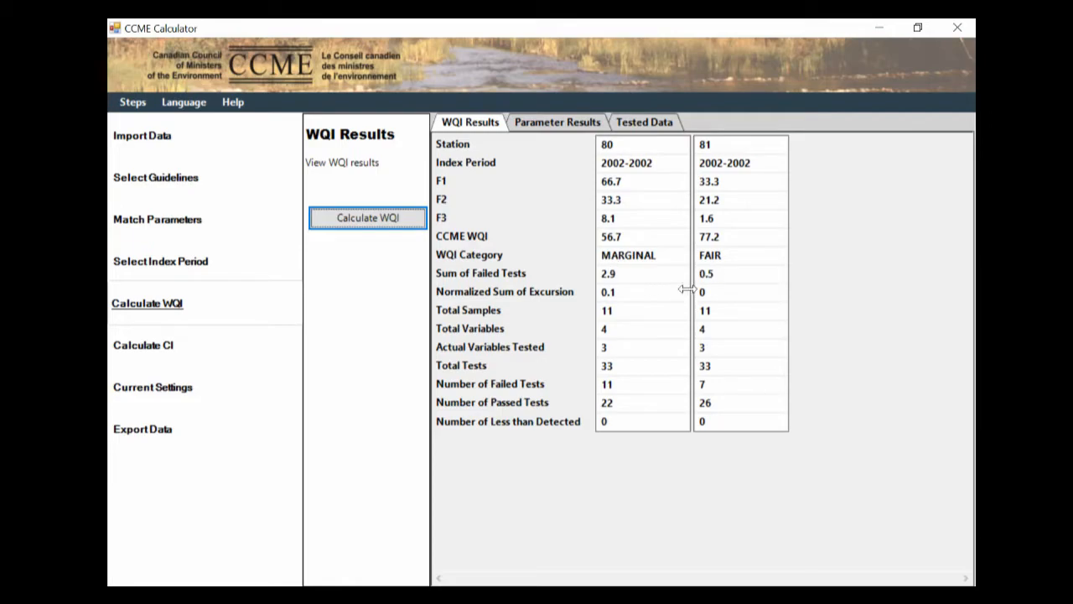
mouse_move(726, 343)
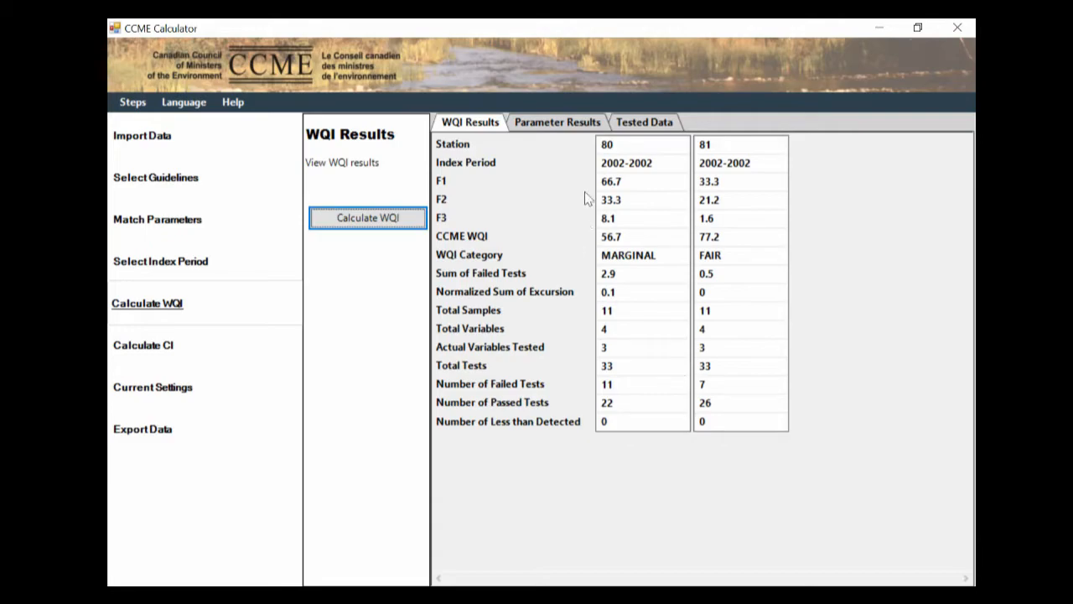
Step: Scroll the Parameter Results failed-test percentages, then view the Tested Data samples for both stations
click(557, 121)
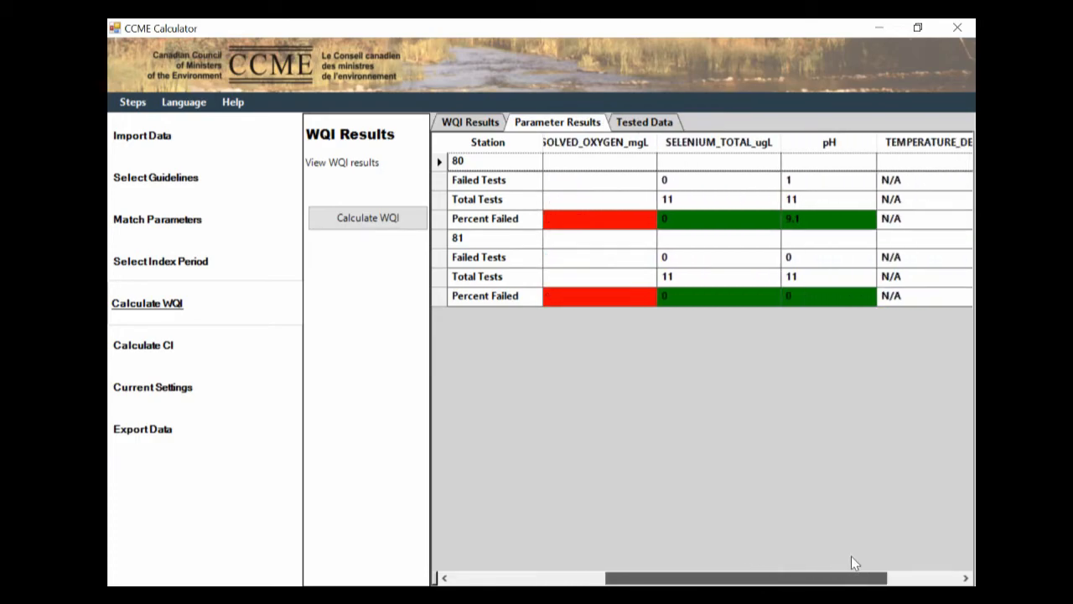
scroll(left, 3)
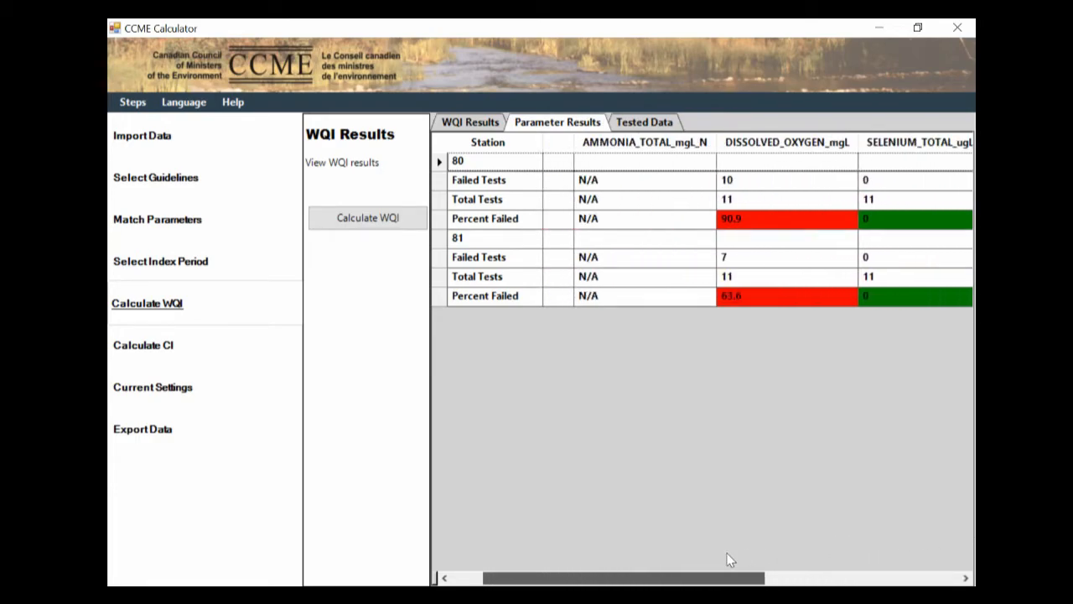
scroll(left, 3)
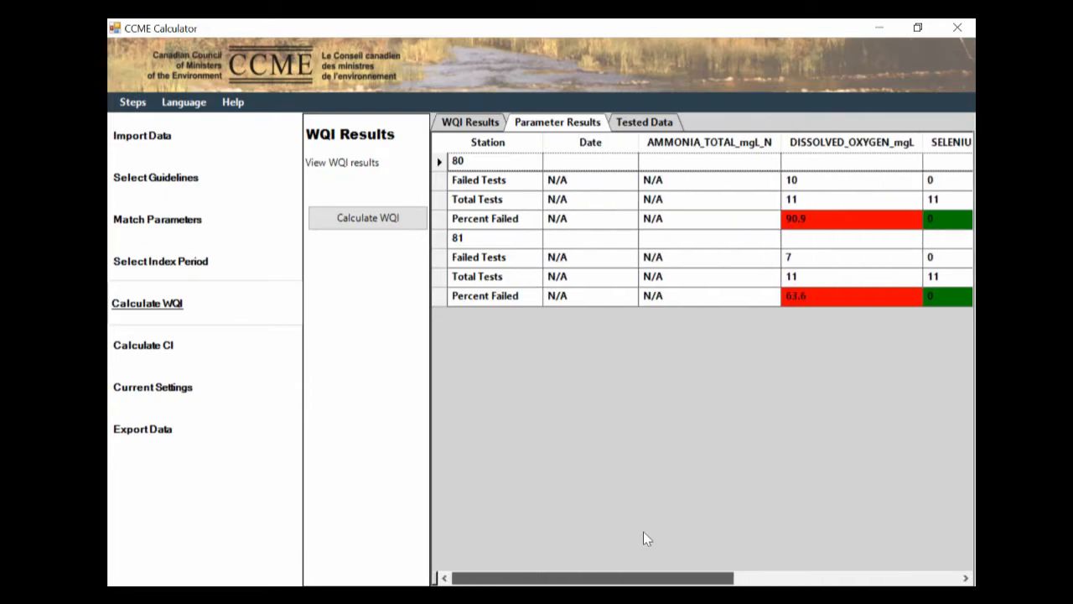
click(644, 121)
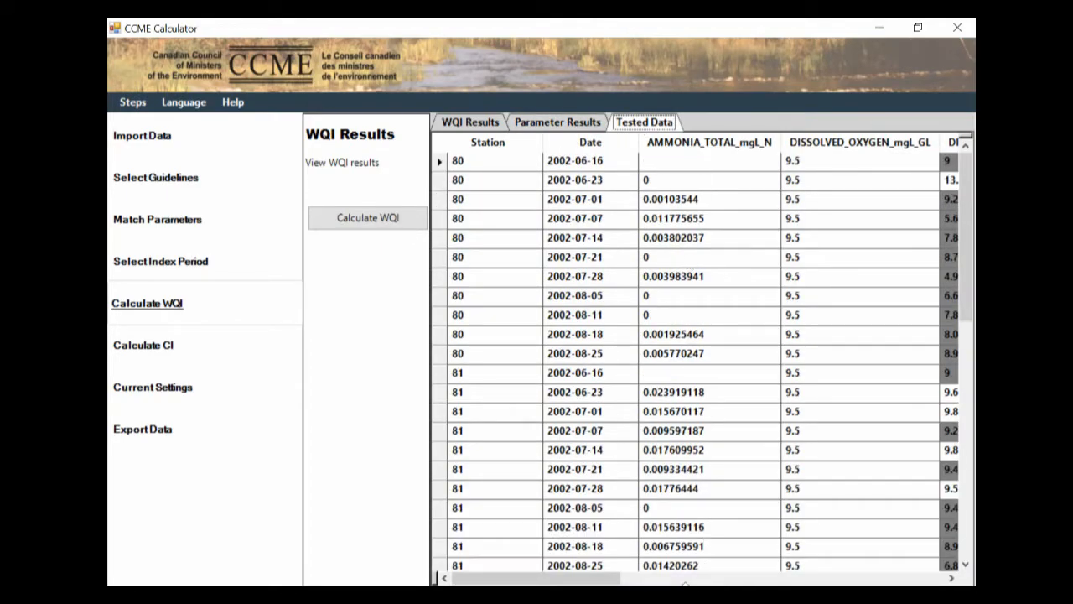
scroll(right, 3)
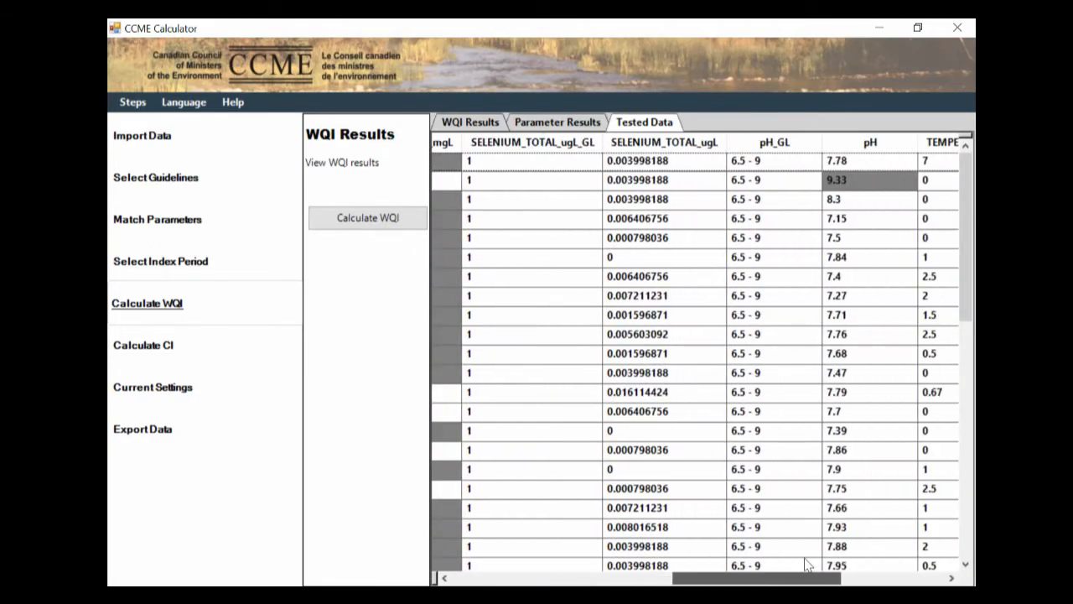
Step: Compute confidence intervals using half the detection limit for non-detects
click(143, 345)
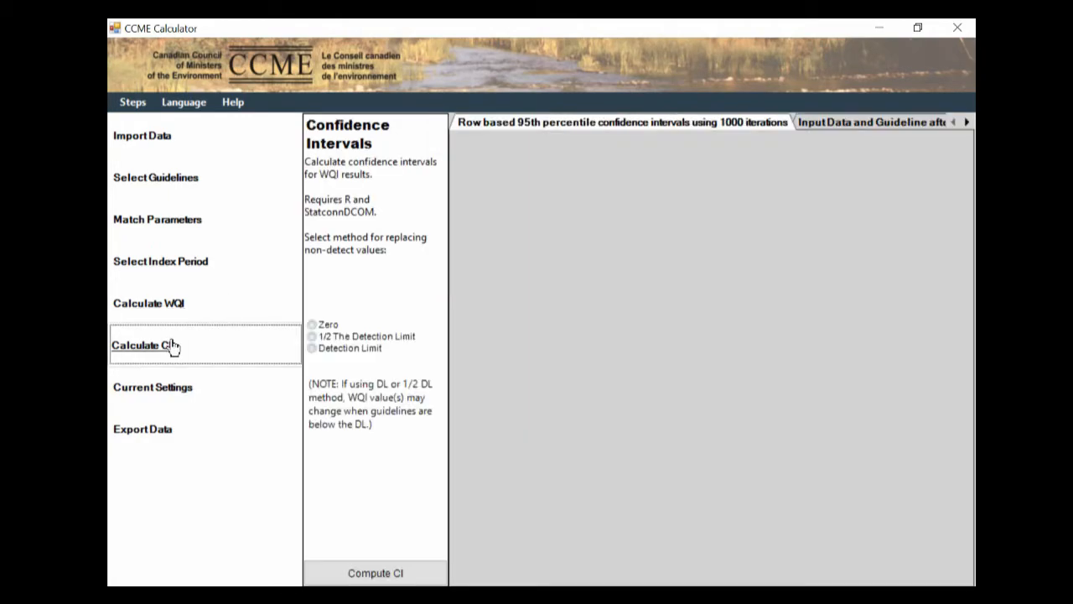
mouse_move(232, 346)
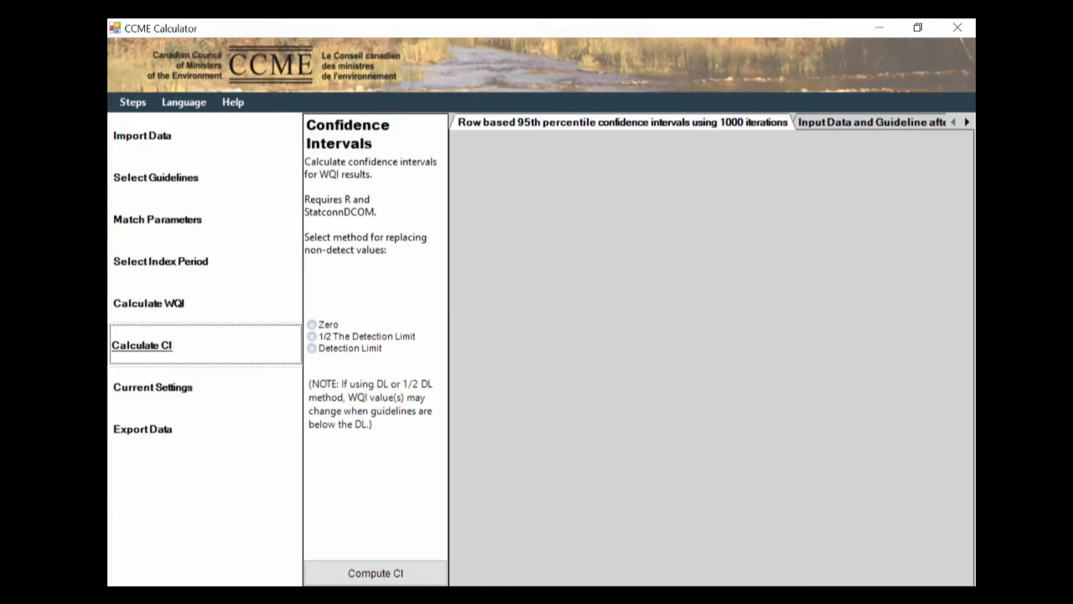
mouse_move(340, 319)
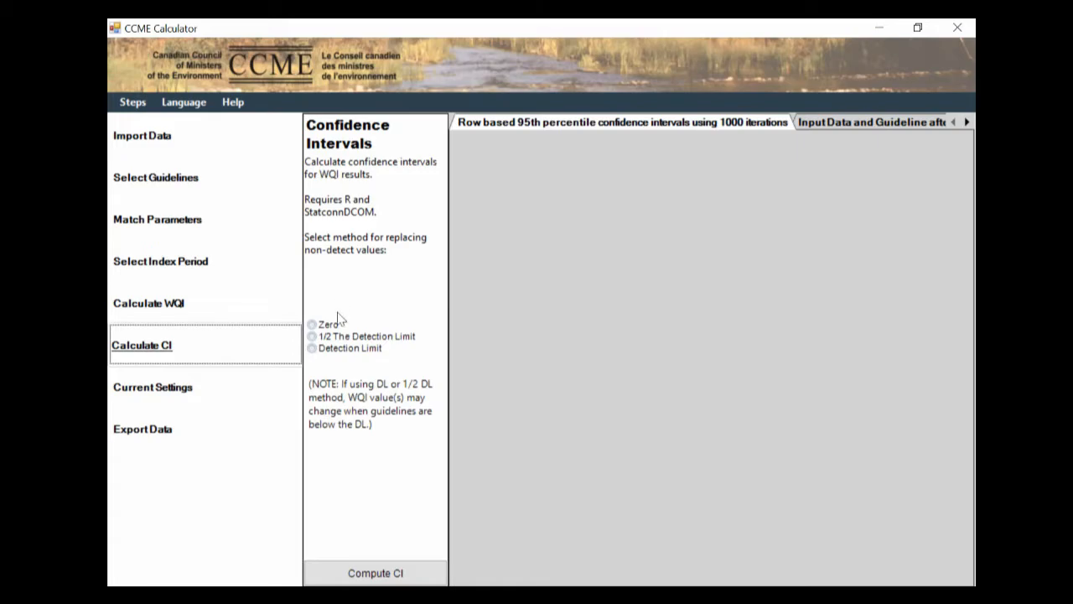
click(311, 325)
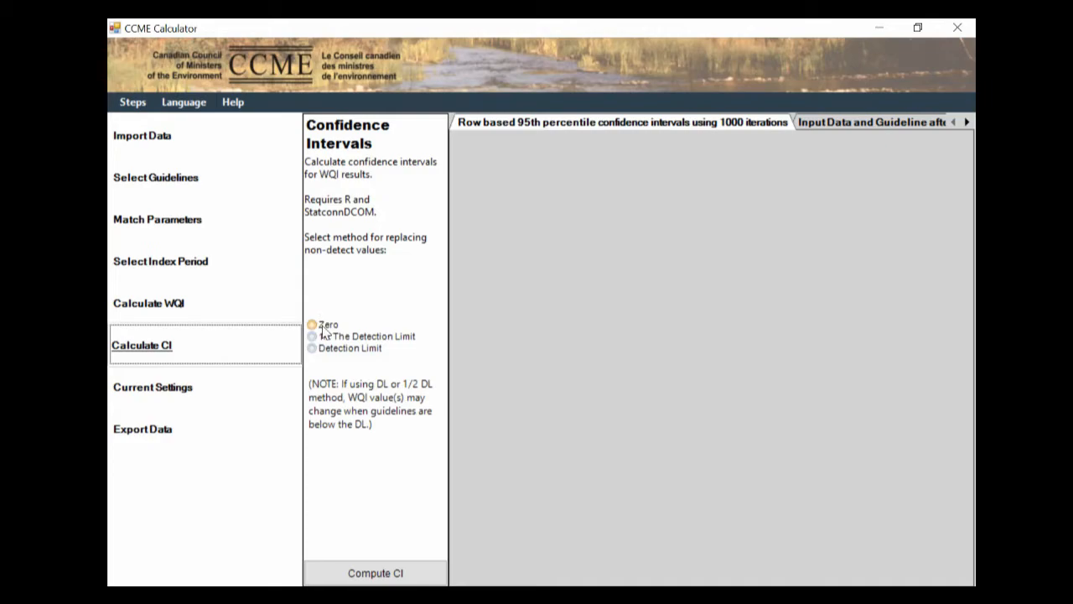
click(312, 335)
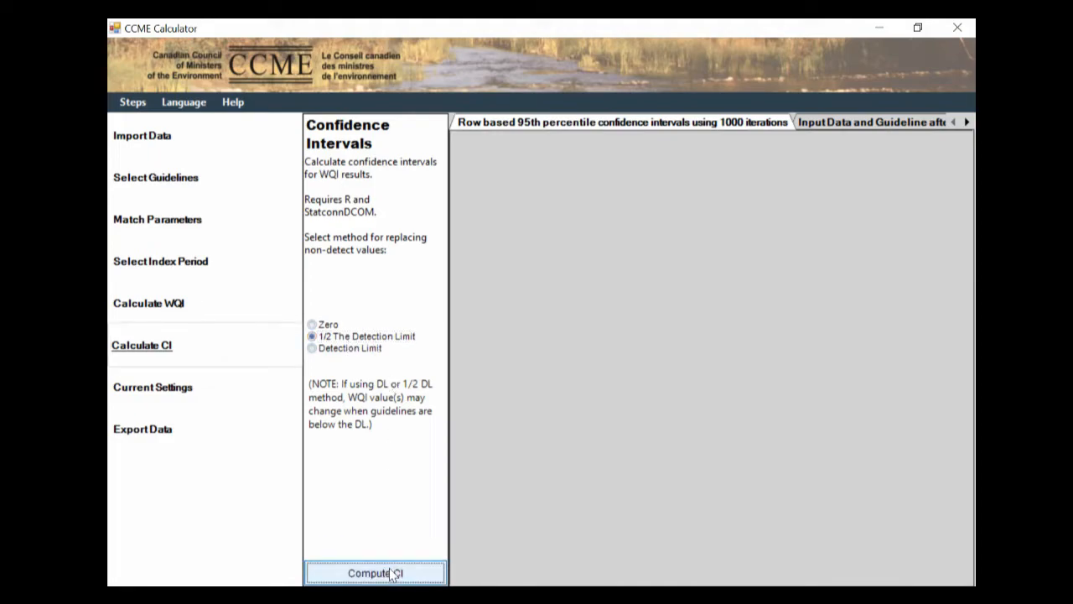
click(375, 572)
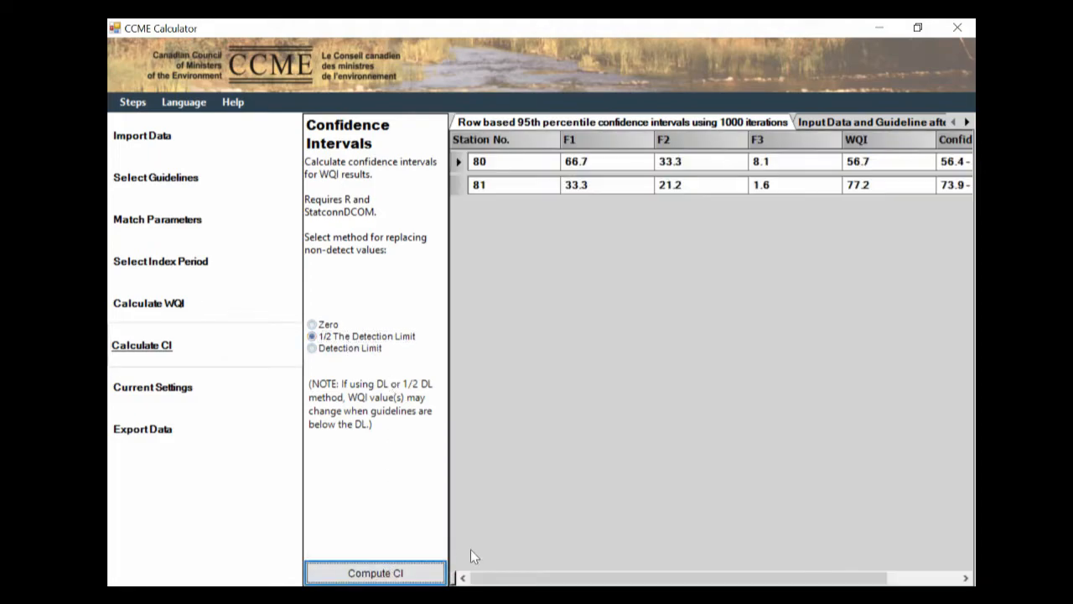
mouse_move(650, 300)
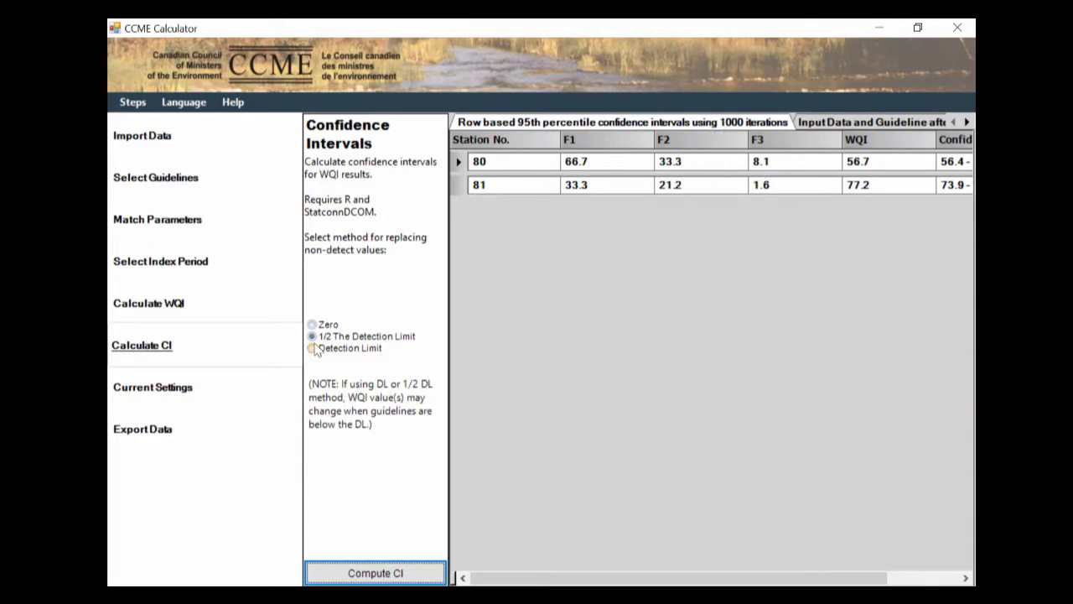
Step: Review the Current Settings, then move to the Export Data step
click(152, 386)
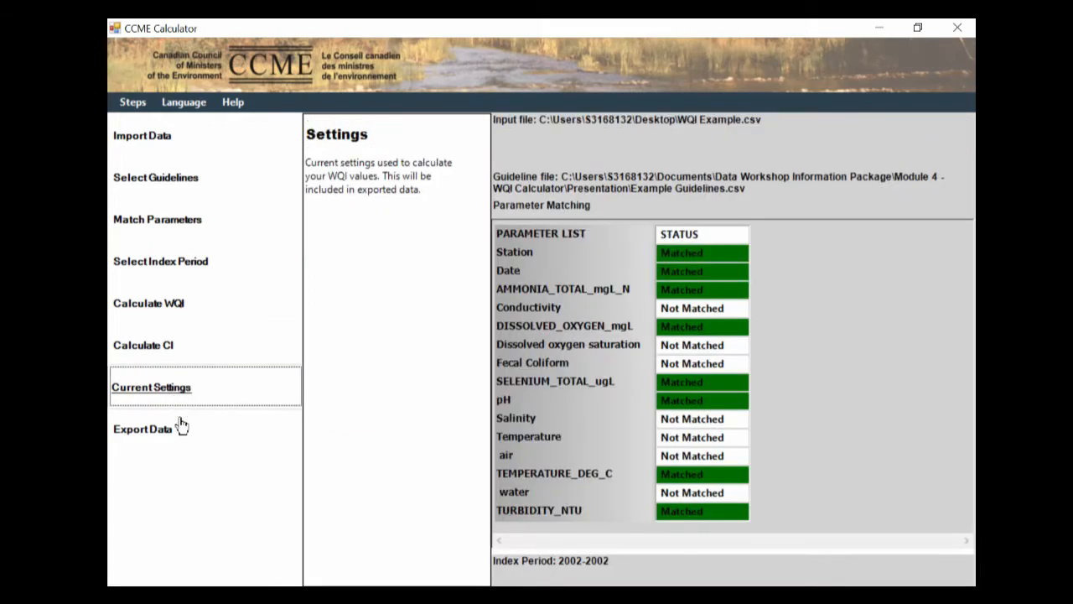
click(142, 428)
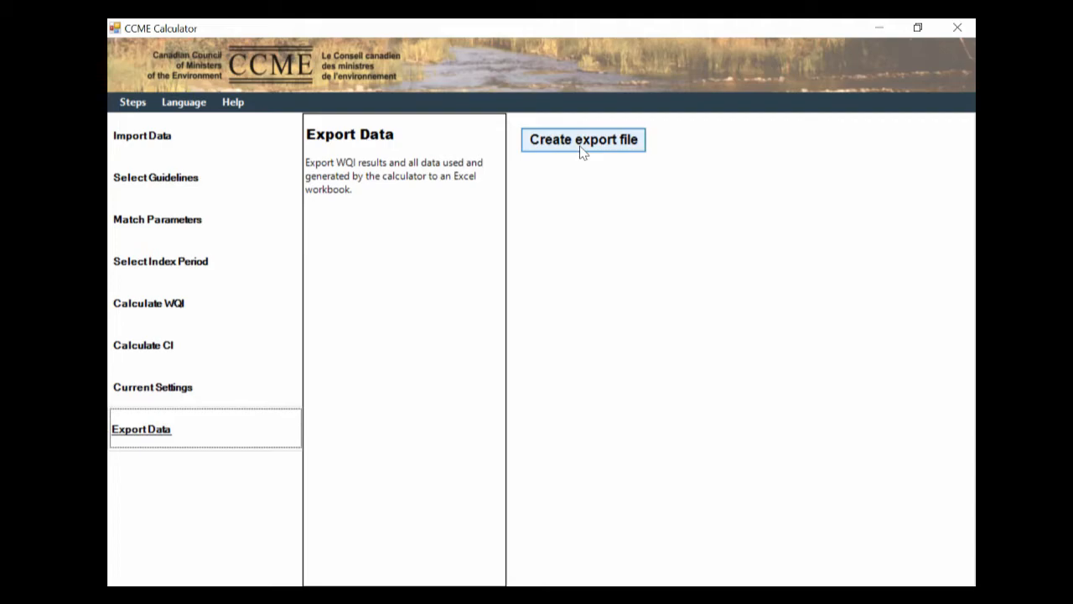
Step: Export the results as WQIResults, overwriting the existing workbook
click(583, 139)
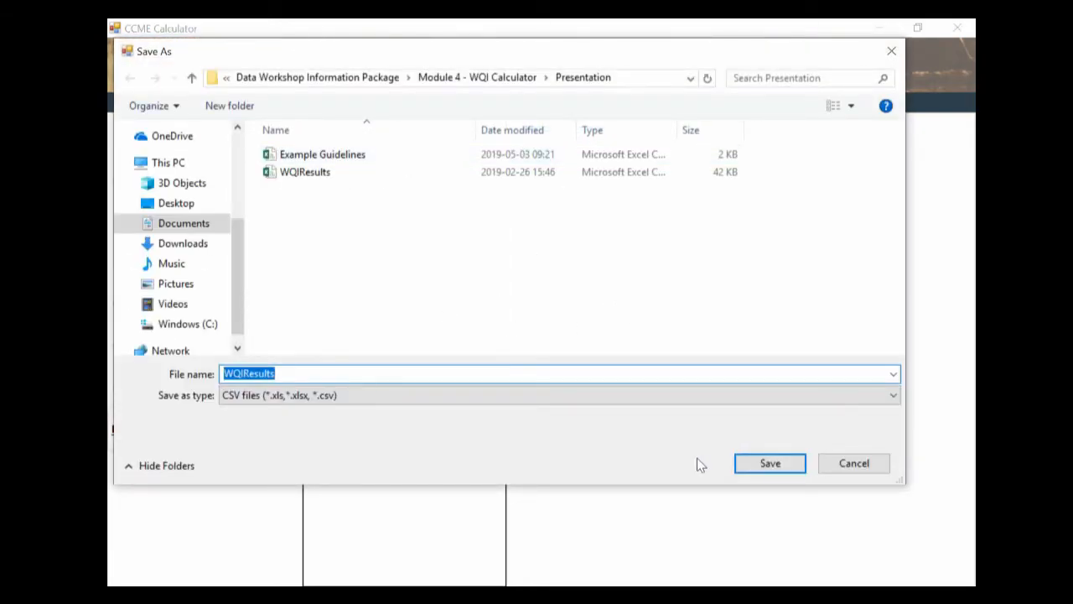
click(768, 463)
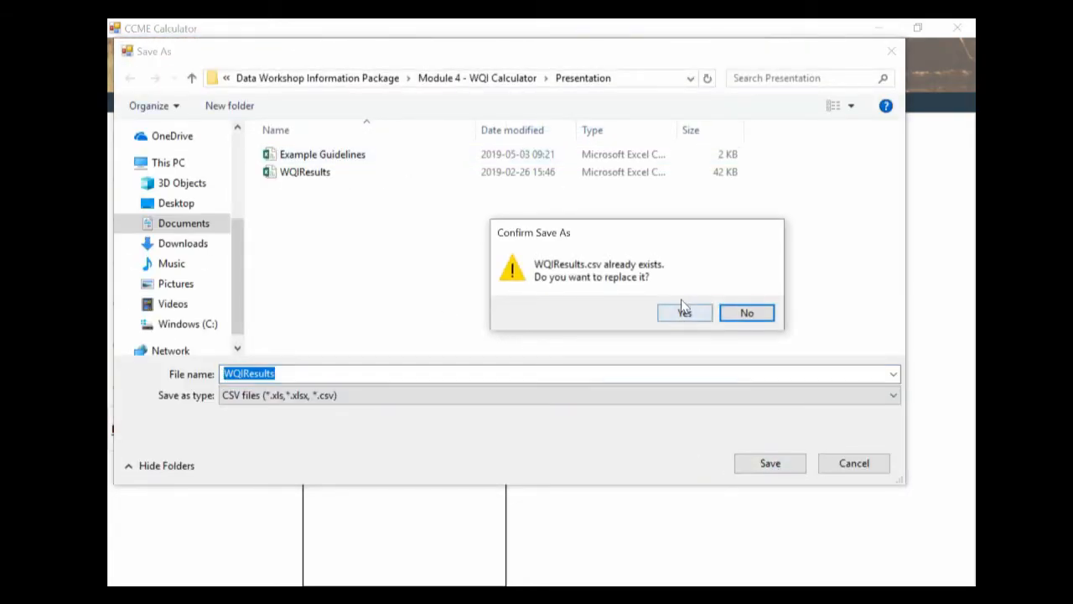
click(684, 312)
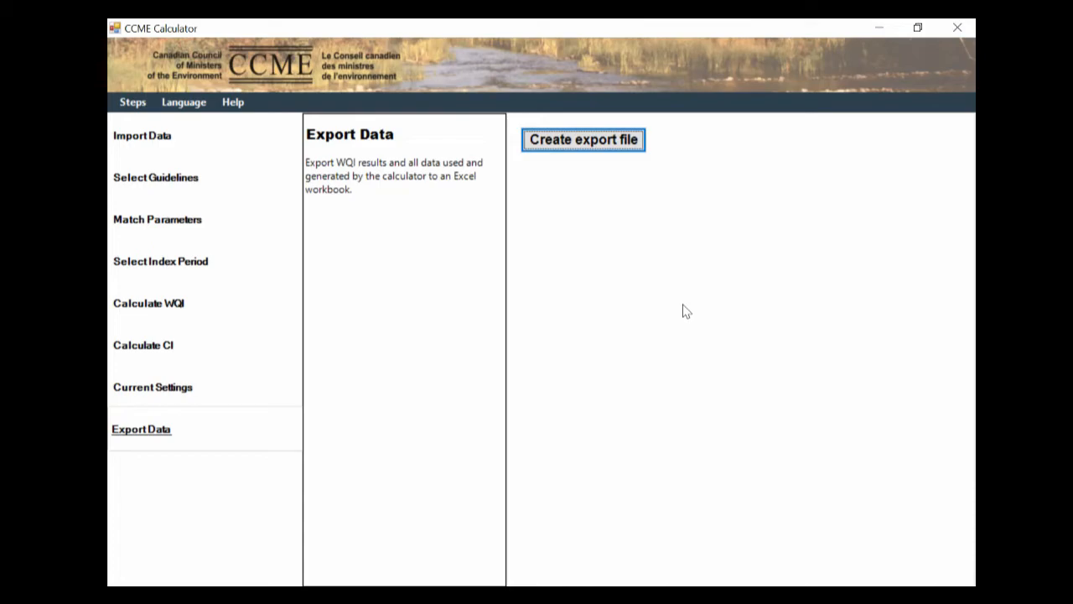
click(583, 139)
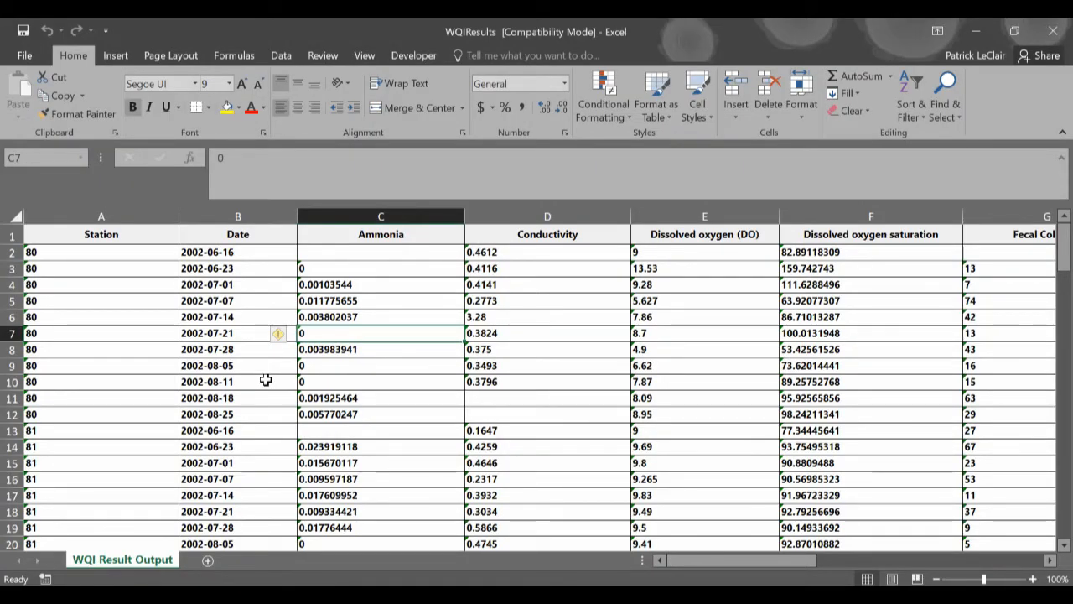
mouse_move(195, 392)
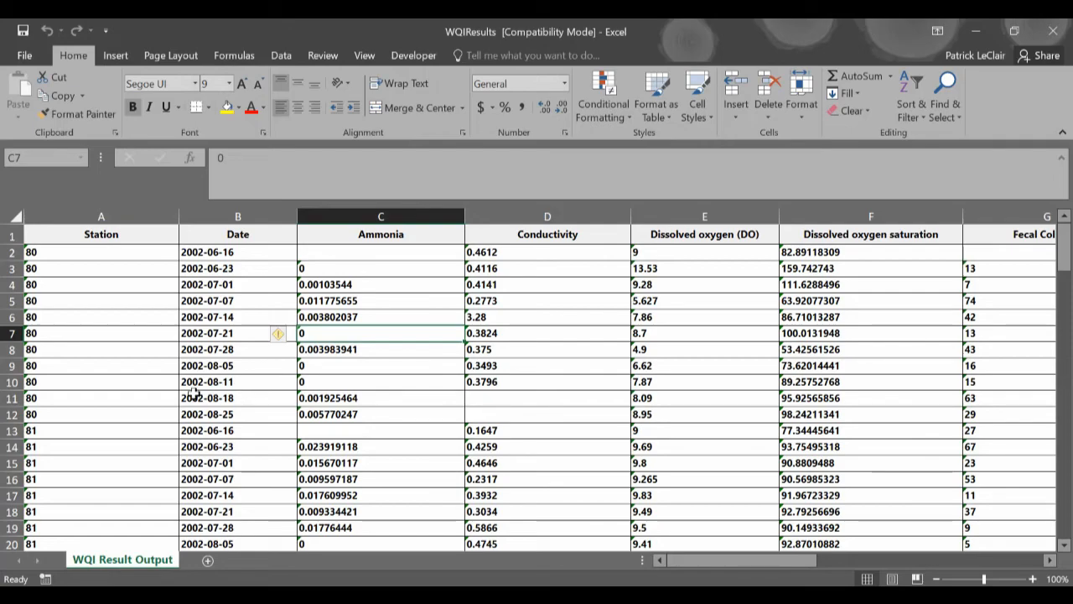
Step: Scroll through the WQI Result Output sheet's results and confidence intervals, then back up
scroll(down, 3)
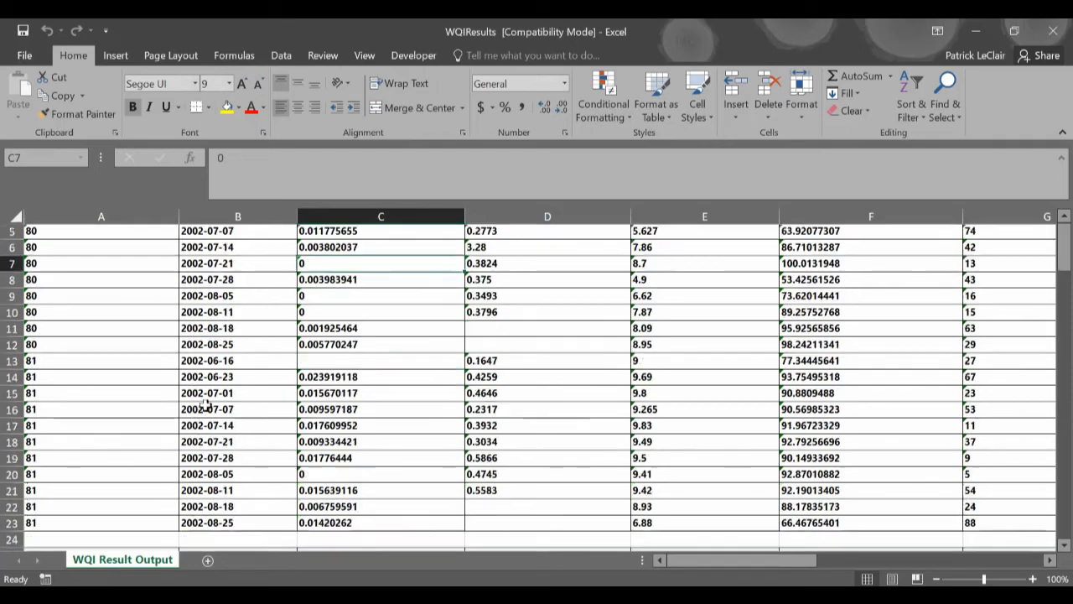
scroll(down, 3)
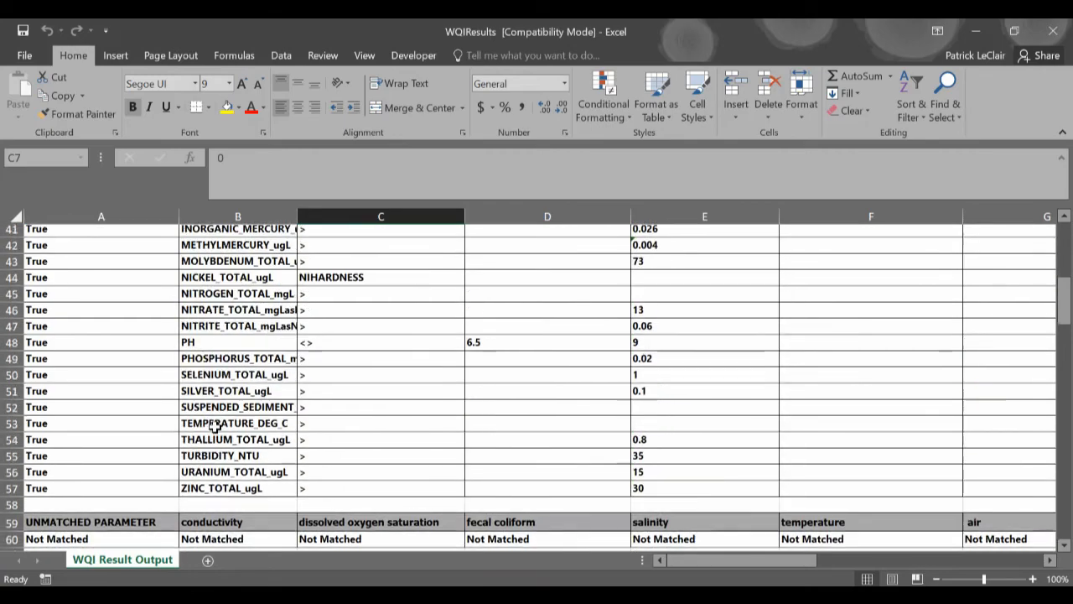
scroll(down, 3)
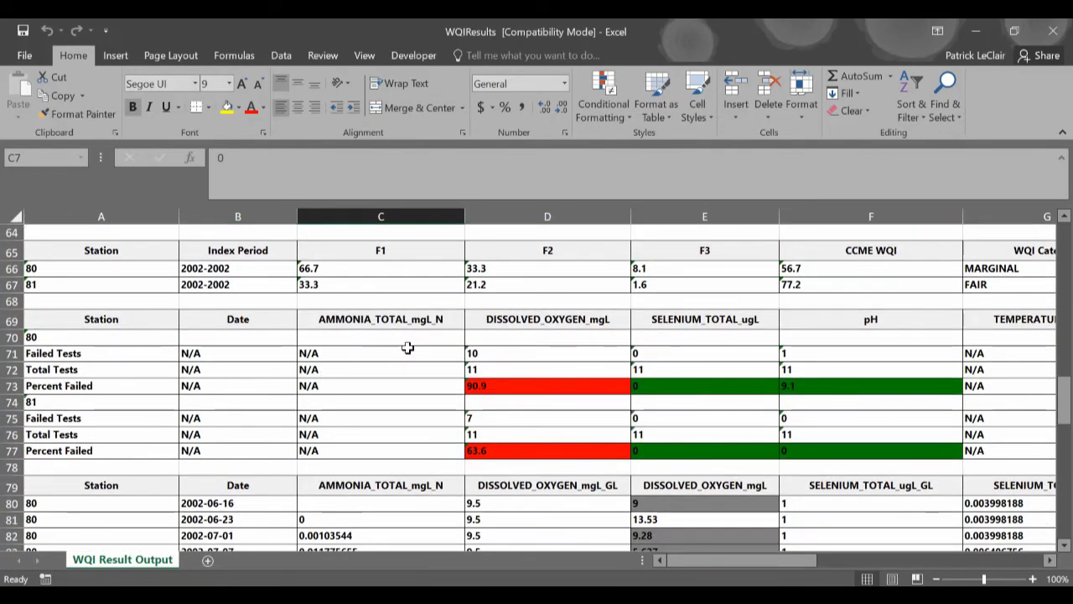
mouse_move(380, 397)
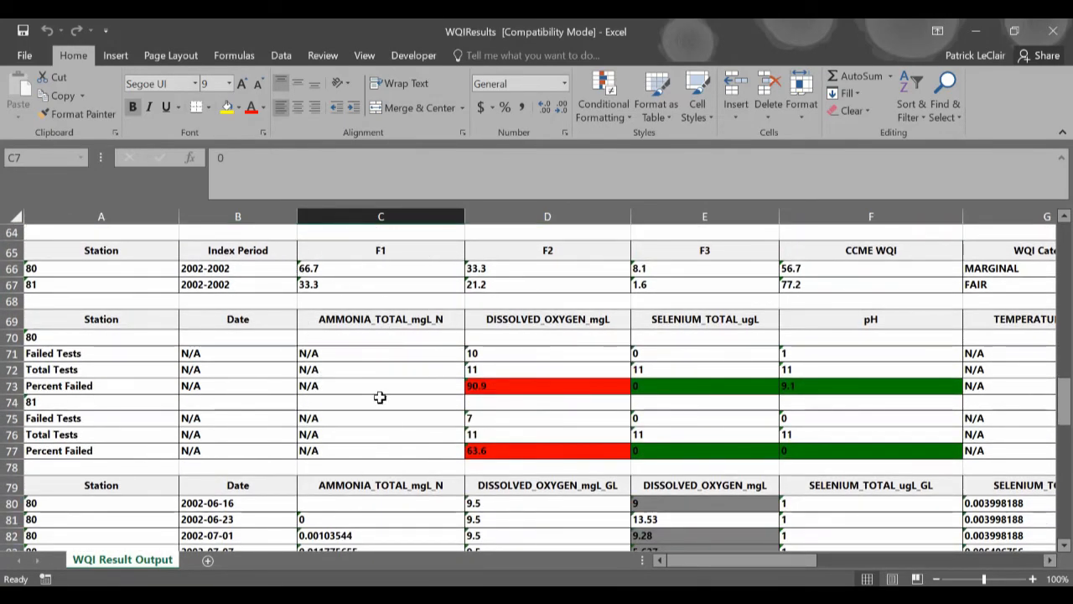
scroll(down, 3)
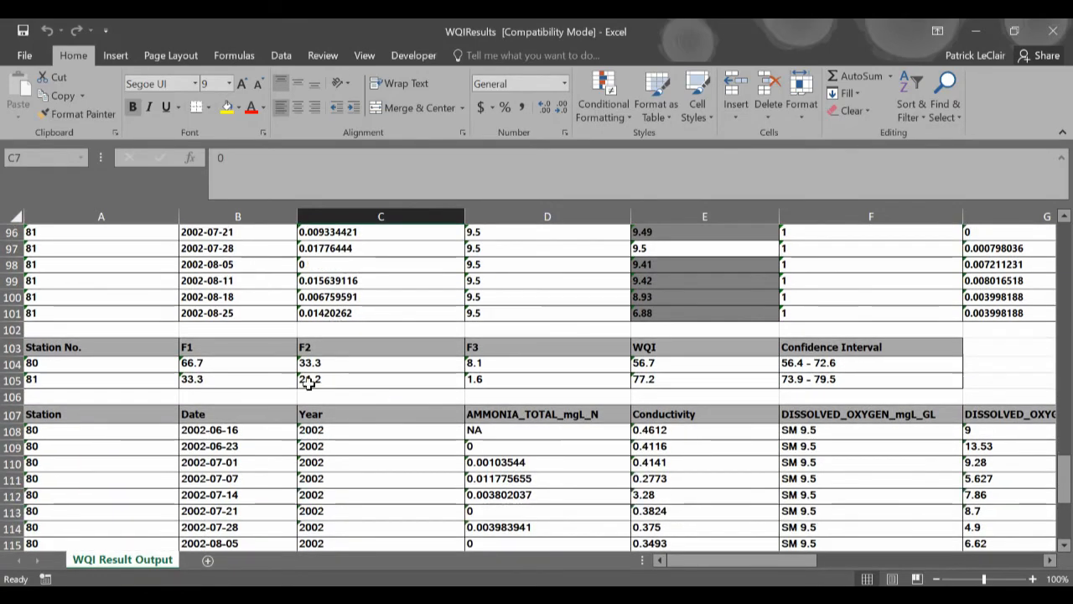
scroll(up, 3)
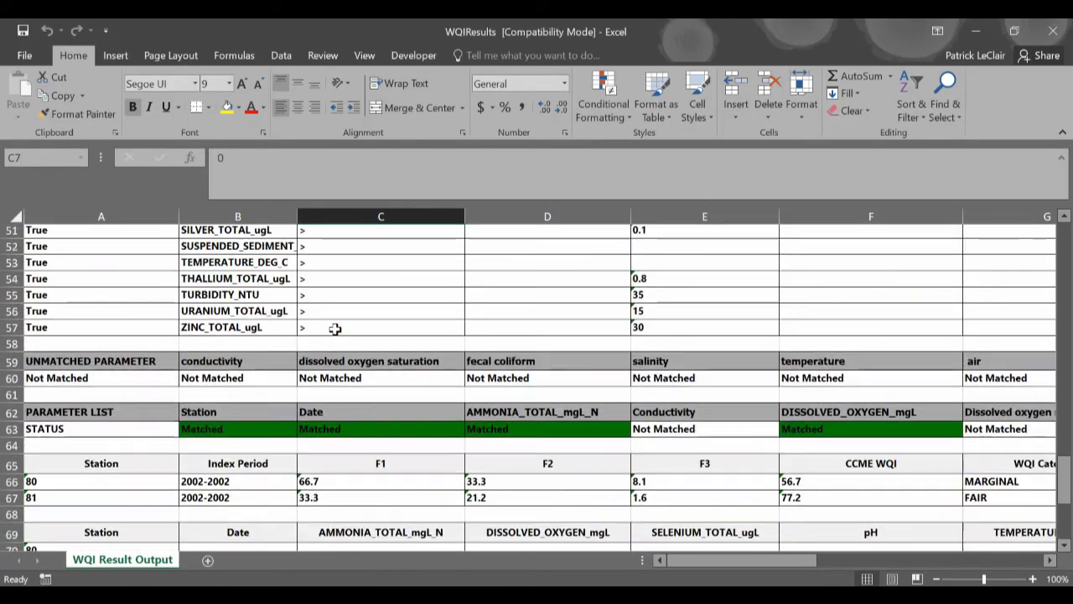
scroll(up, 3)
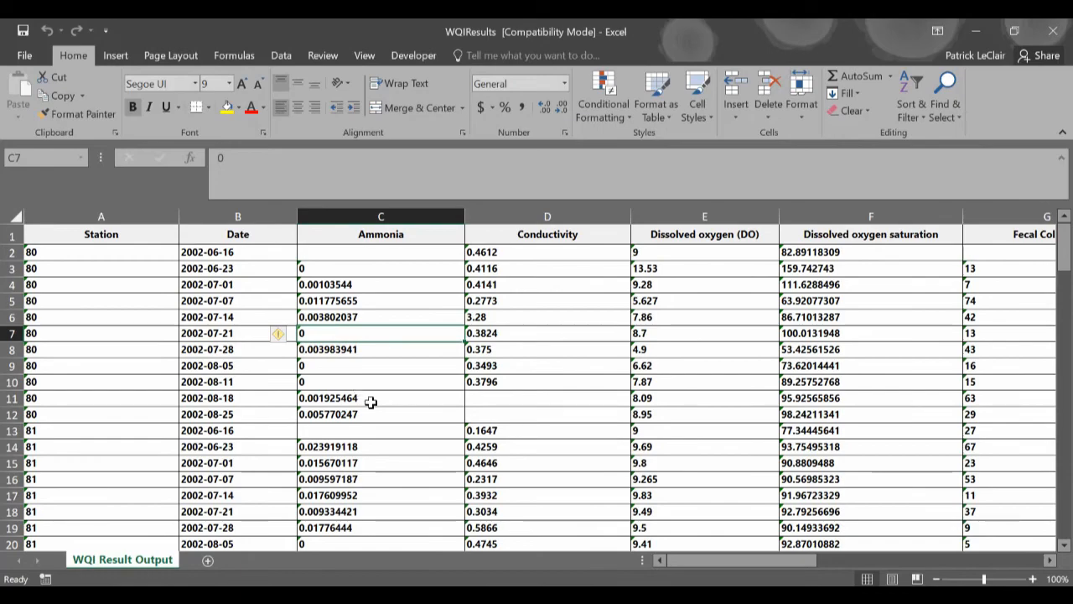